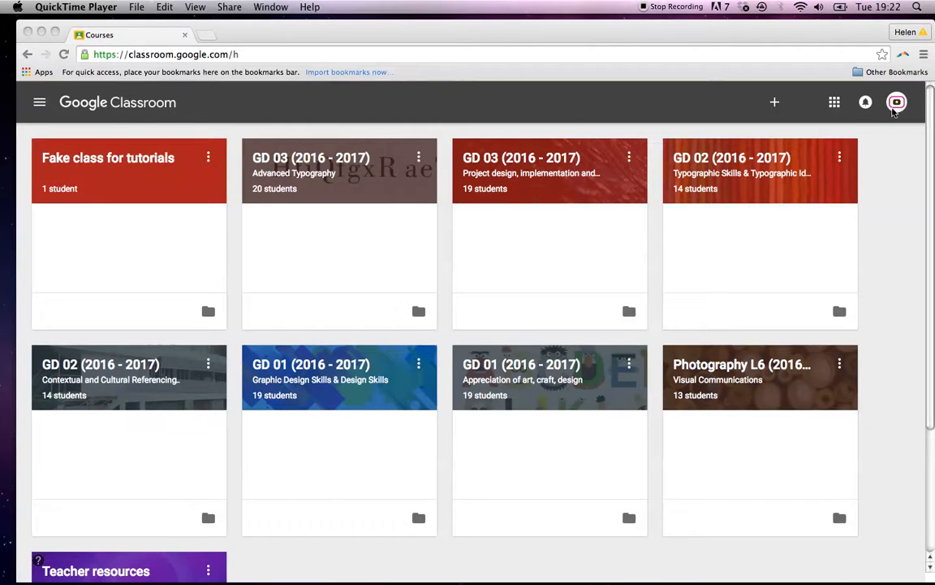
Open the 'Fake class for tutorials' card on the Courses page.
left_click(896, 101)
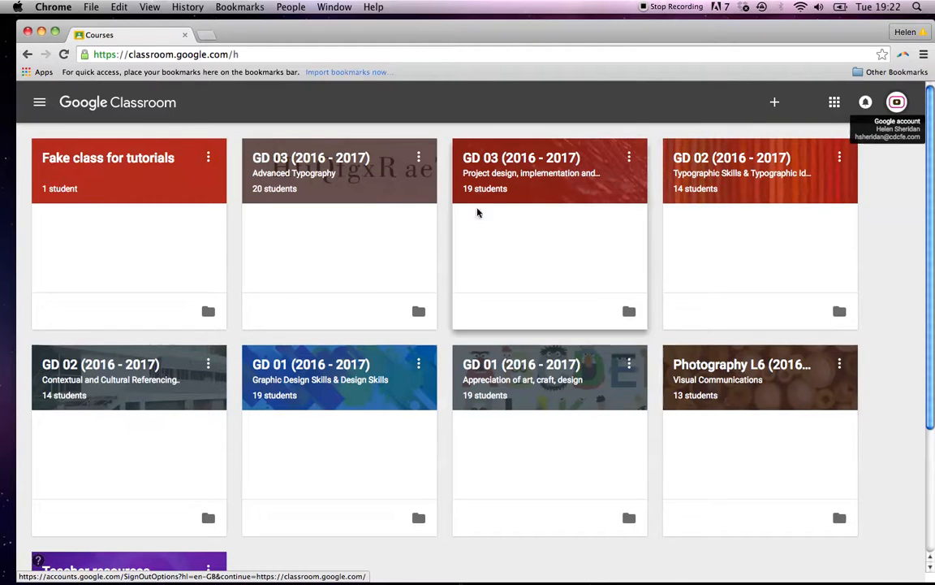
mouse_move(221, 207)
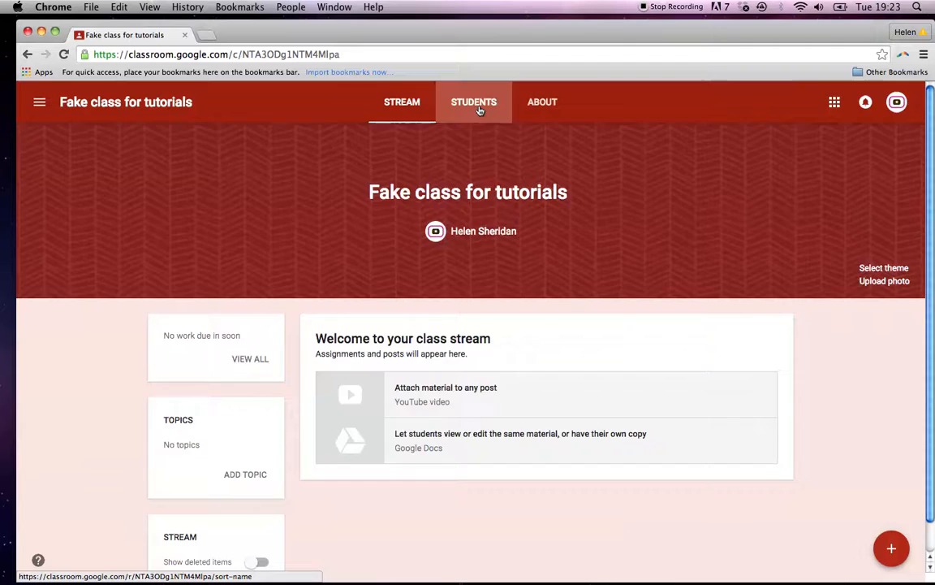
Look through the tutorial class's Students and Stream tabs, ending on its About page.
left_click(474, 101)
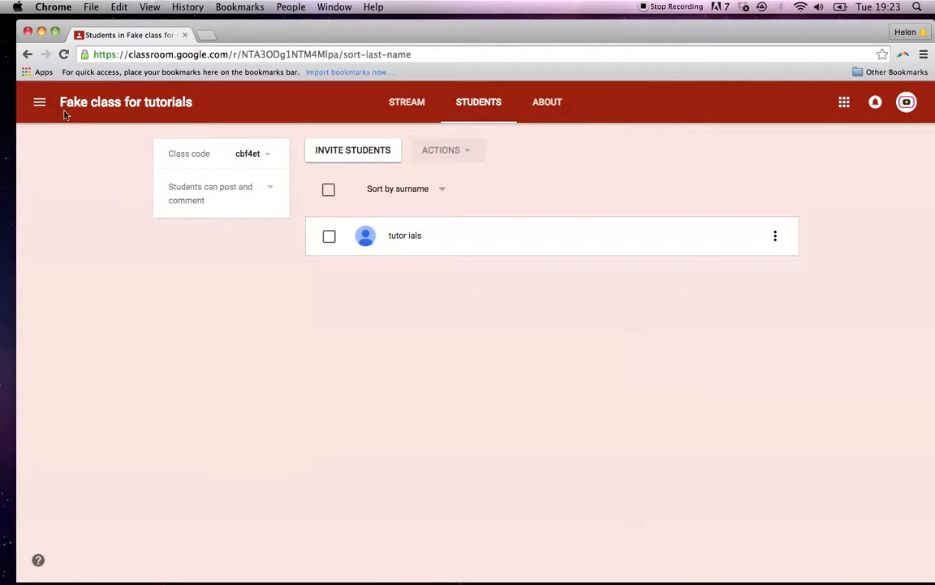
mouse_move(407, 101)
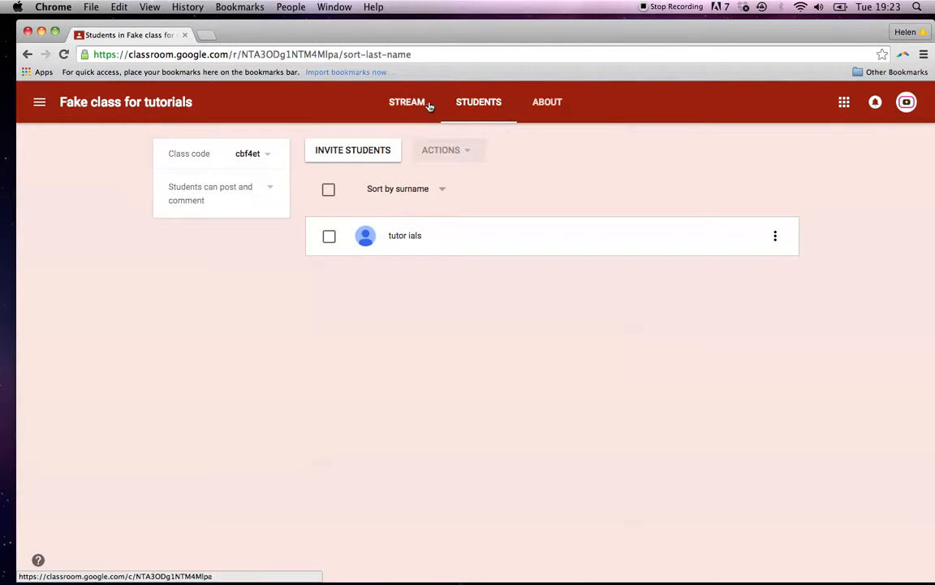
left_click(407, 102)
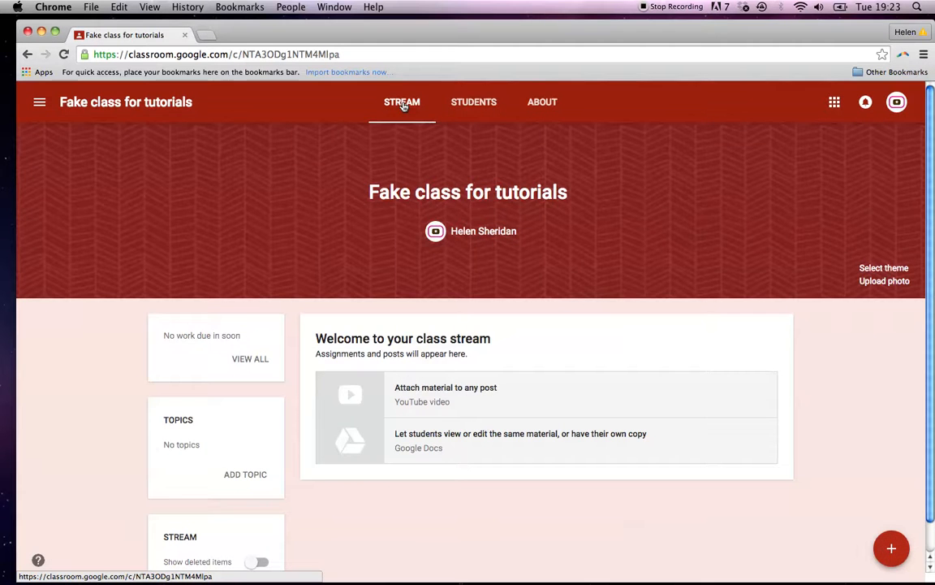
left_click(473, 102)
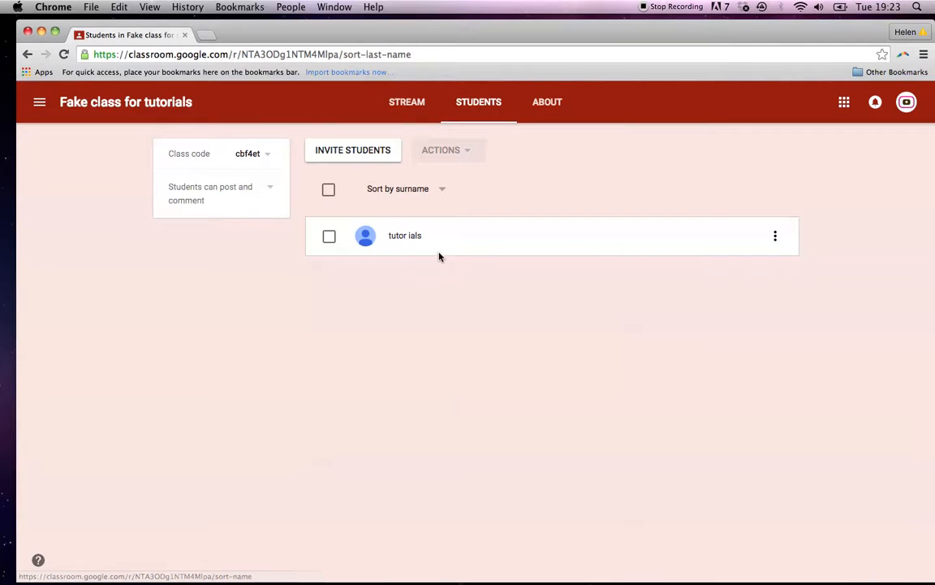
left_click(547, 101)
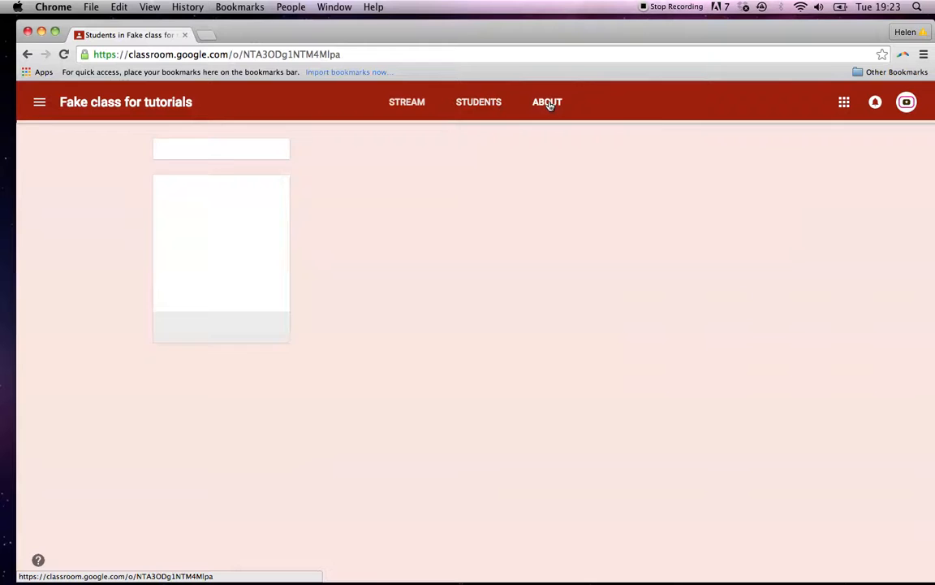
left_click(546, 102)
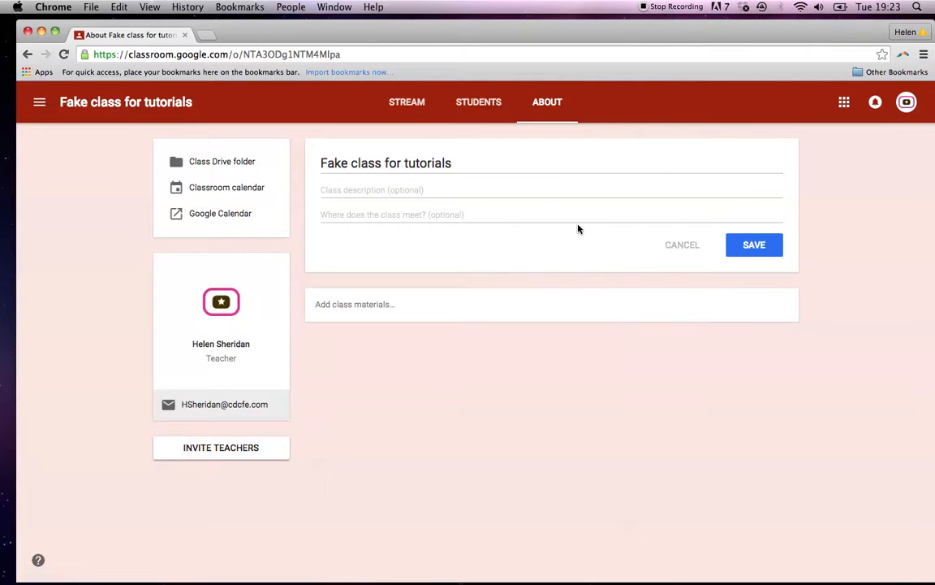
mouse_move(179, 148)
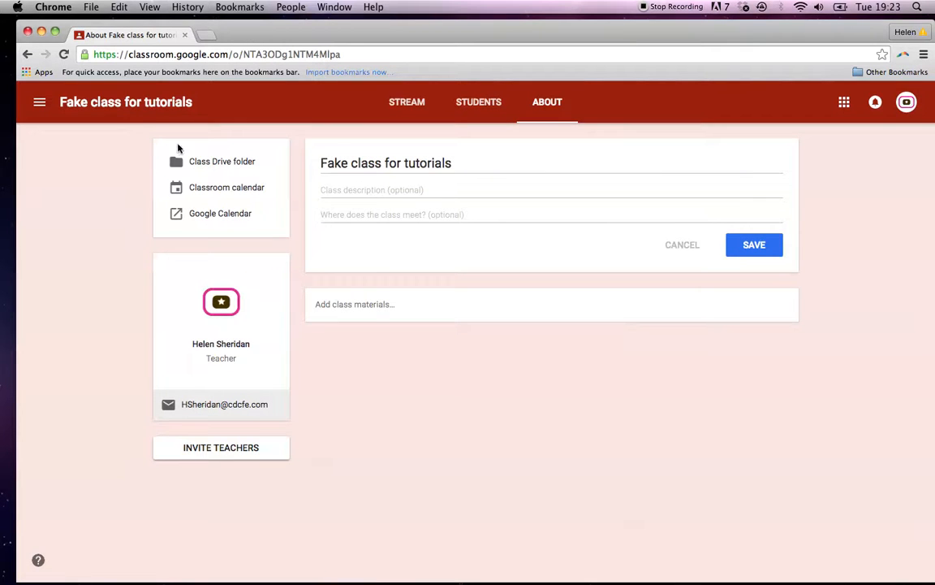
mouse_move(39, 104)
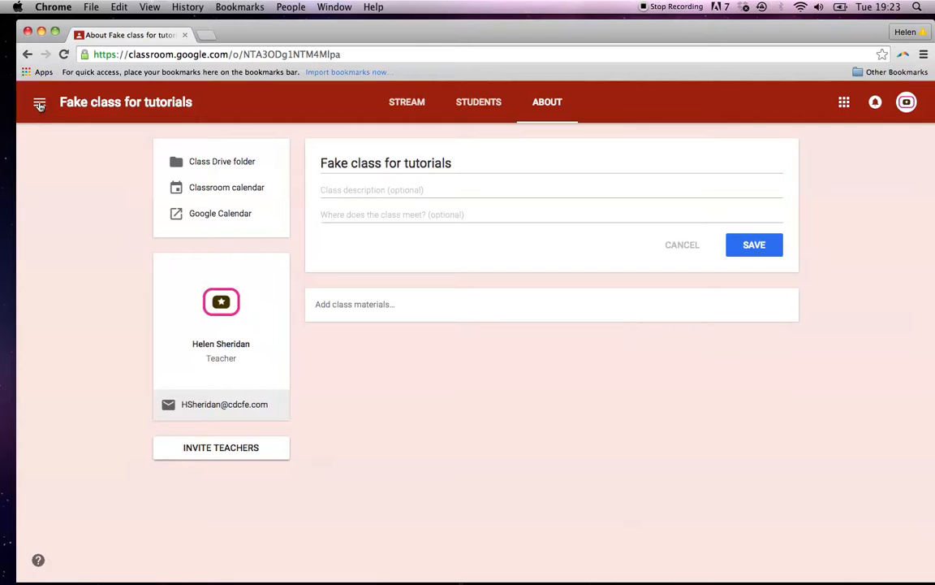
Open GD 03 (2016 - 2017) Advanced Typography from the class menu, then return to Courses.
left_click(39, 104)
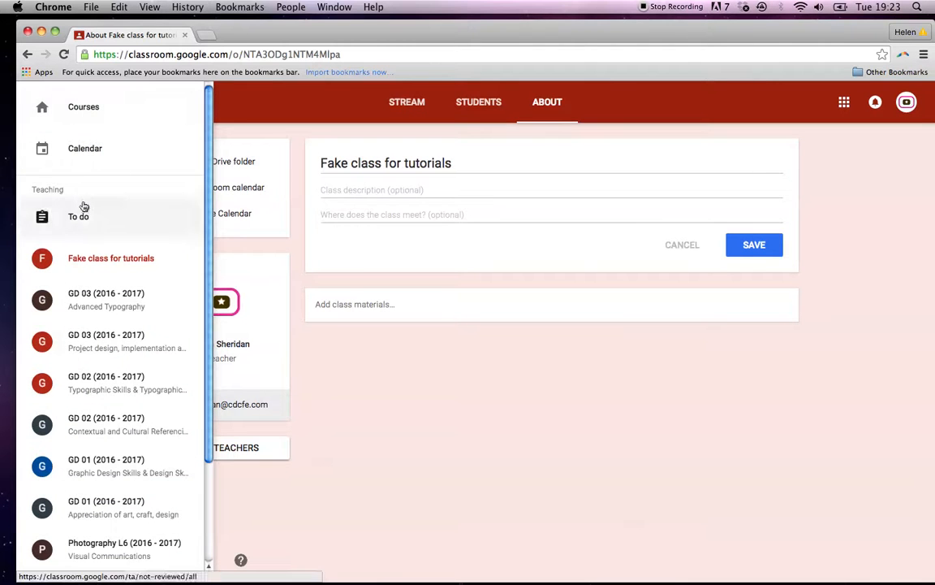
mouse_move(105, 382)
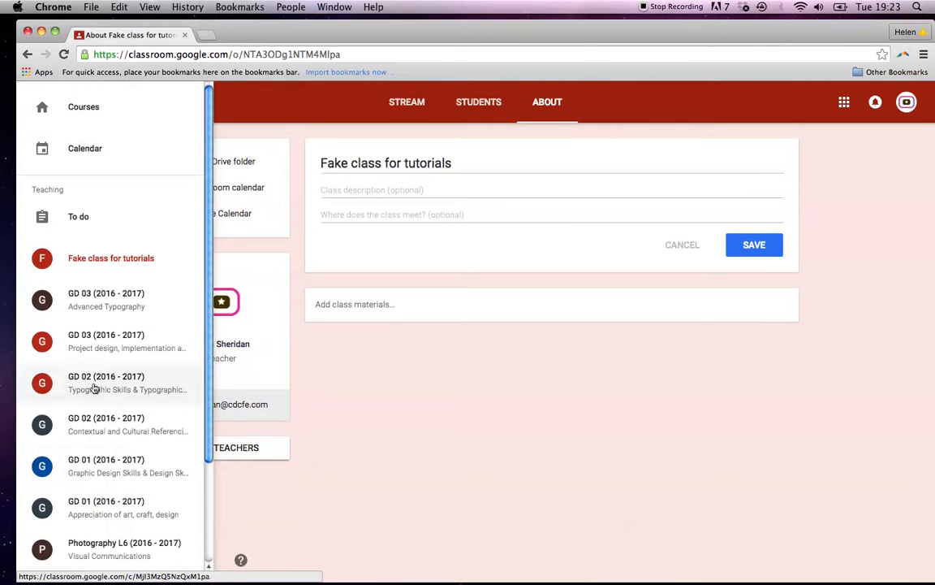
mouse_move(80, 298)
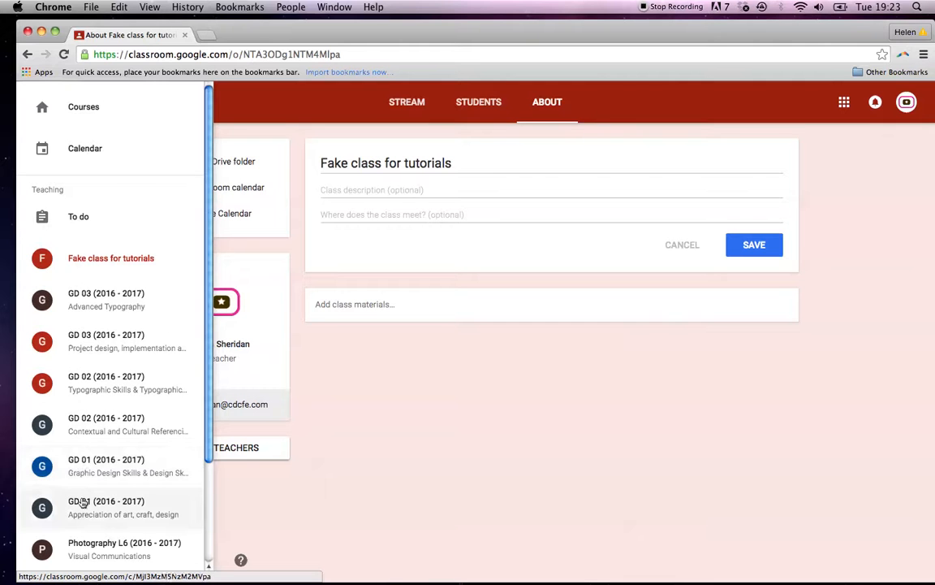
mouse_move(78, 216)
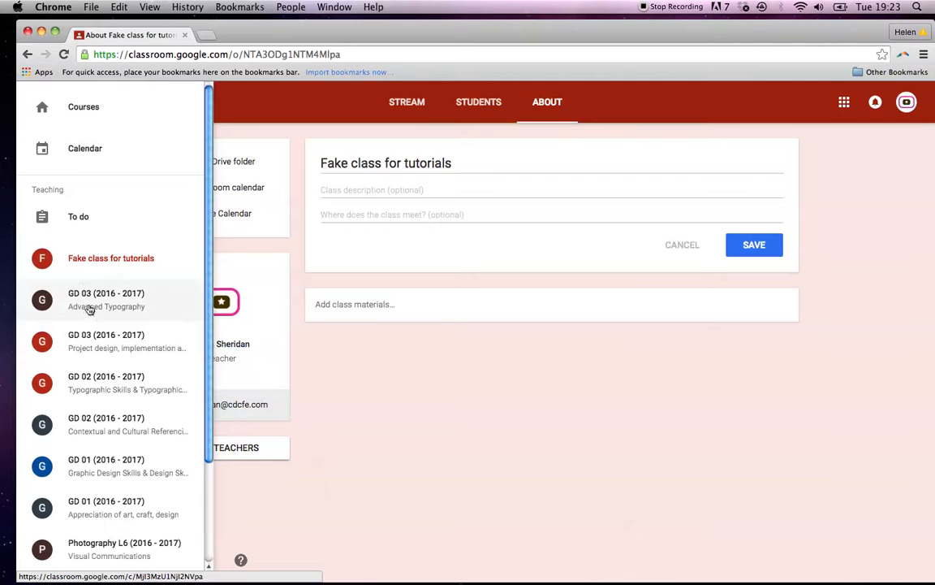
left_click(105, 299)
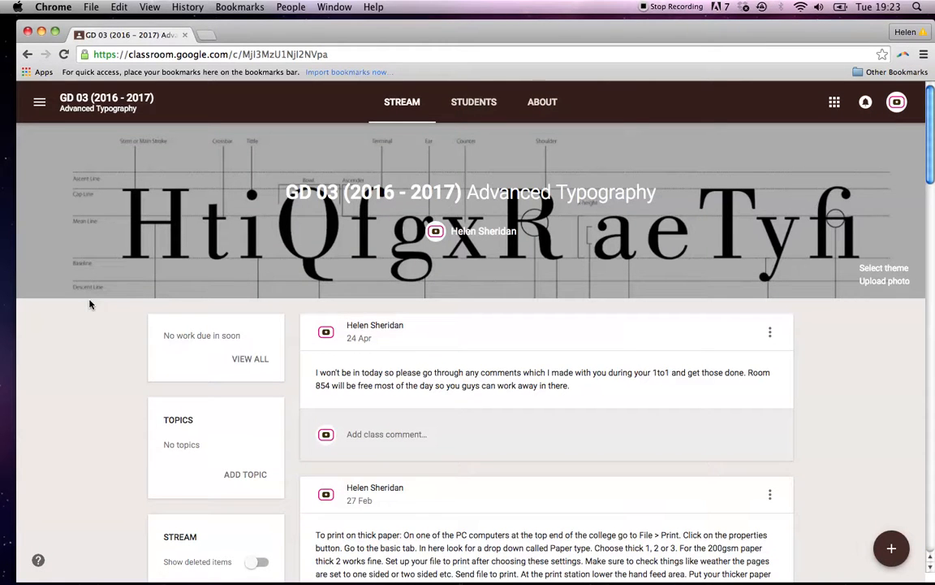
left_click(39, 101)
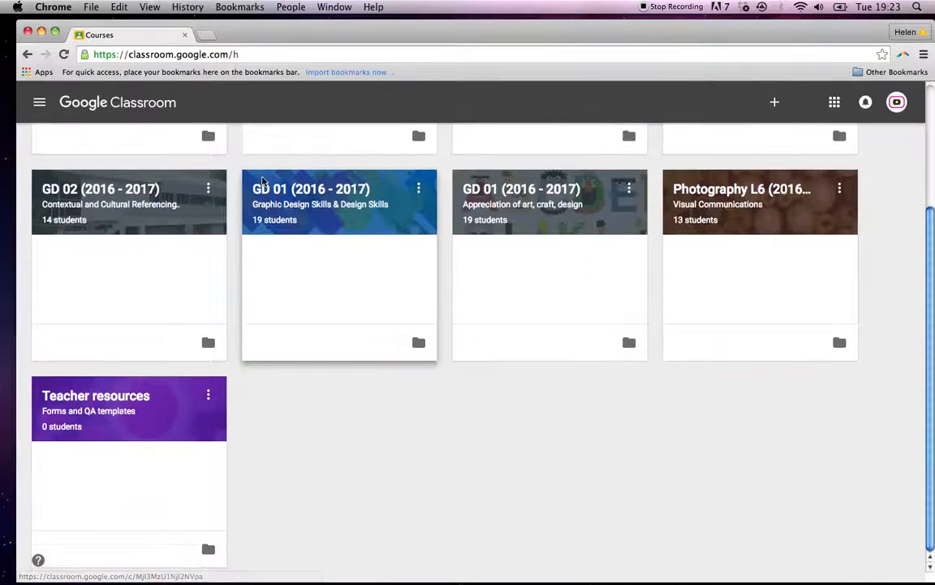
scroll("up", 3)
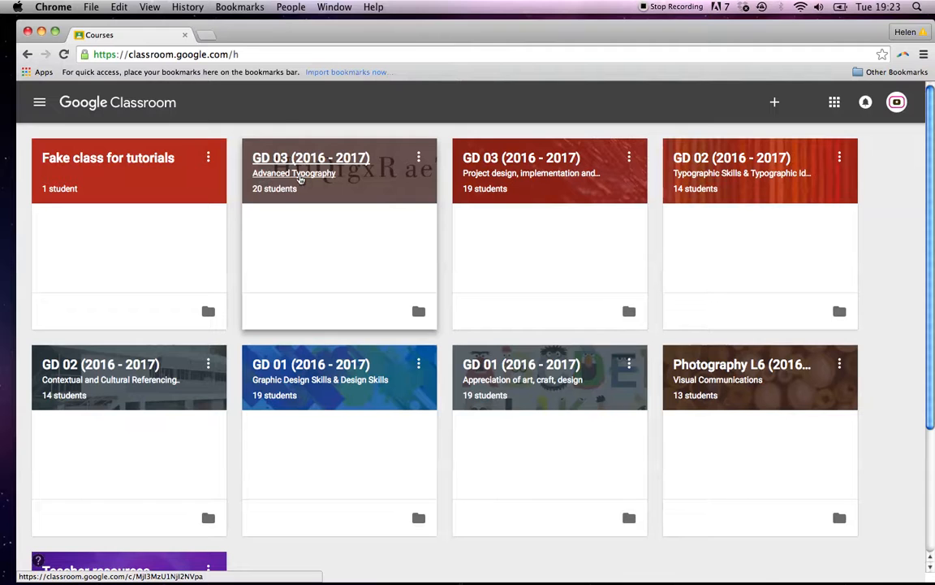
Open GD 03 Advanced Typography, scroll through its Brief 01 stream, and open the class drawer.
left_click(311, 158)
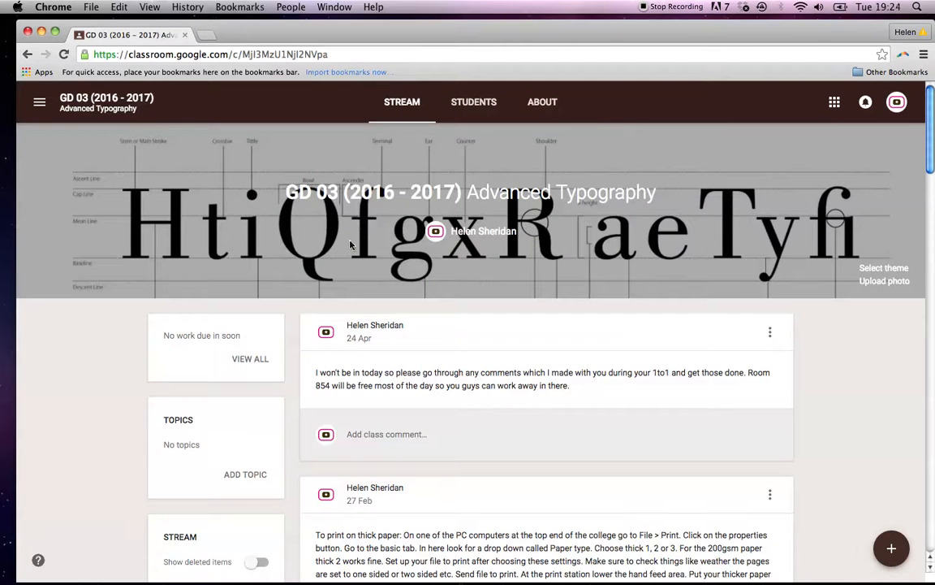
mouse_move(847, 390)
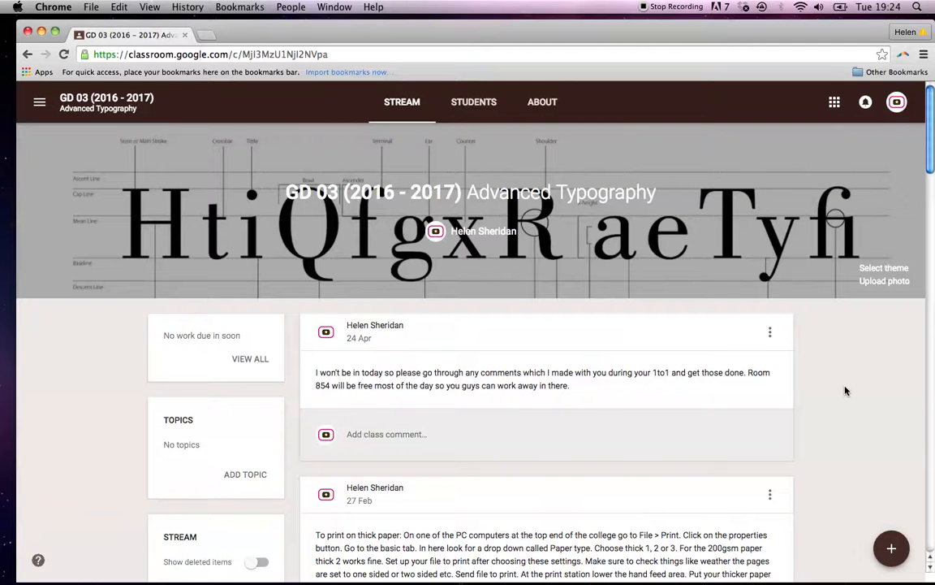
scroll("down", 3)
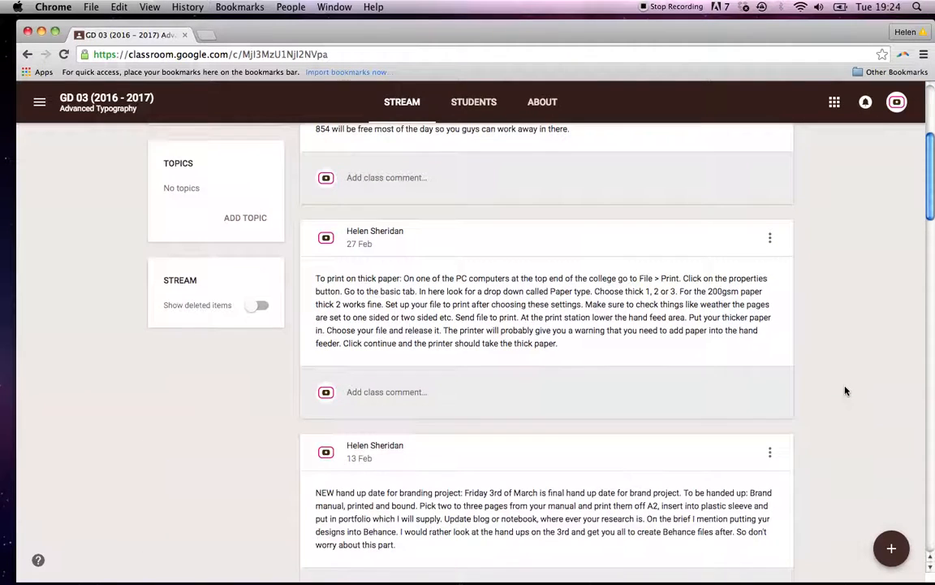
scroll("down", 3)
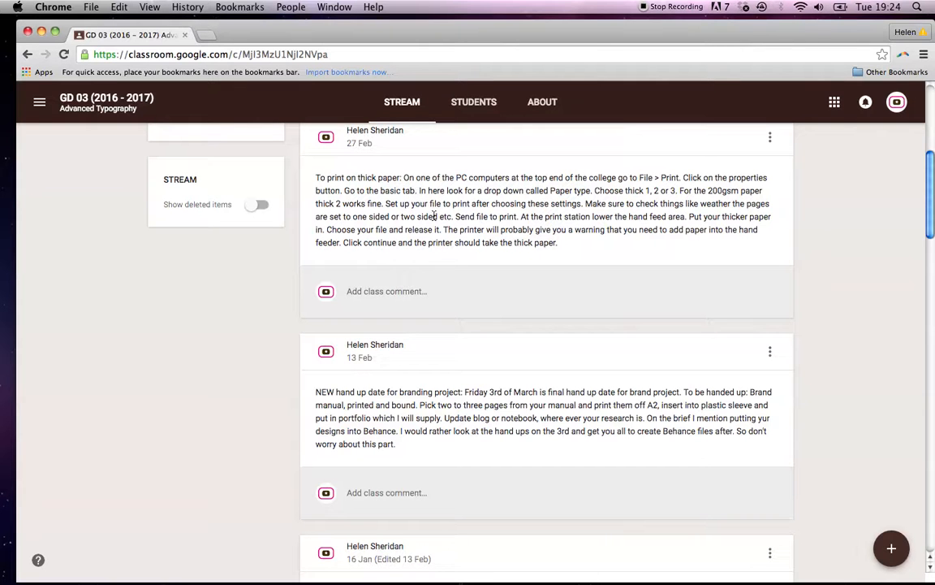
scroll("down", 3)
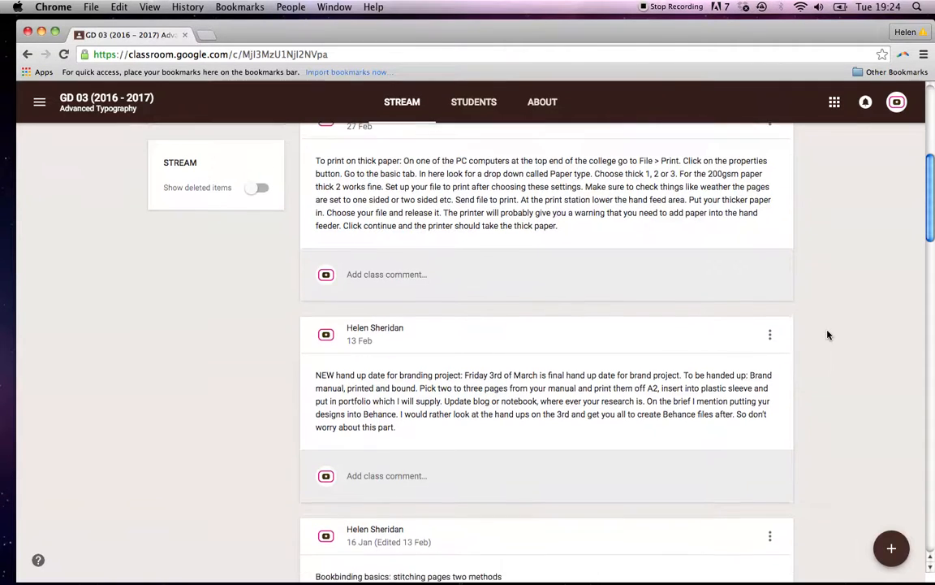
scroll("down", 3)
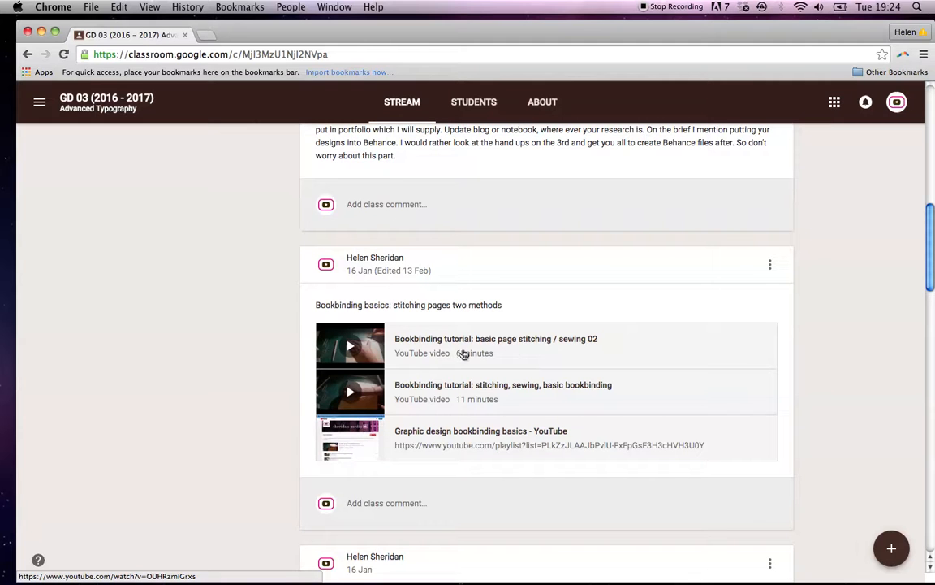
mouse_move(439, 381)
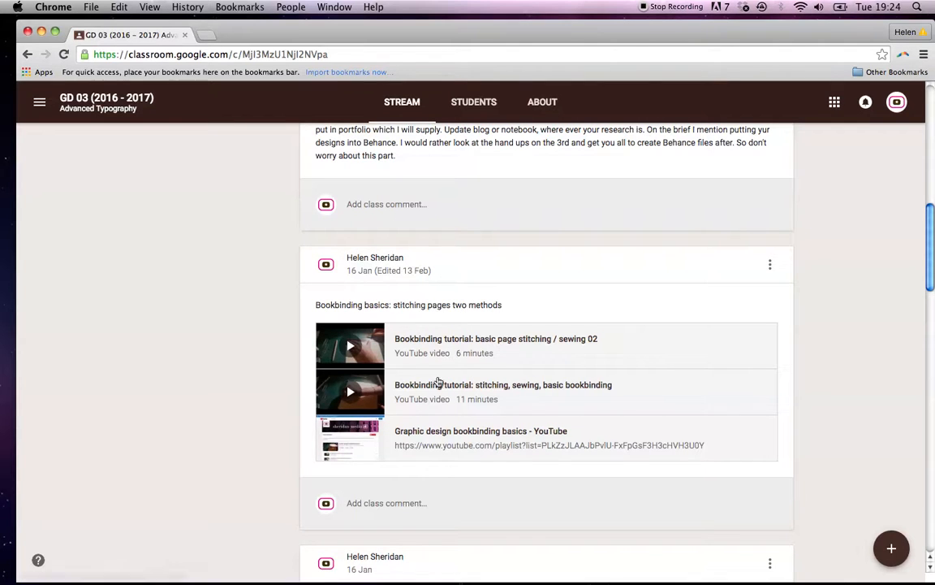
mouse_move(670, 409)
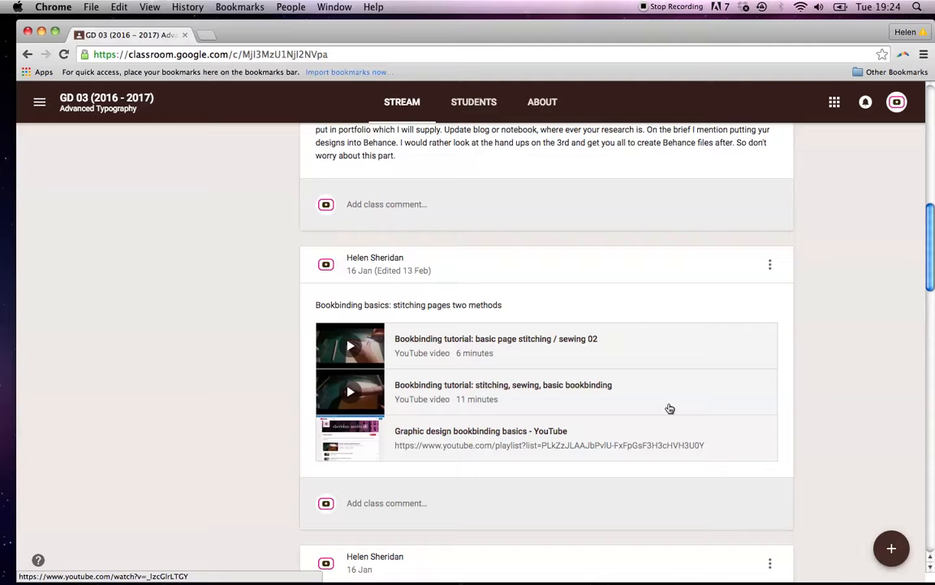
scroll("down", 3)
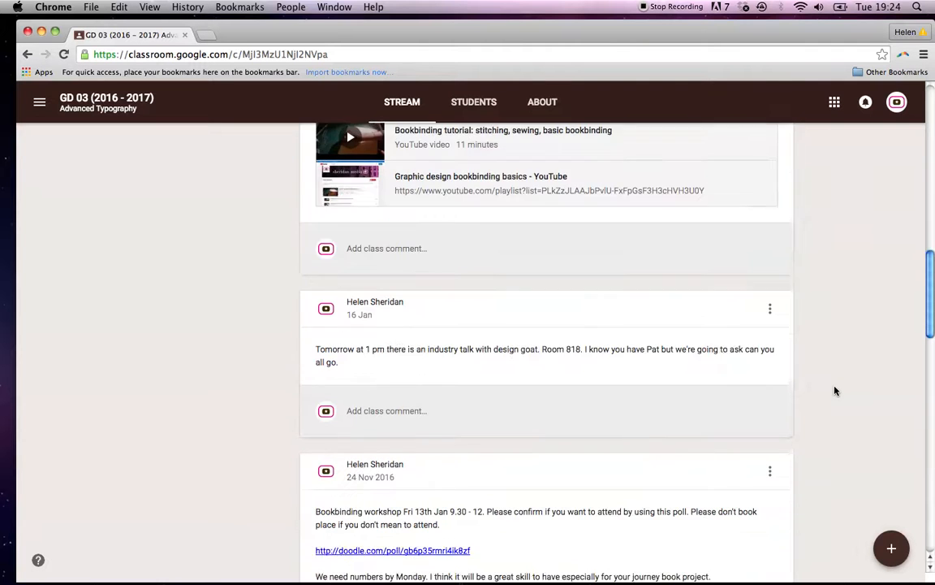
scroll("down", 3)
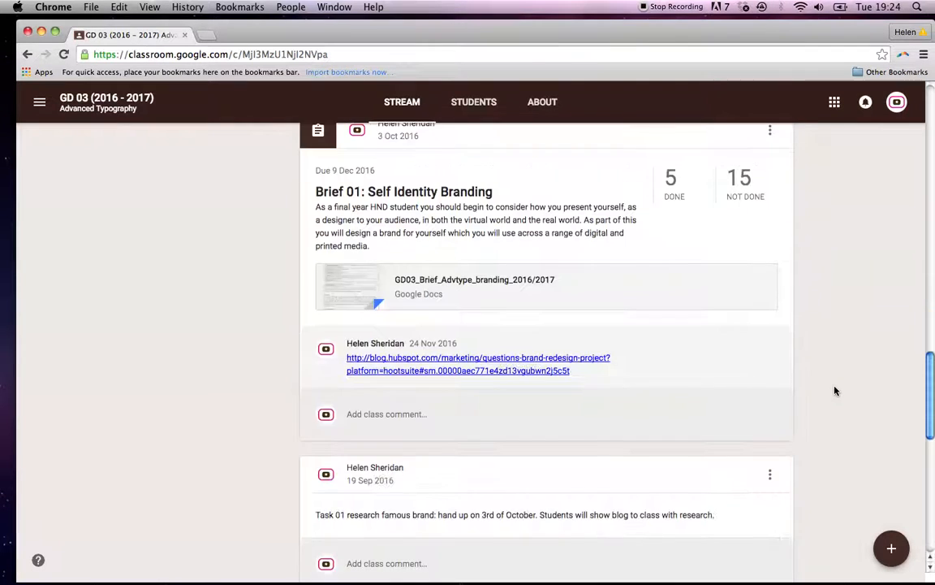
scroll("up", 3)
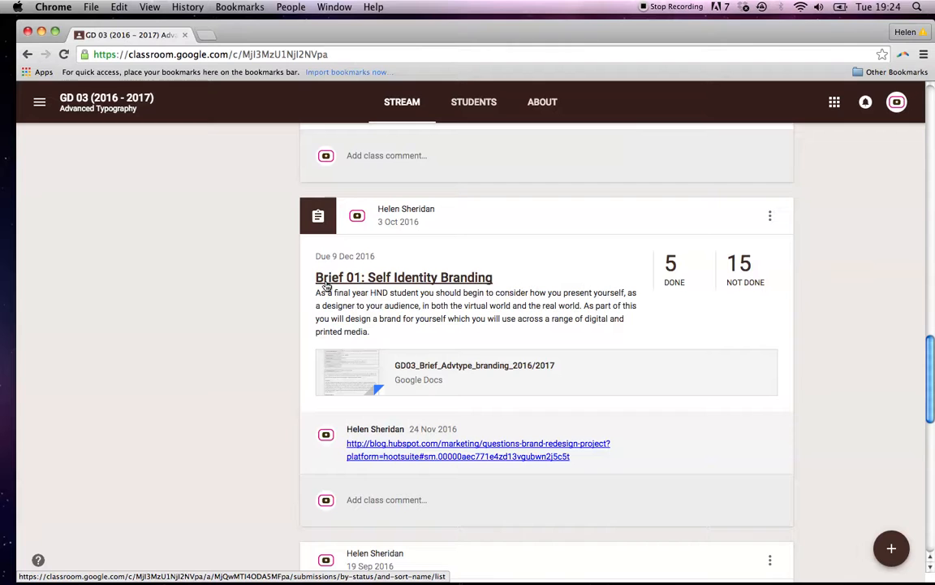
scroll("up", 3)
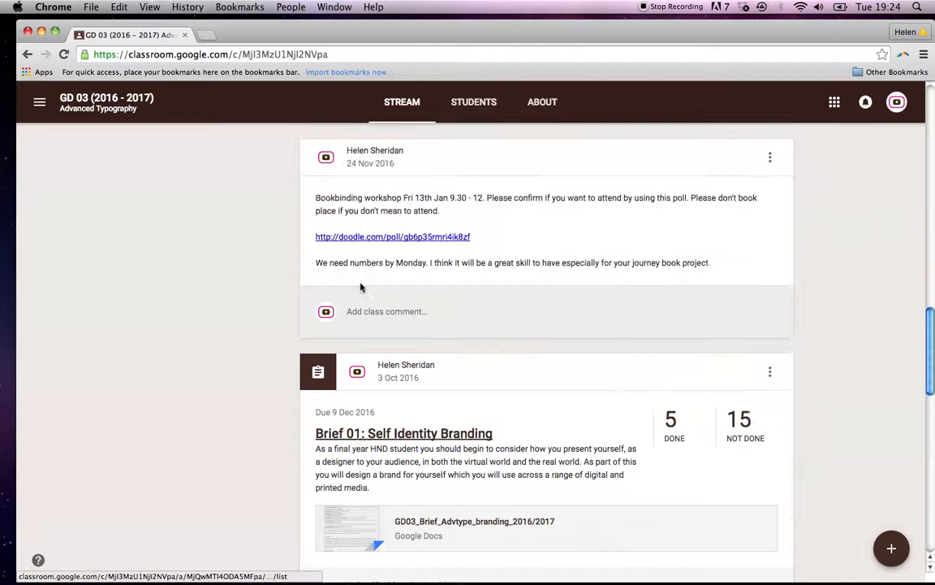
scroll("down", 3)
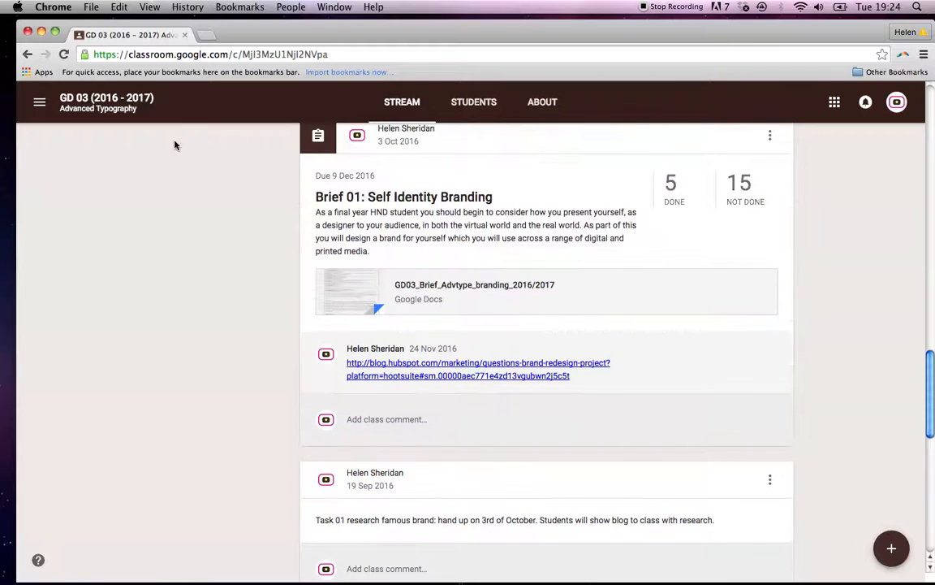
left_click(39, 101)
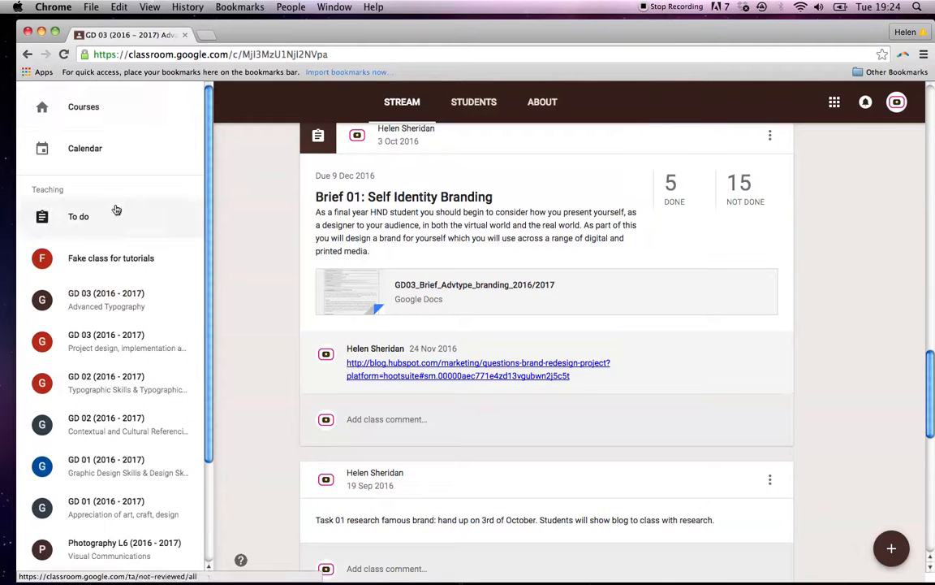
Switch to GD 01 Graphic Design Skills and scroll its stream down and back up.
left_click(106, 465)
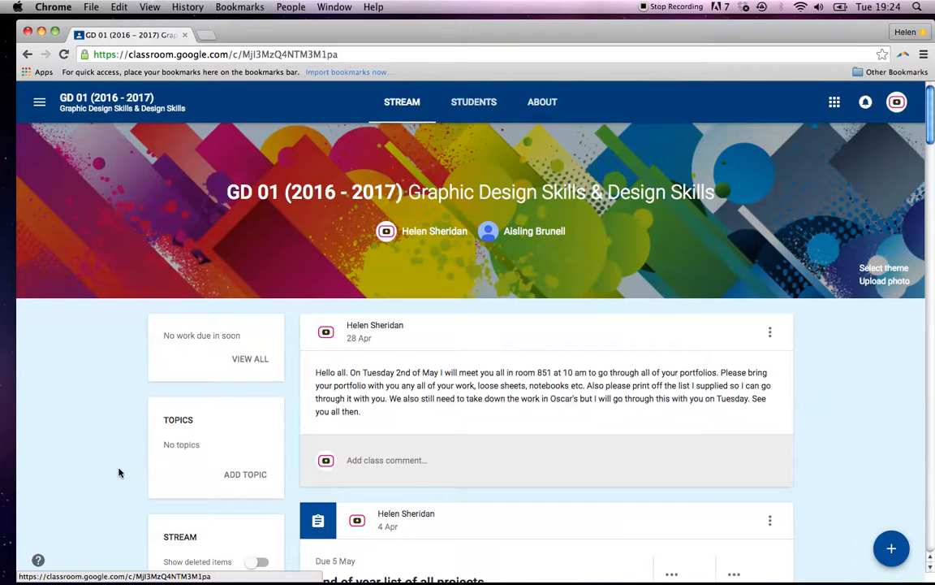
scroll("down", 3)
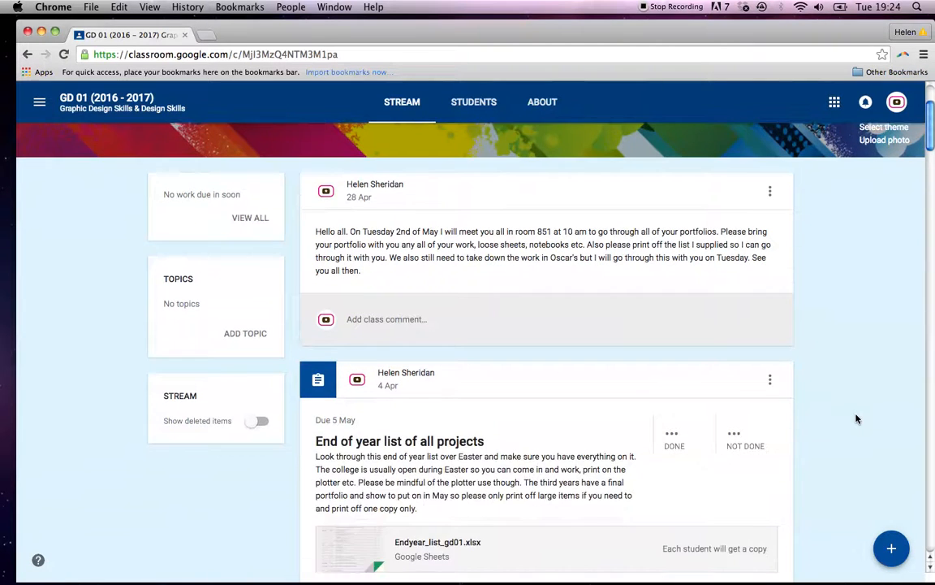
scroll("down", 3)
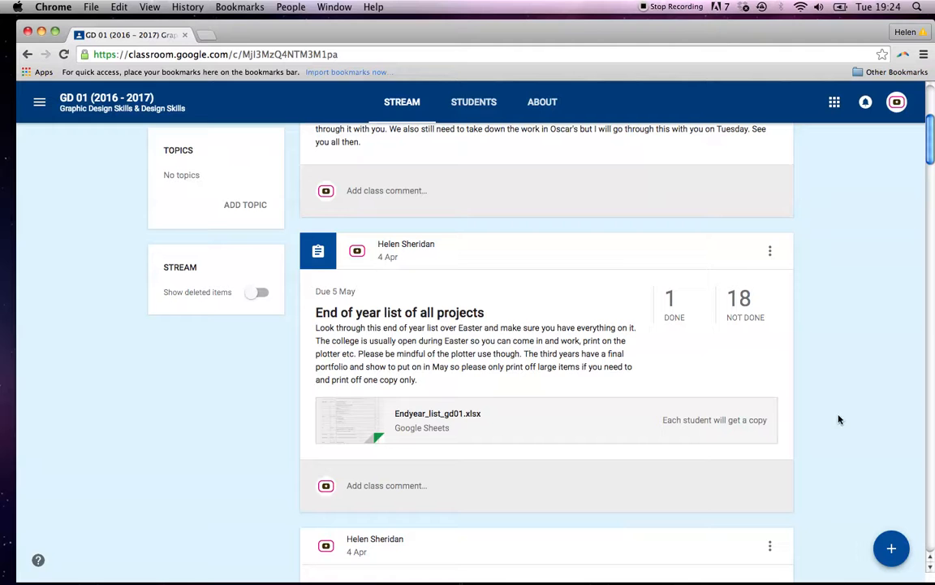
scroll("down", 3)
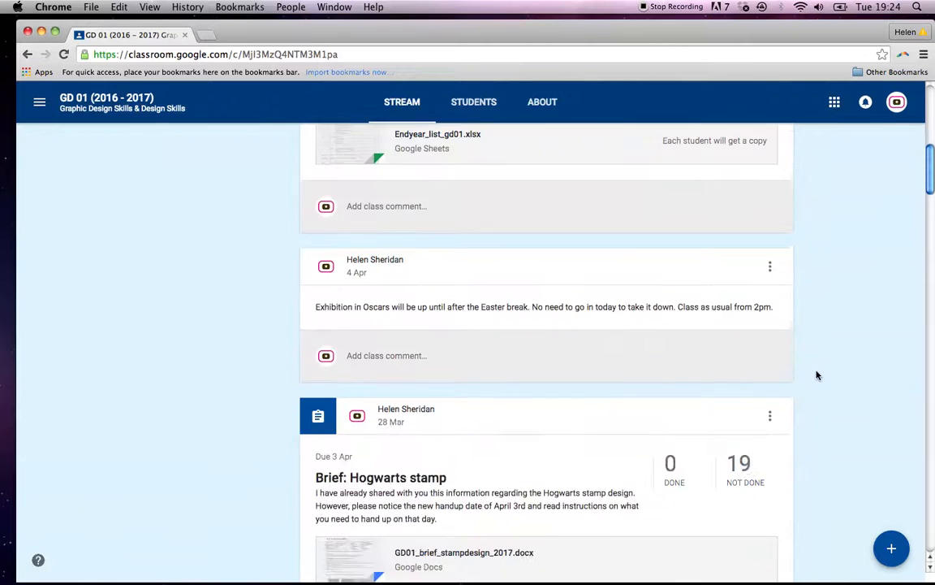
scroll("down", 3)
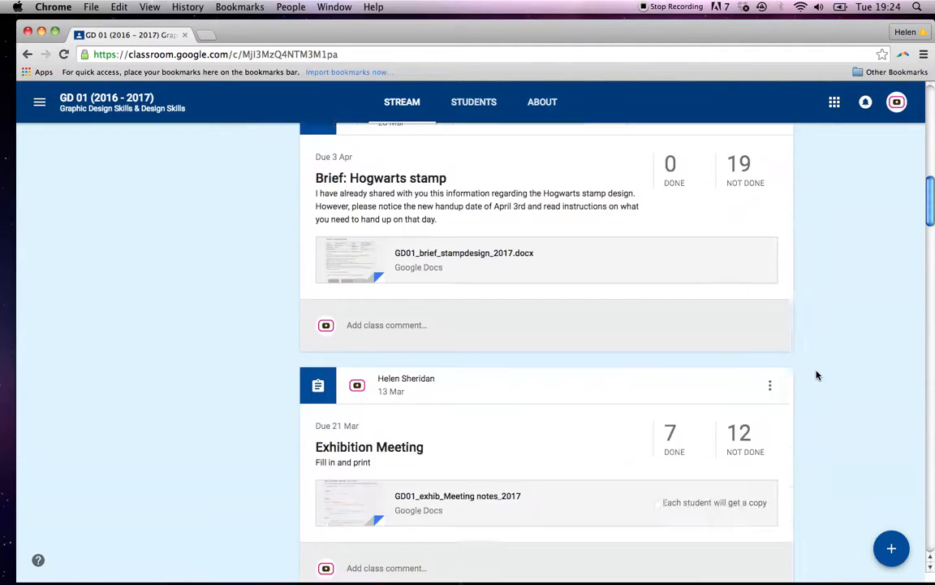
scroll("down", 3)
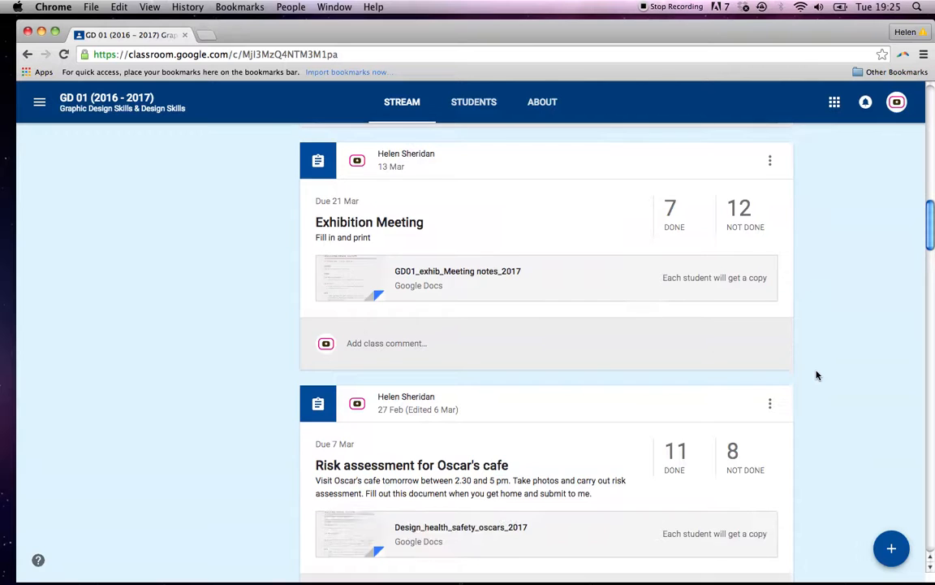
scroll("down", 3)
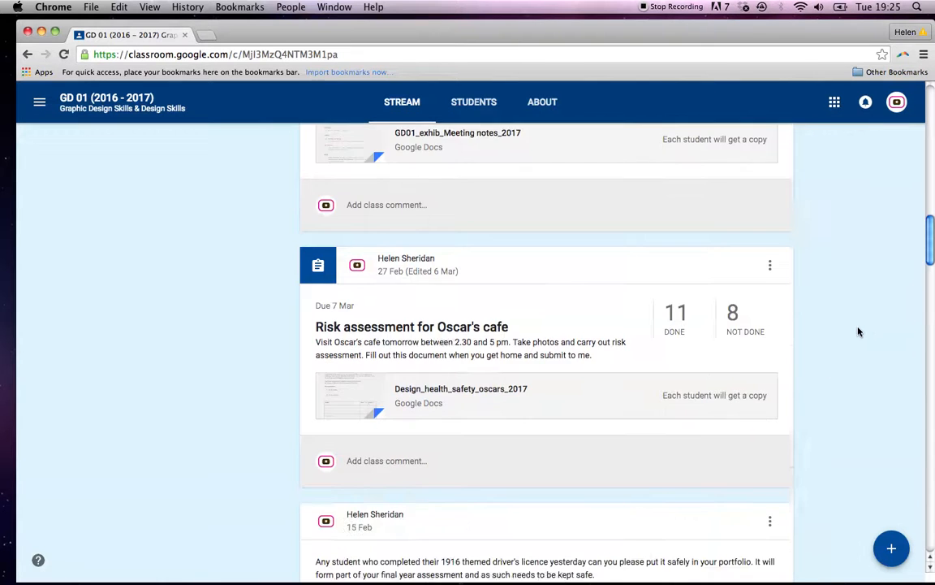
scroll("down", 3)
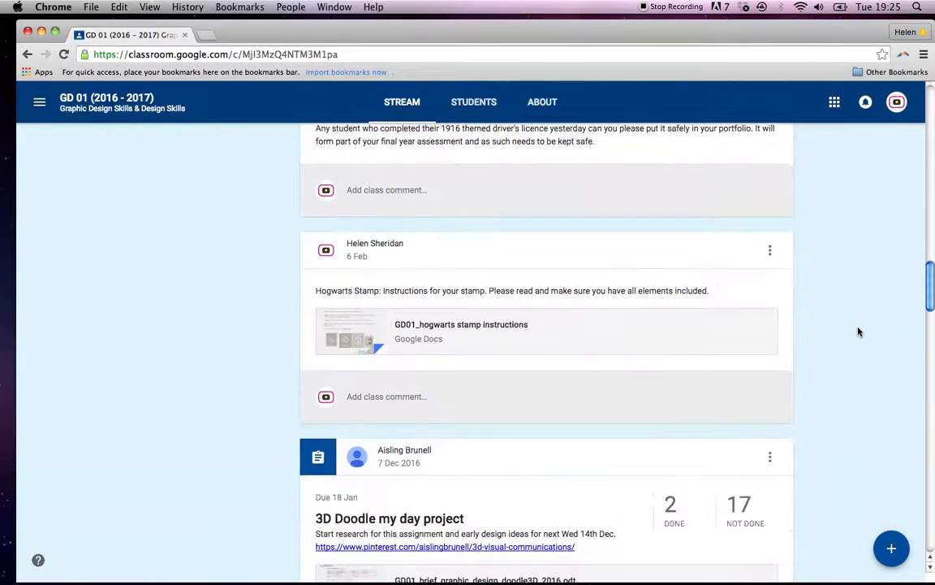
scroll("down", 3)
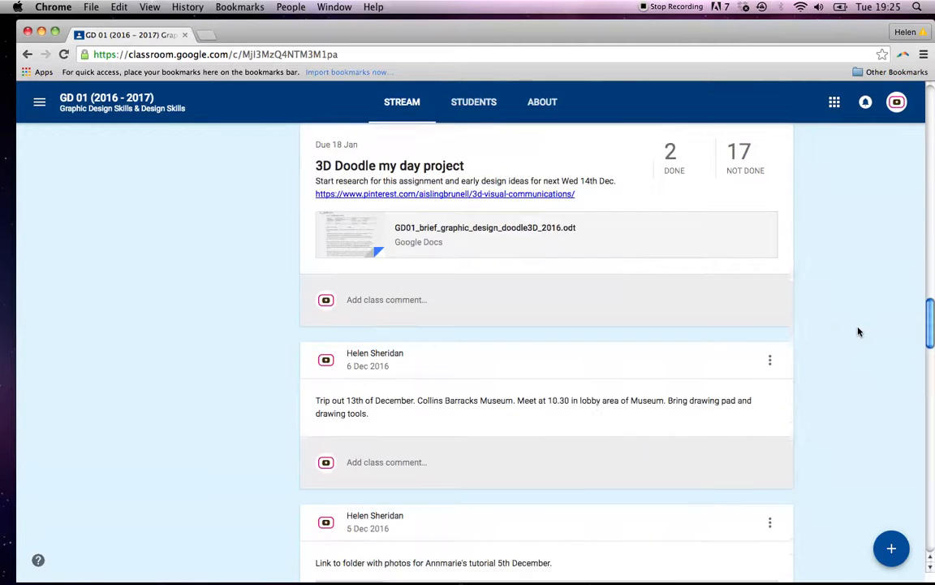
scroll("down", 3)
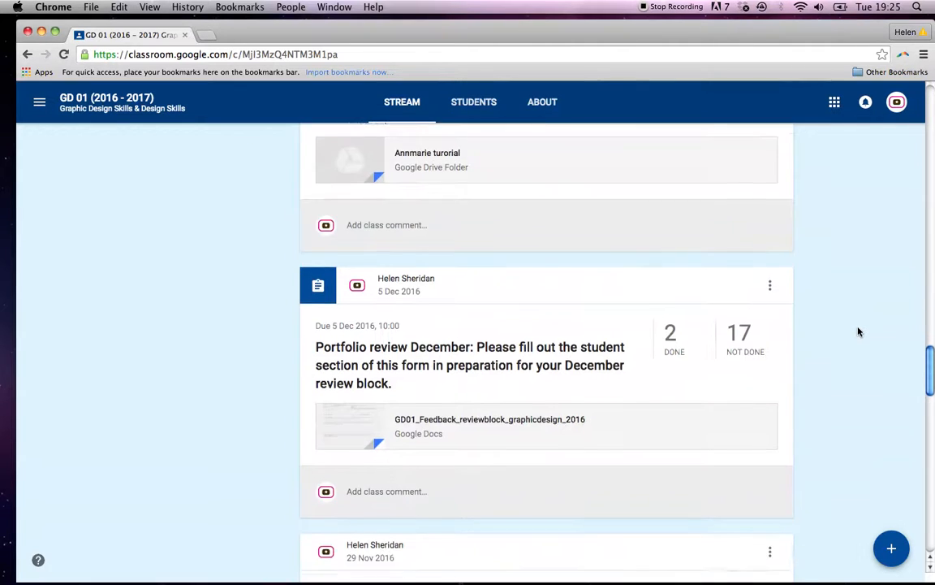
scroll("down", 3)
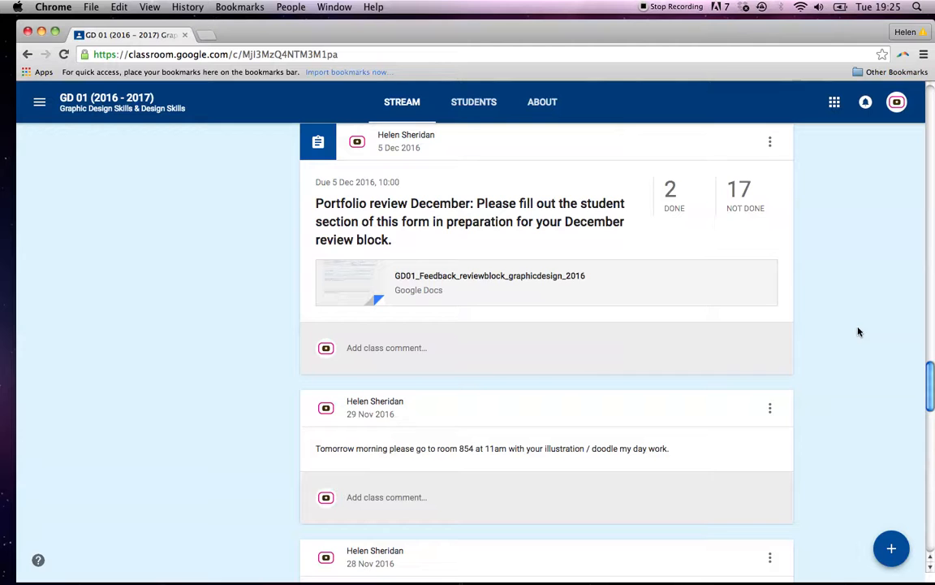
scroll("down", 3)
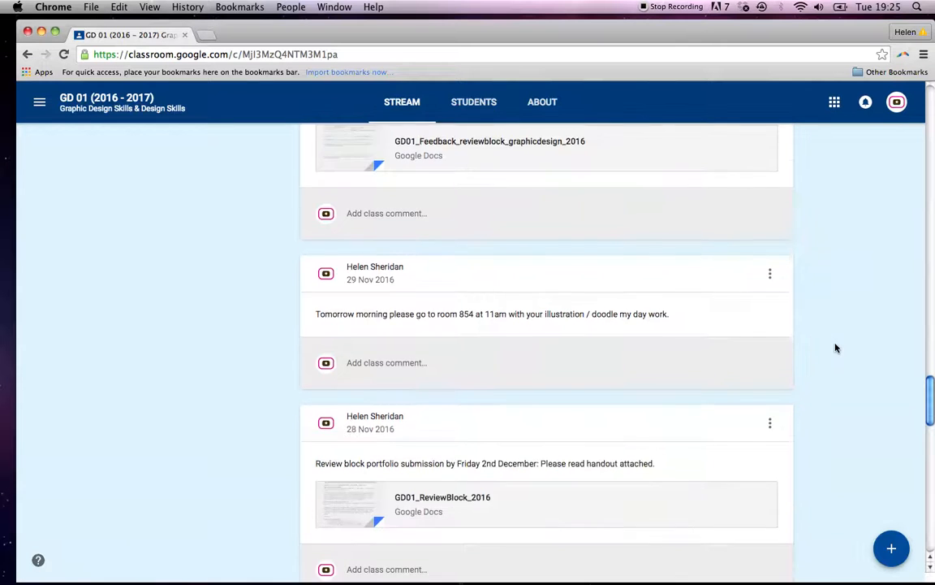
scroll("down", 3)
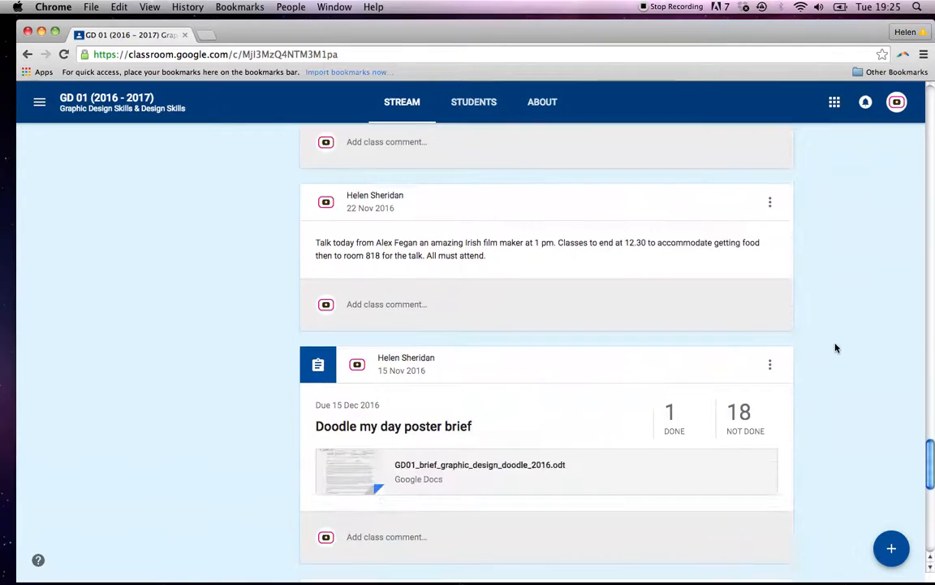
scroll("down", 3)
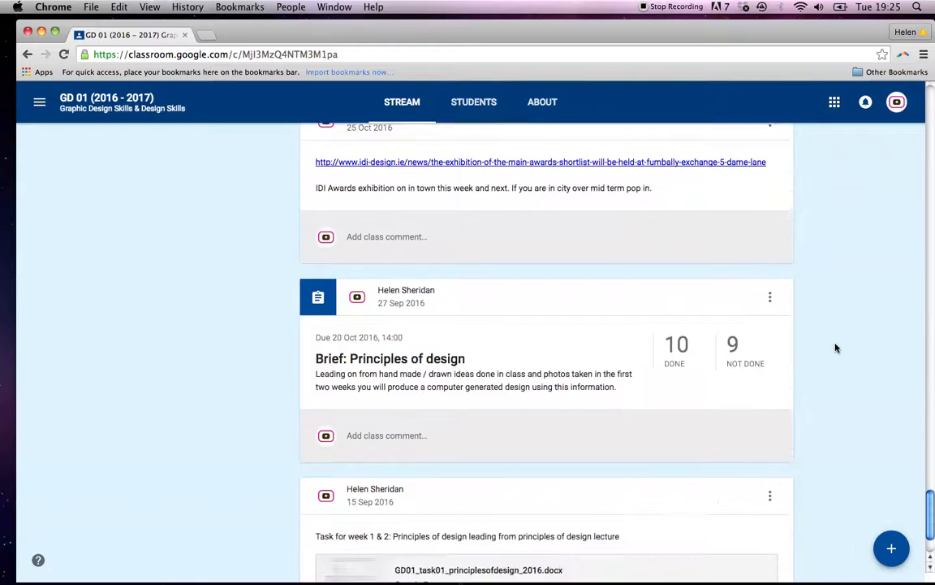
scroll("up", 3)
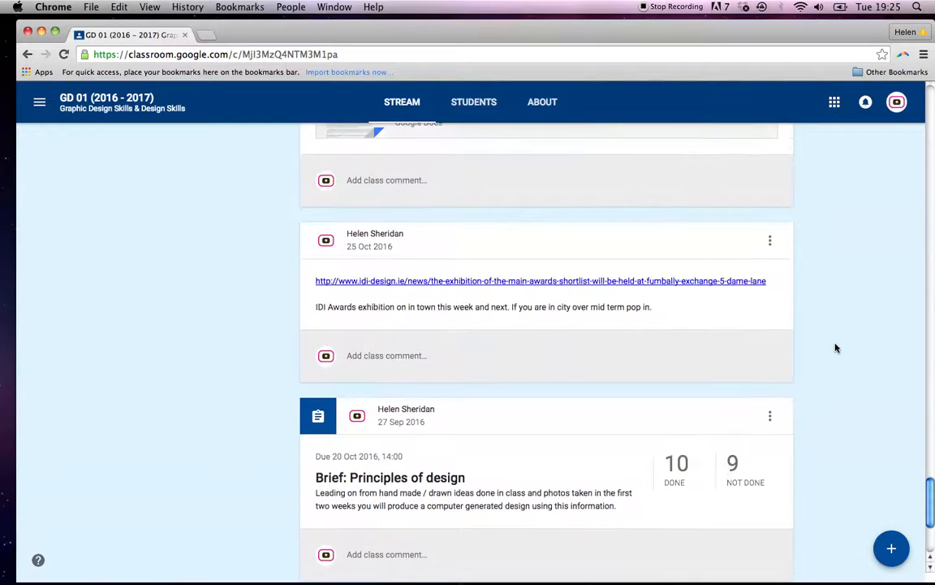
scroll("up", 3)
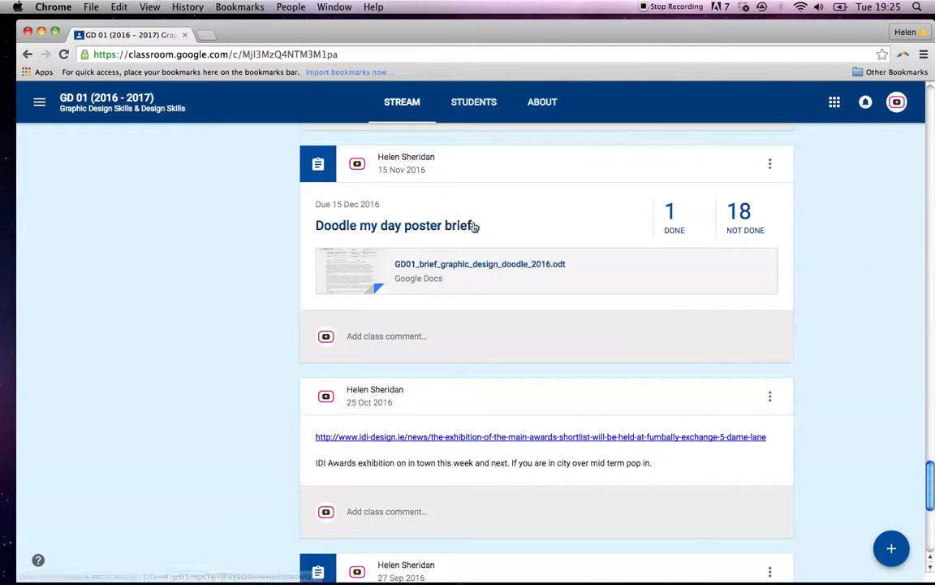
mouse_move(315, 233)
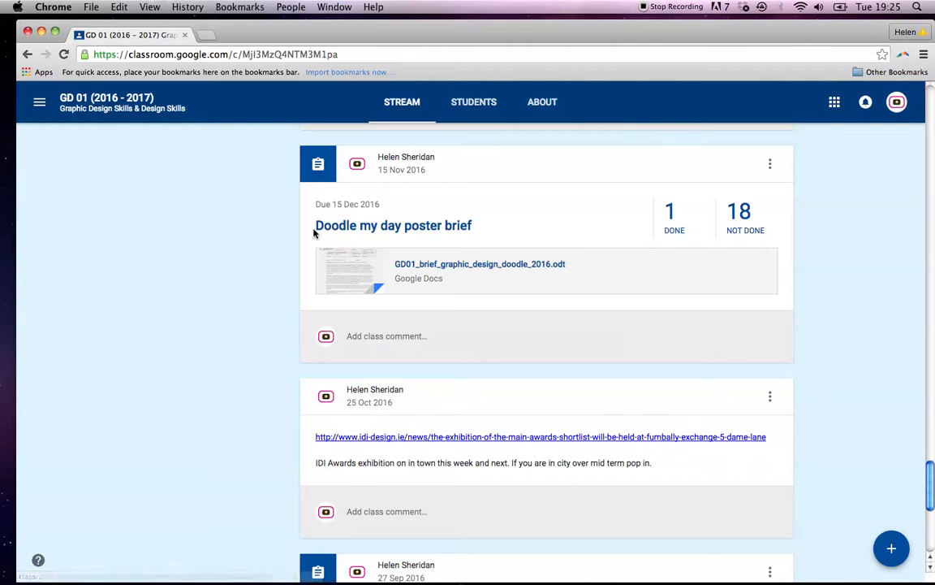
scroll("up", 3)
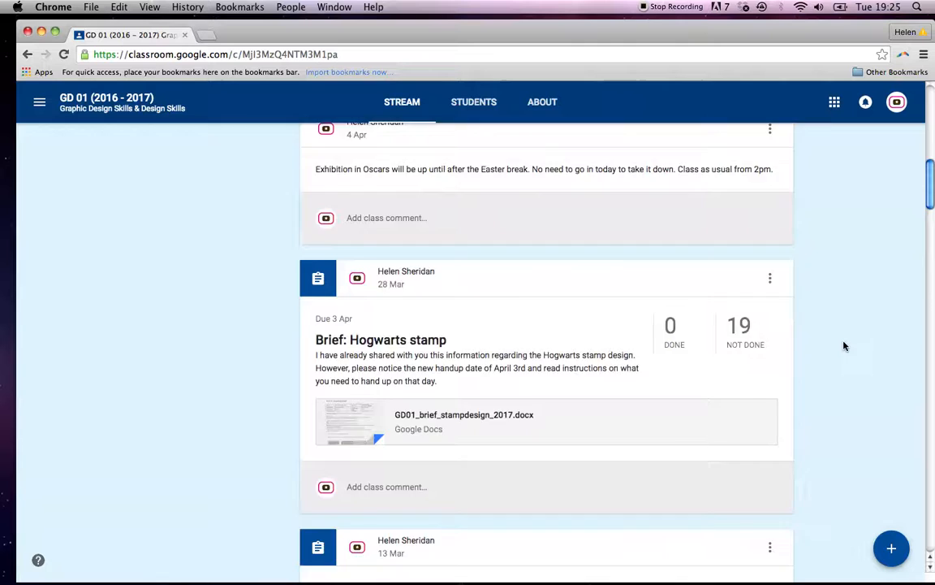
scroll("up", 3)
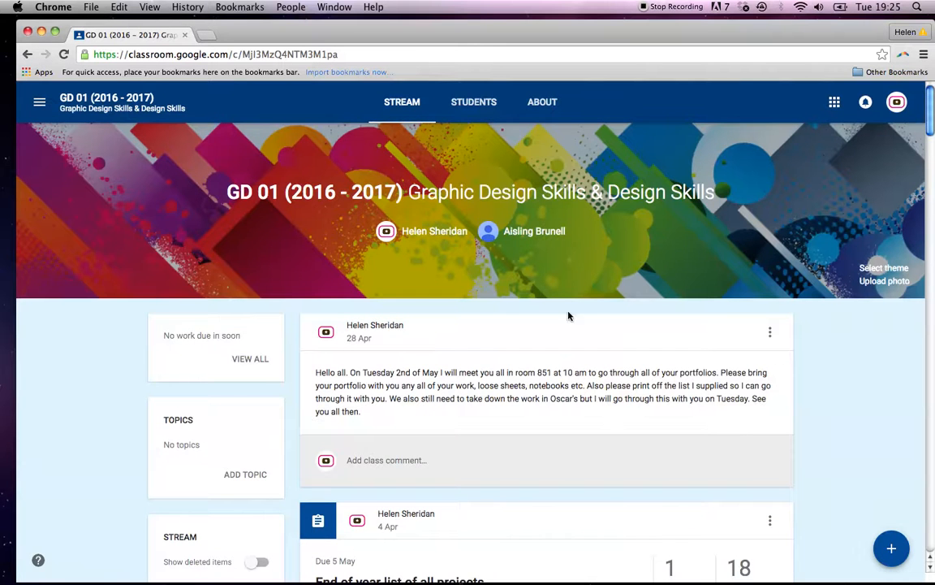
Scroll through the GD 01 student roster, then view the class's About page.
left_click(473, 102)
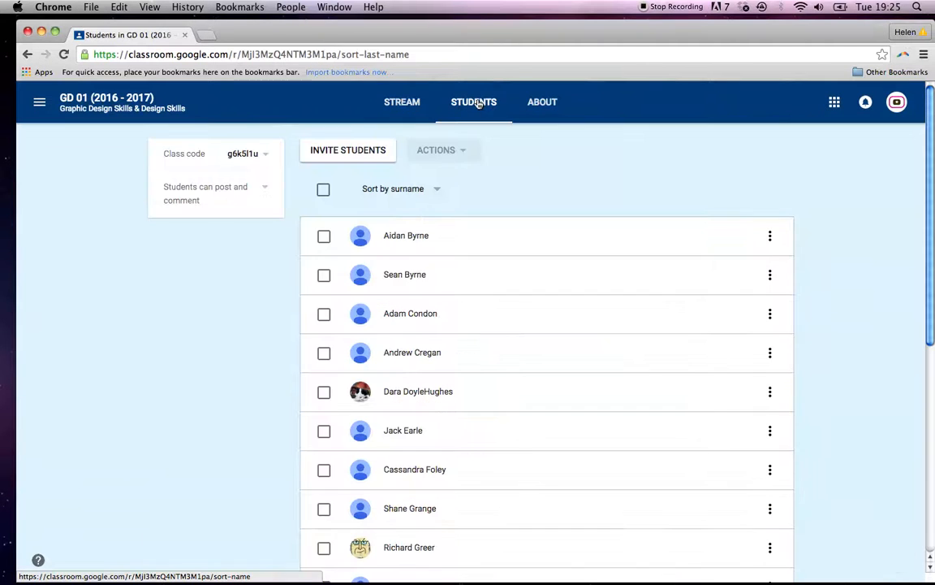
scroll("down", 3)
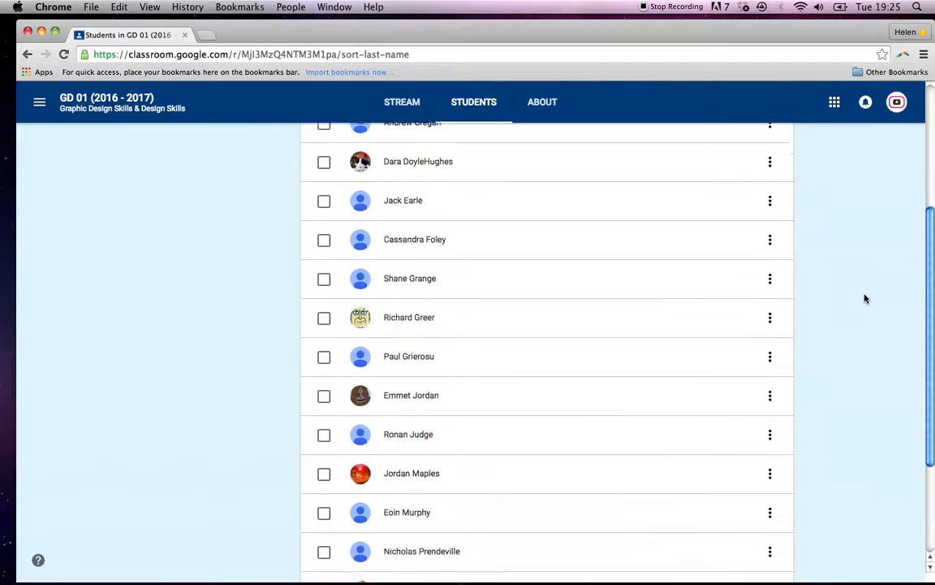
scroll("up", 3)
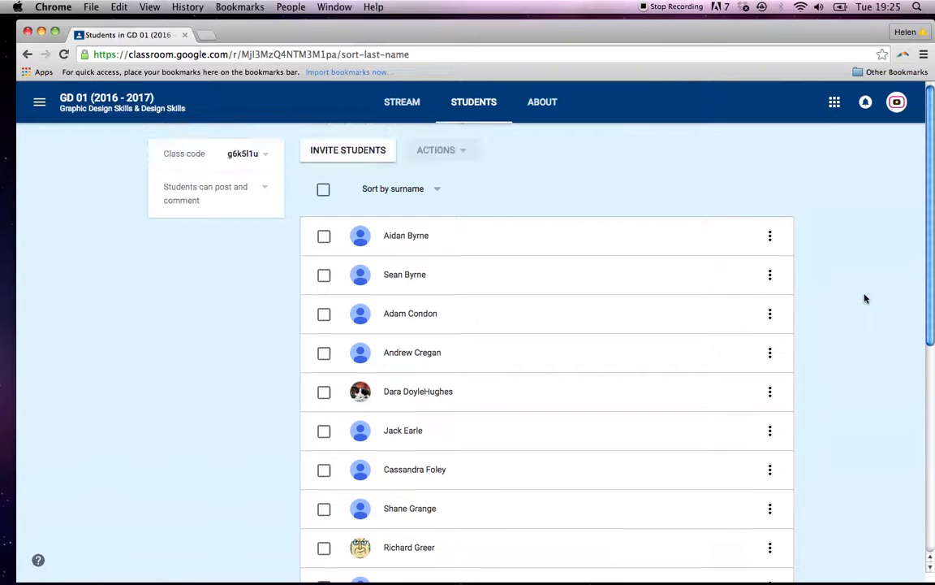
mouse_move(550, 132)
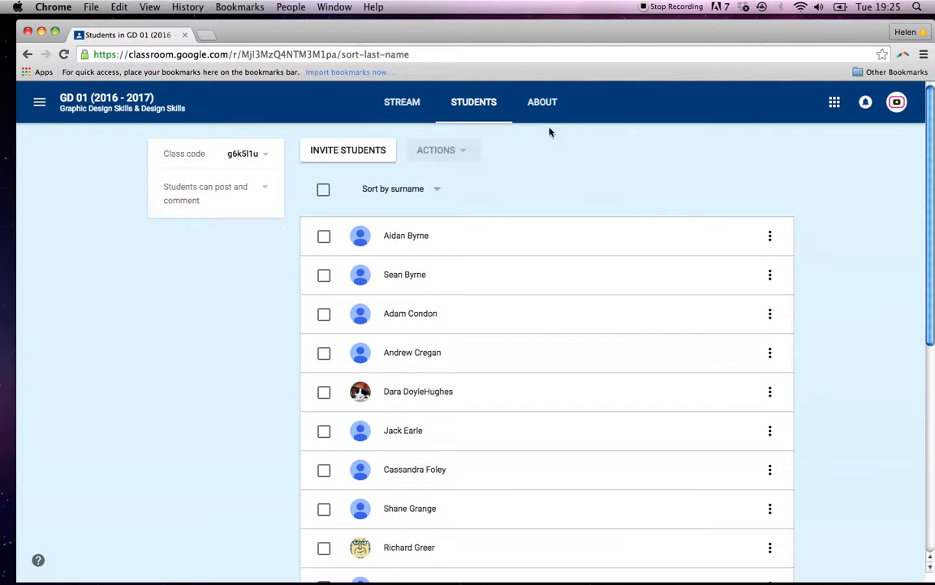
left_click(543, 101)
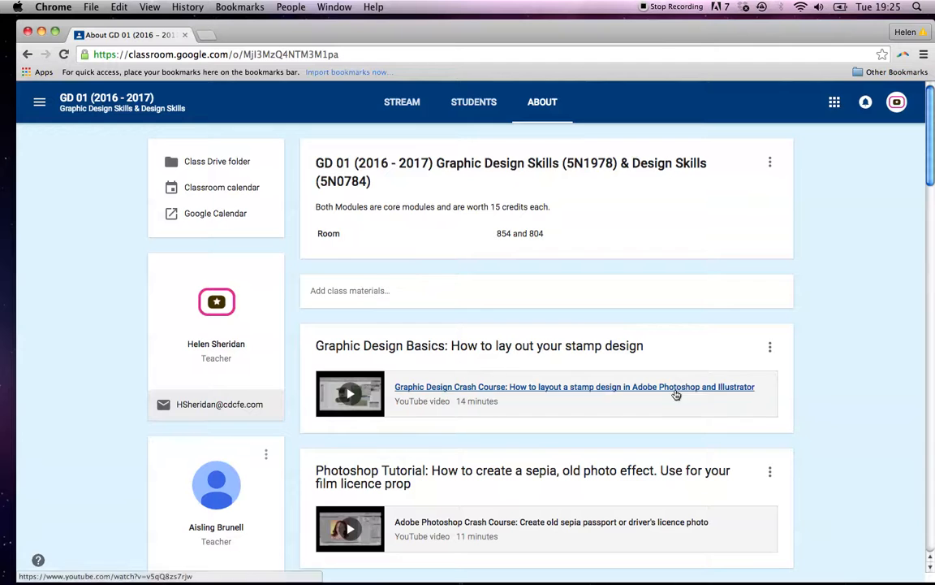
scroll("down", 3)
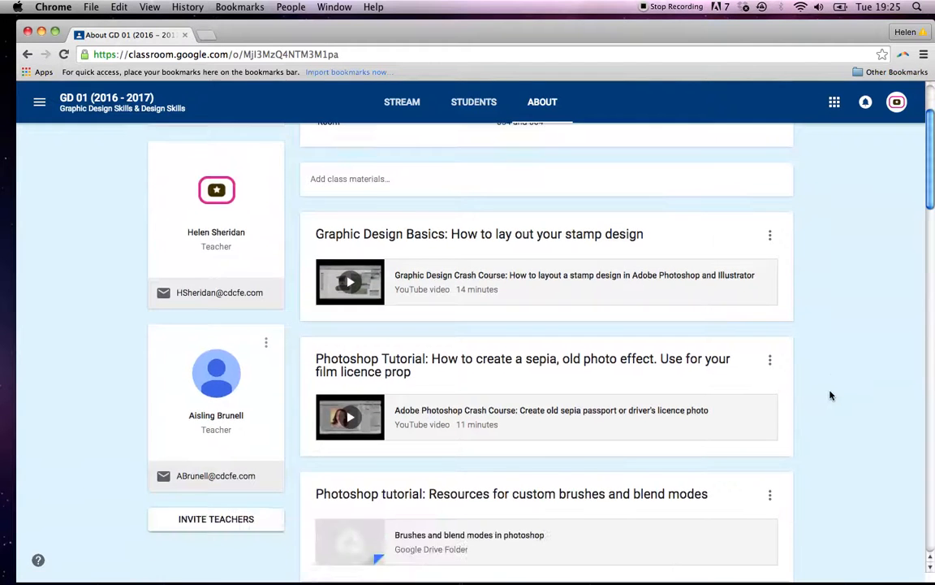
scroll("down", 3)
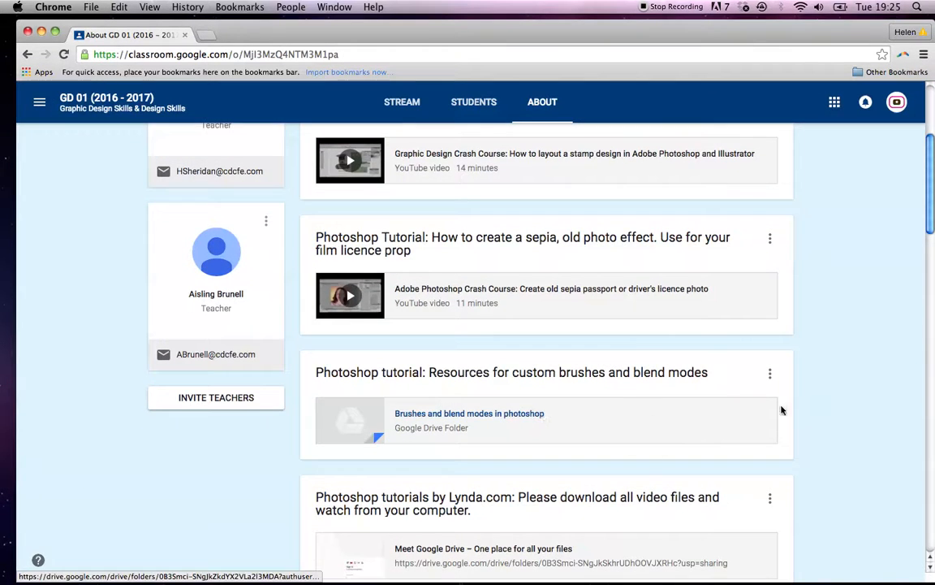
scroll("down", 3)
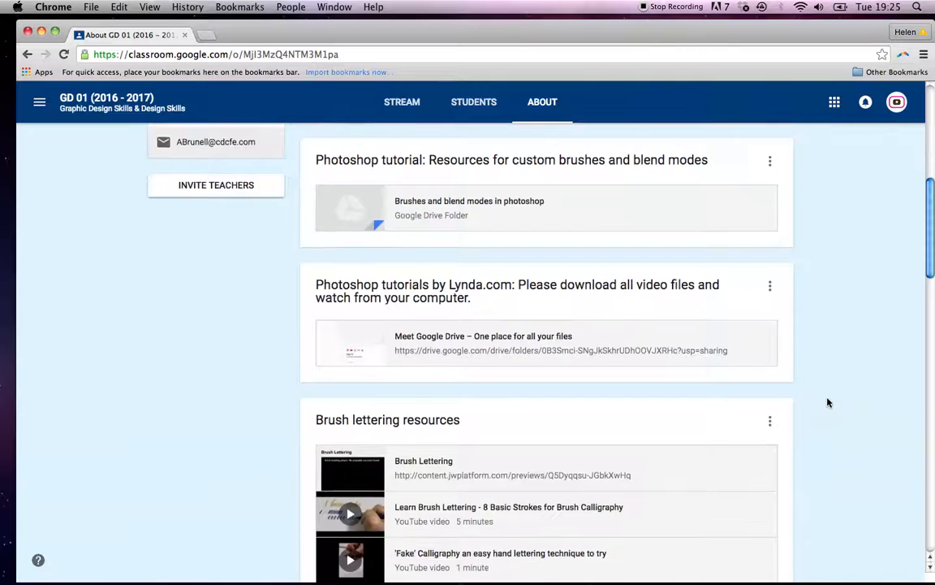
scroll("down", 3)
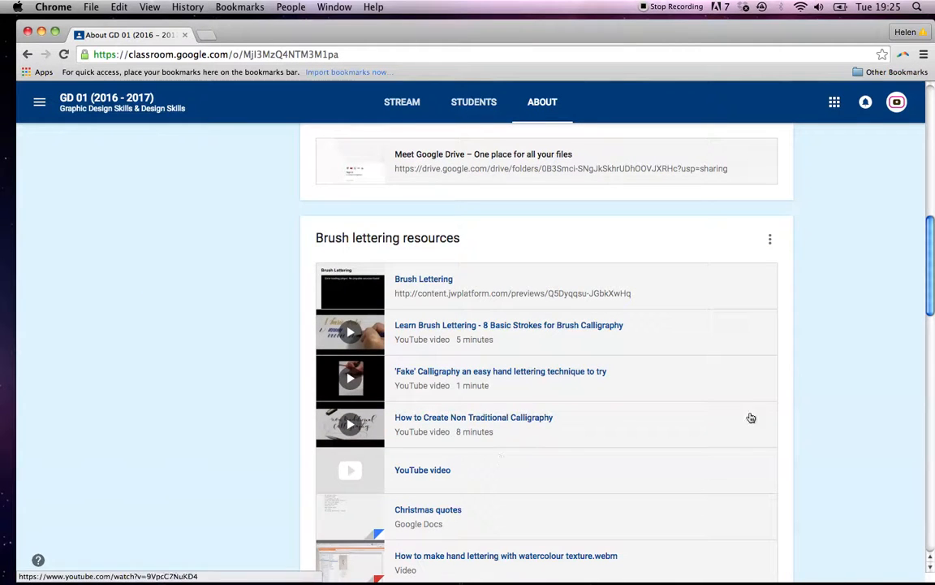
scroll("down", 3)
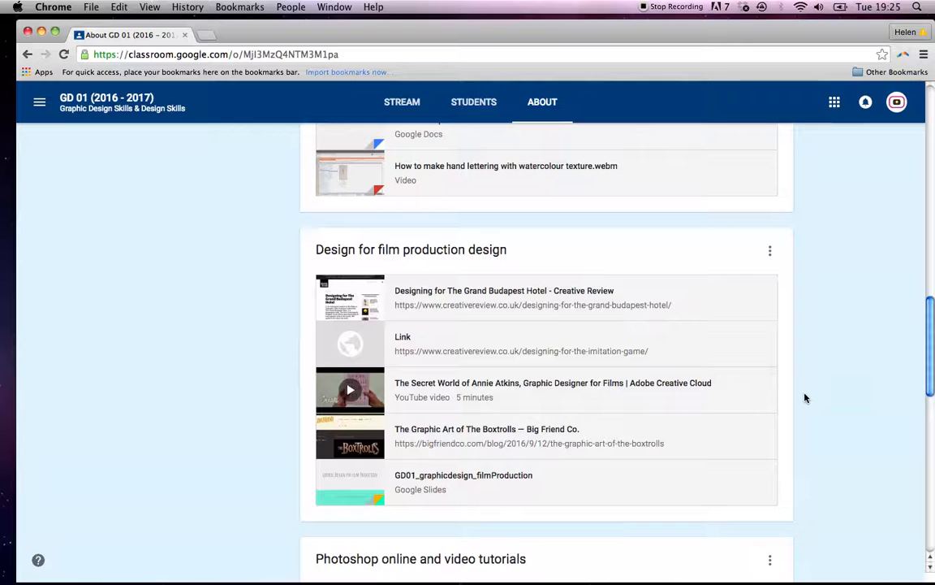
scroll("down", 3)
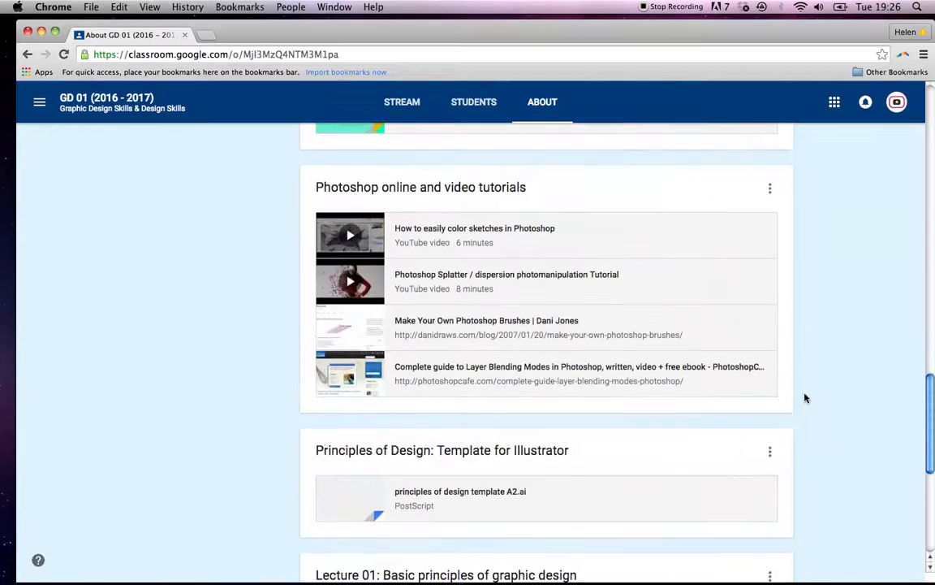
scroll("down", 3)
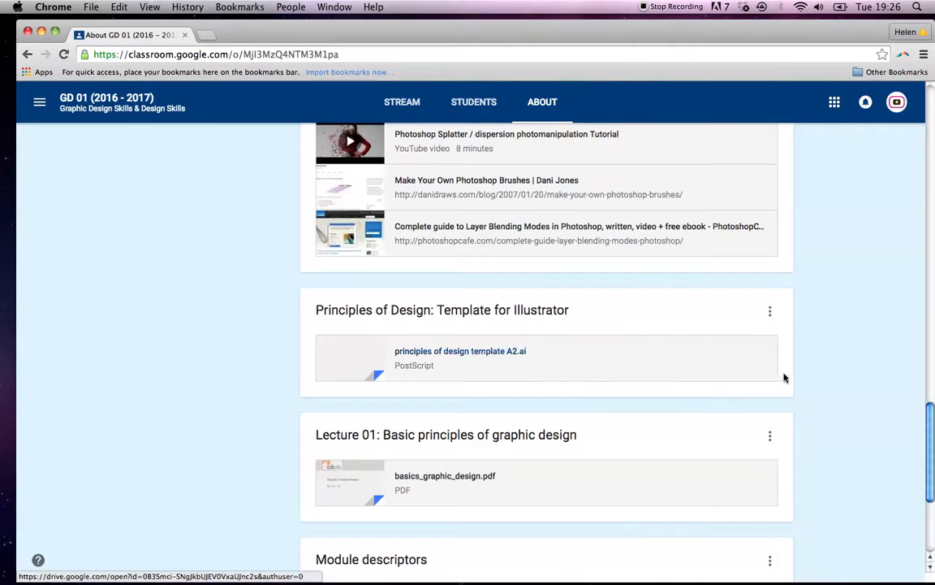
scroll("down", 3)
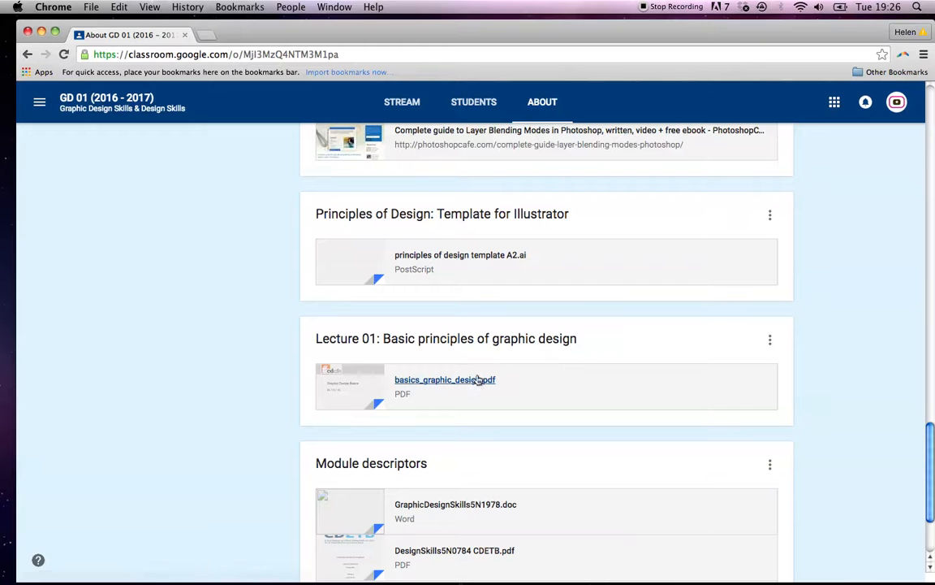
scroll("down", 3)
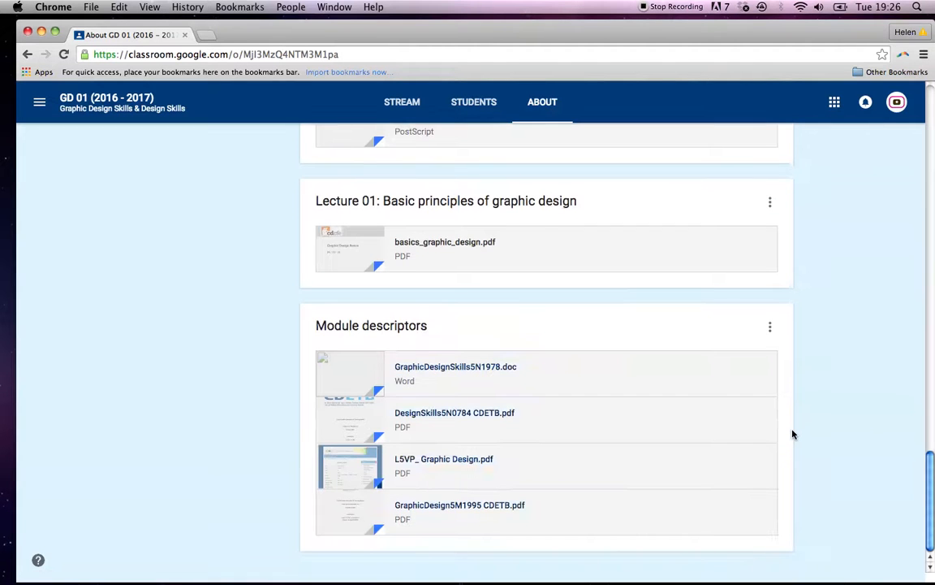
mouse_move(478, 540)
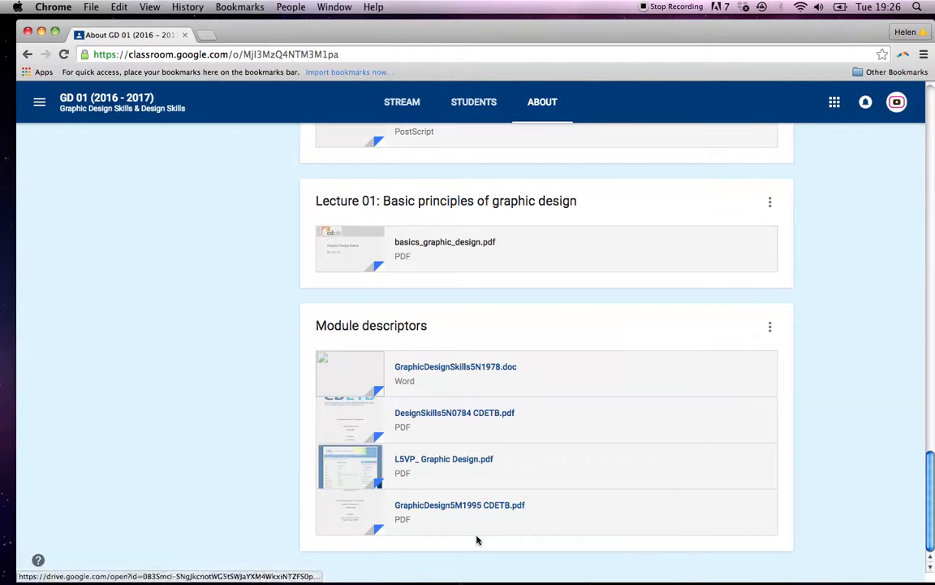
mouse_move(450, 519)
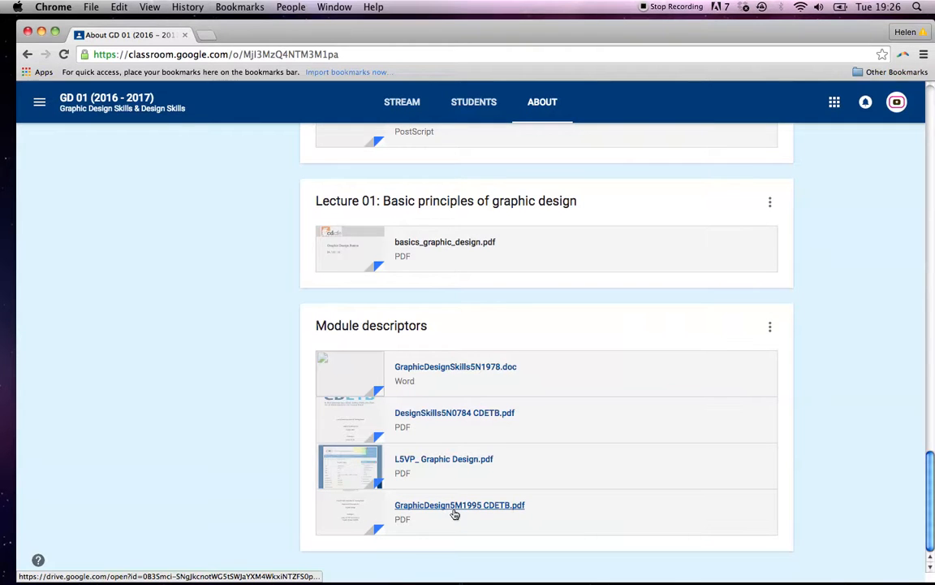
mouse_move(425, 448)
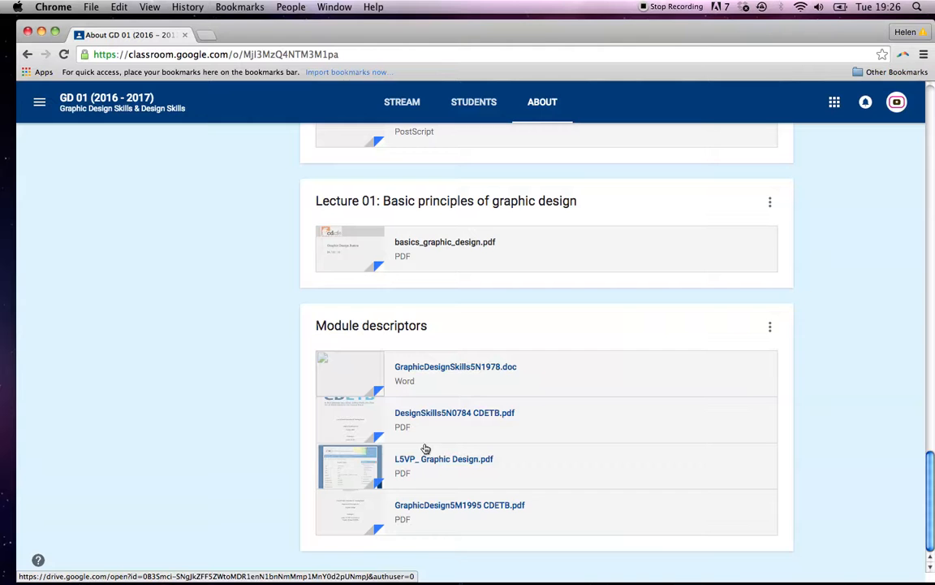
mouse_move(418, 454)
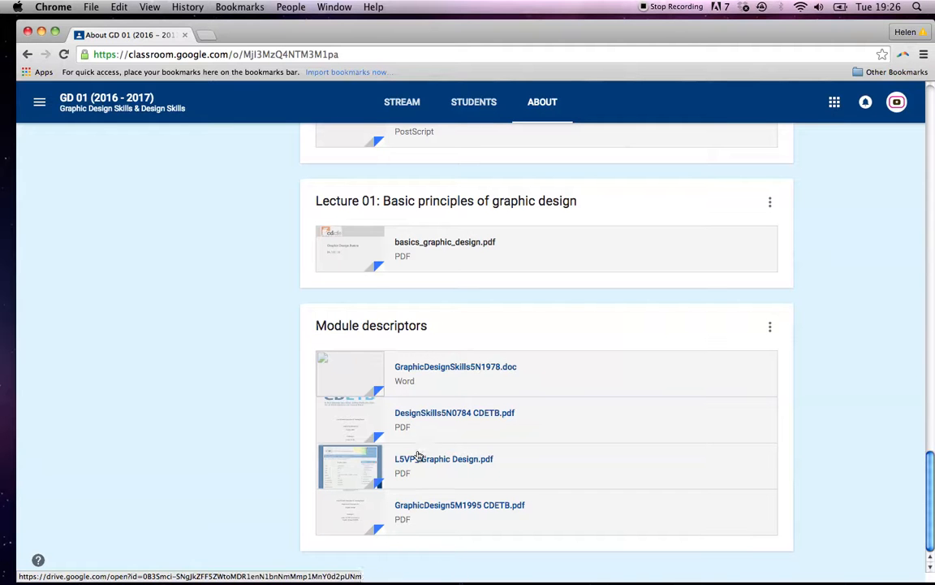
left_click(444, 459)
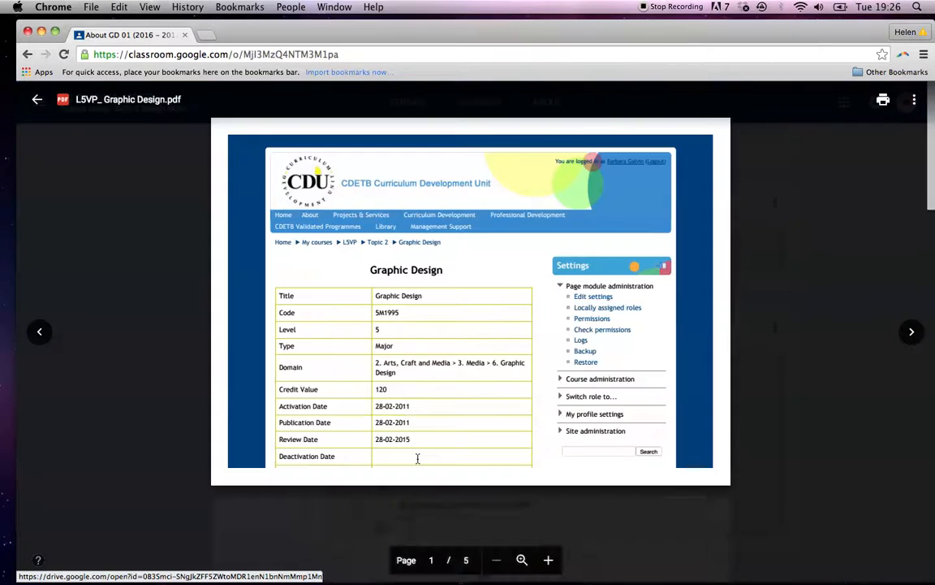
scroll("down", 3)
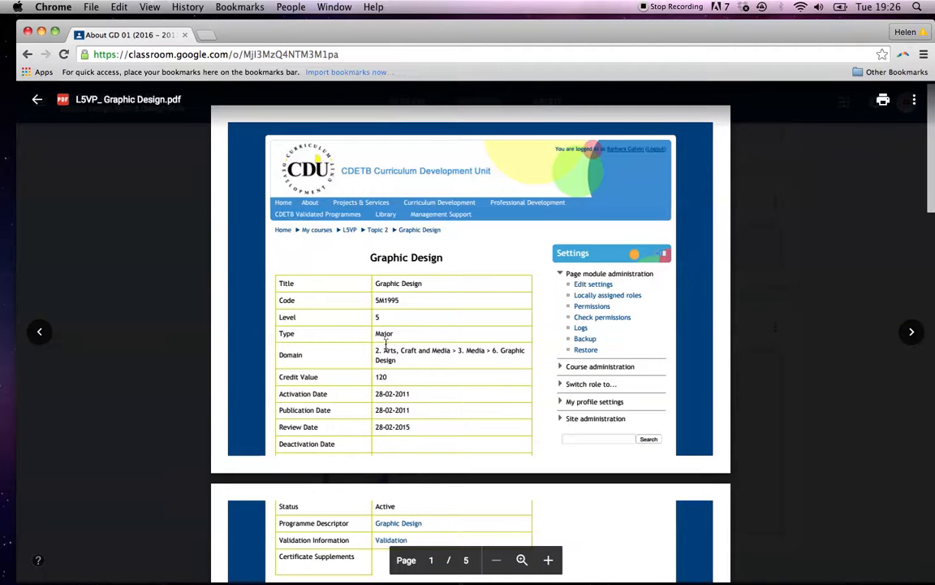
scroll("down", 3)
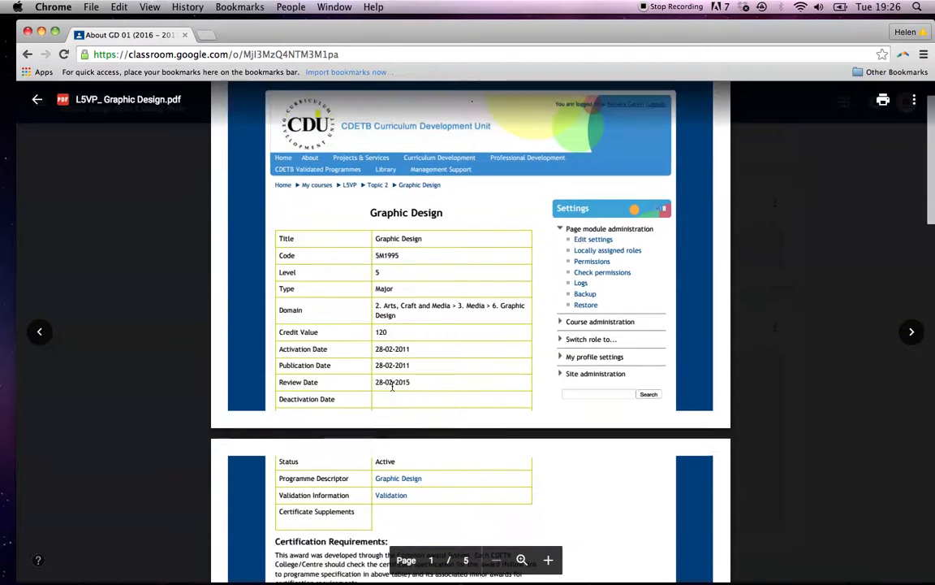
scroll("down", 3)
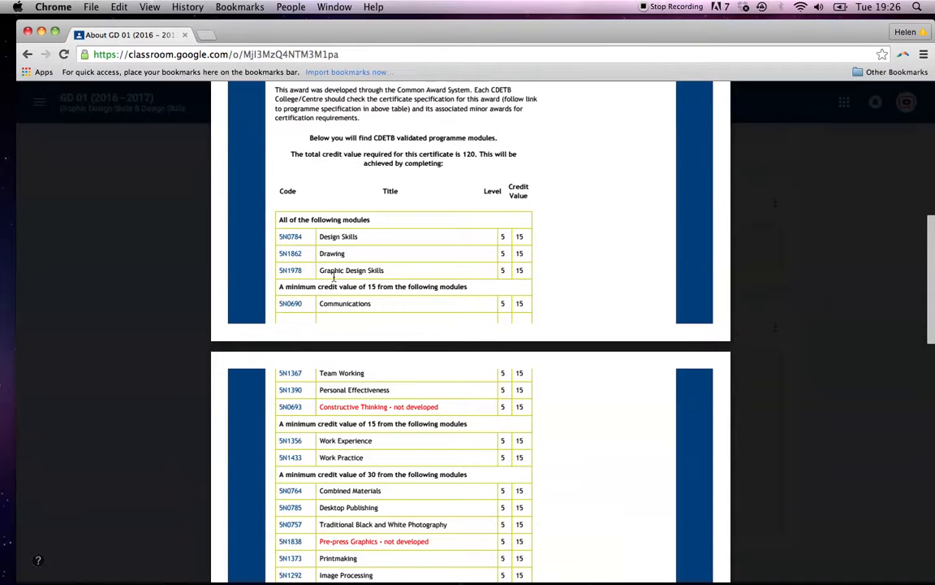
scroll("down", 3)
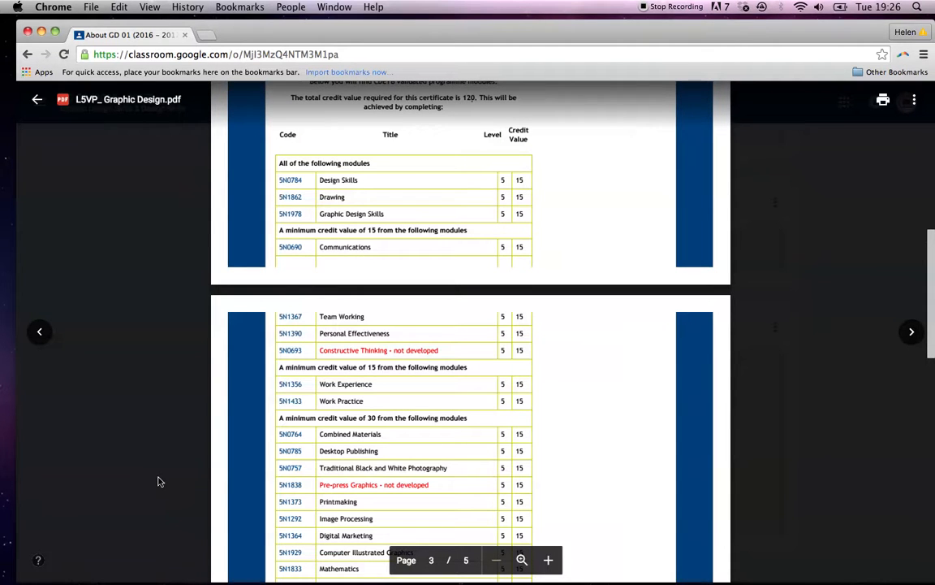
mouse_move(63, 119)
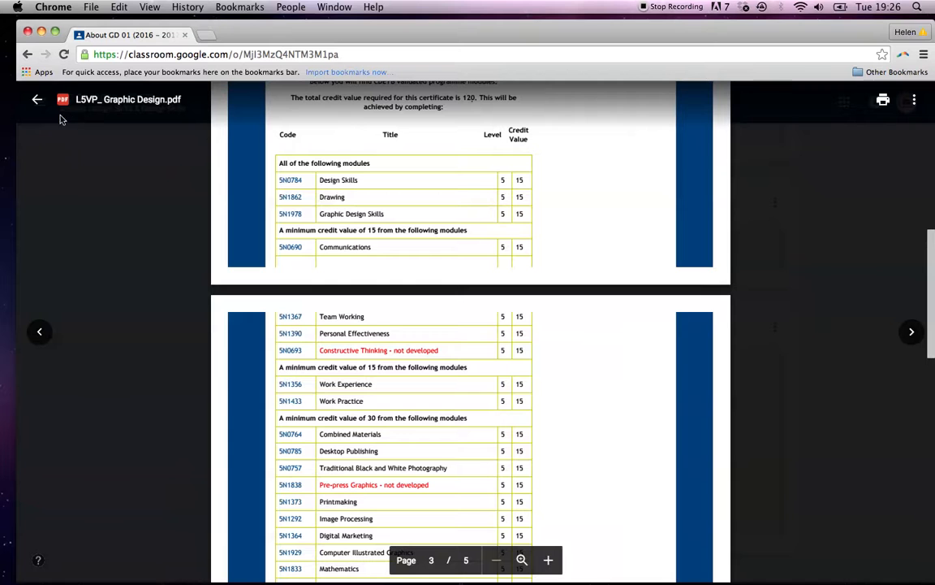
left_click(37, 99)
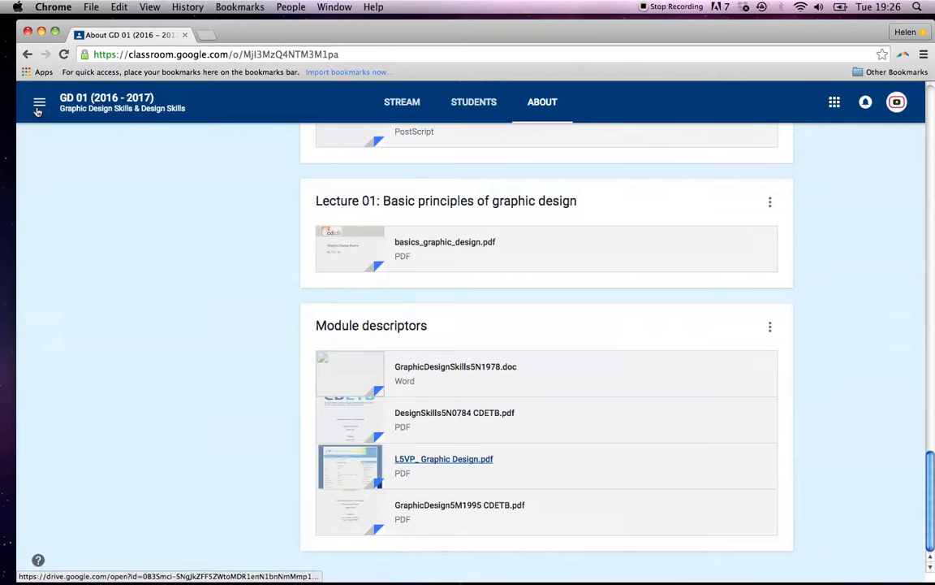
mouse_move(100, 349)
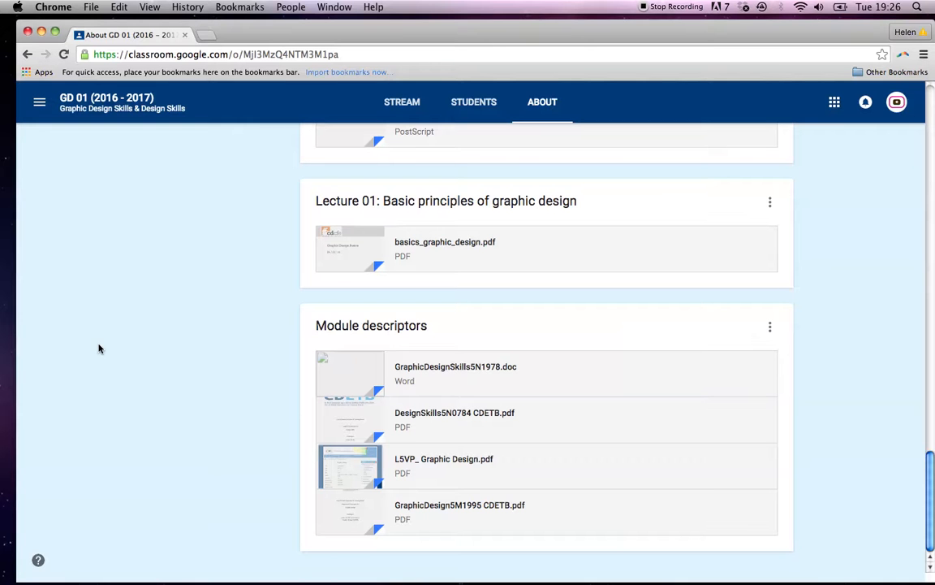
mouse_move(177, 347)
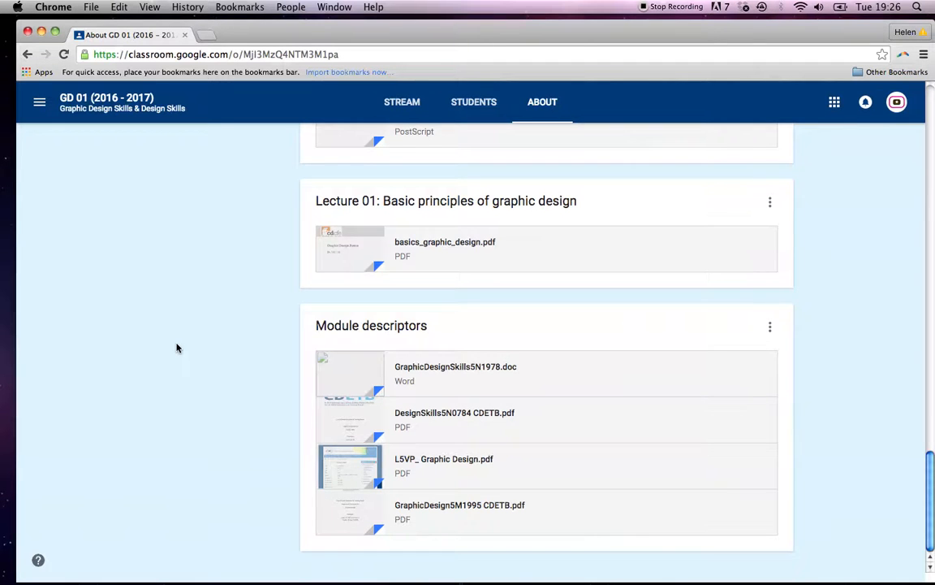
Scroll to the top of the GD 01 About page and open the class drawer.
scroll("up", 3)
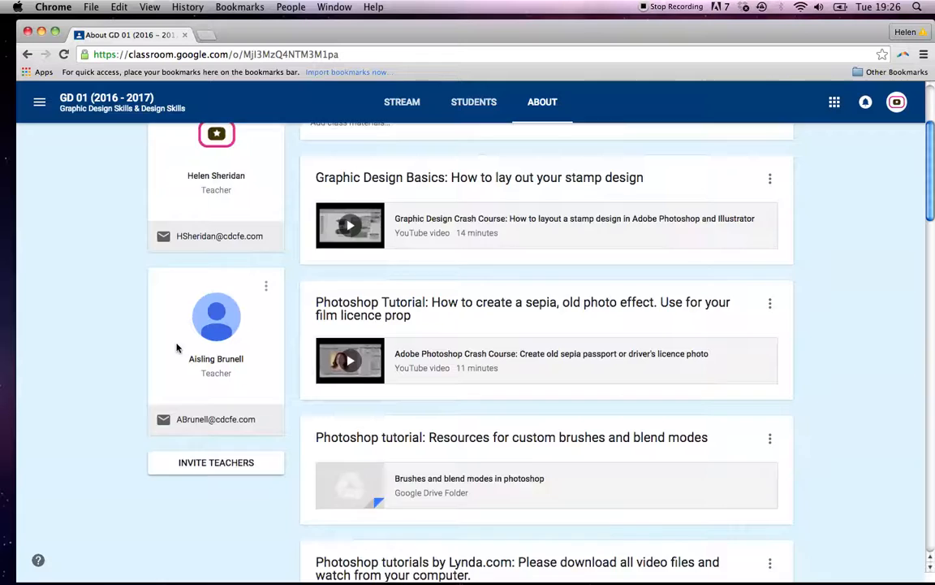
left_click(39, 102)
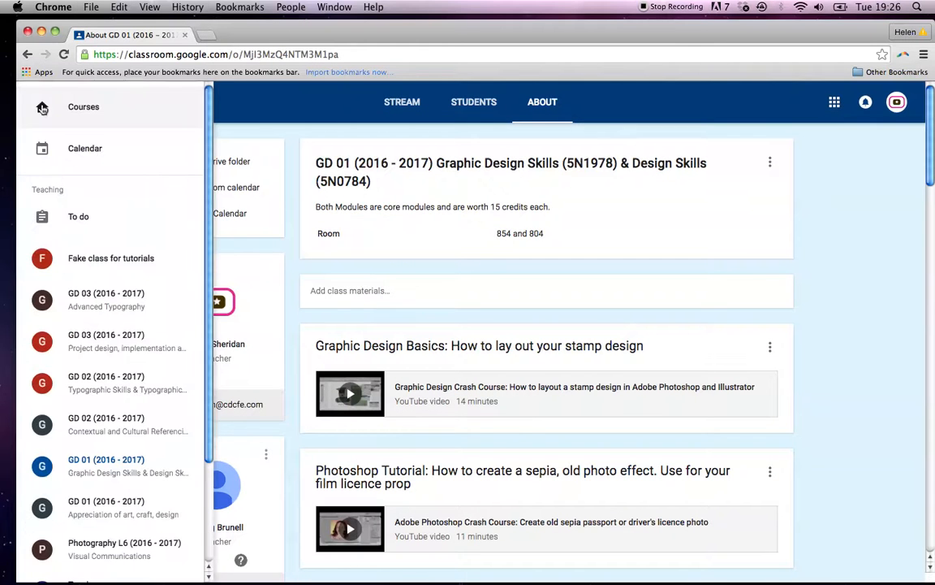
Switch to Fake class for tutorials, view its student list, then its About page.
left_click(110, 258)
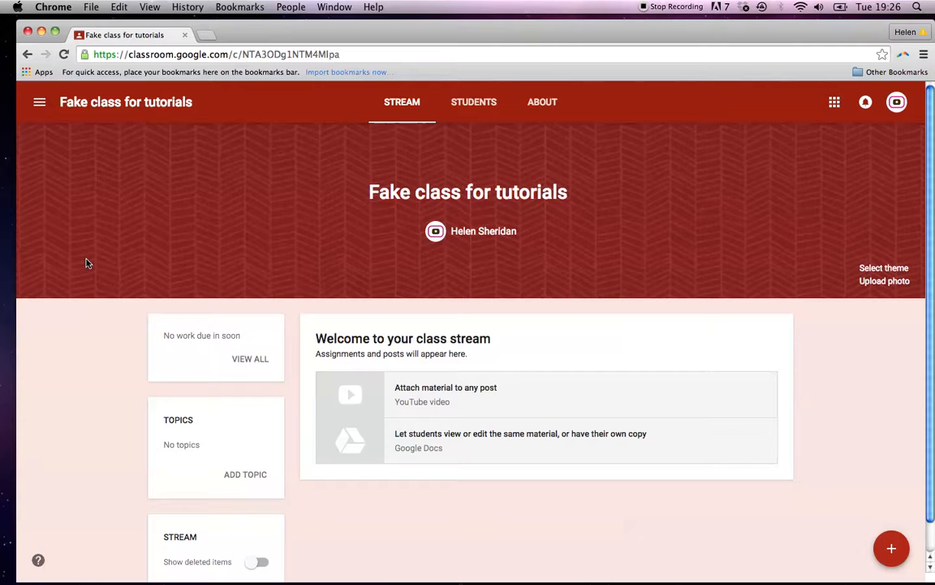
mouse_move(397, 118)
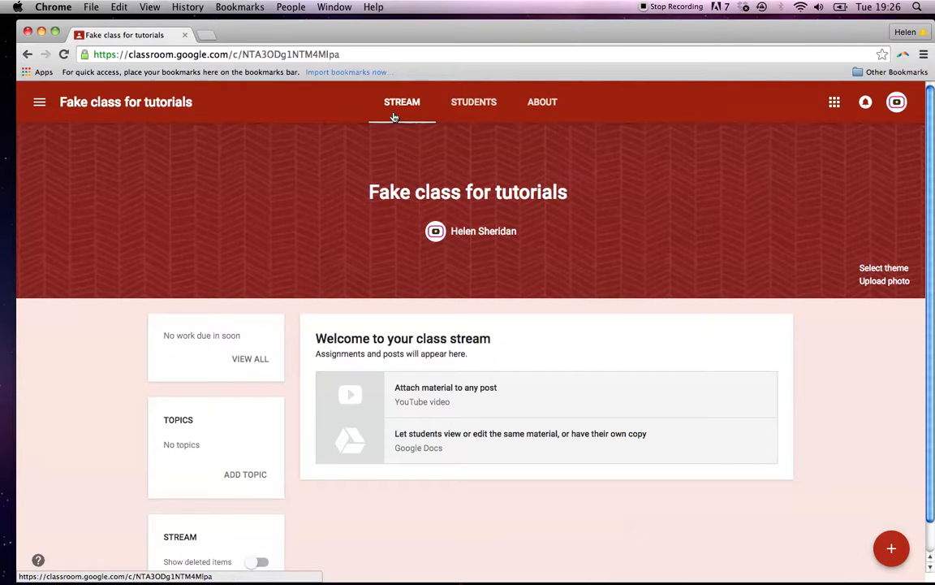
left_click(473, 102)
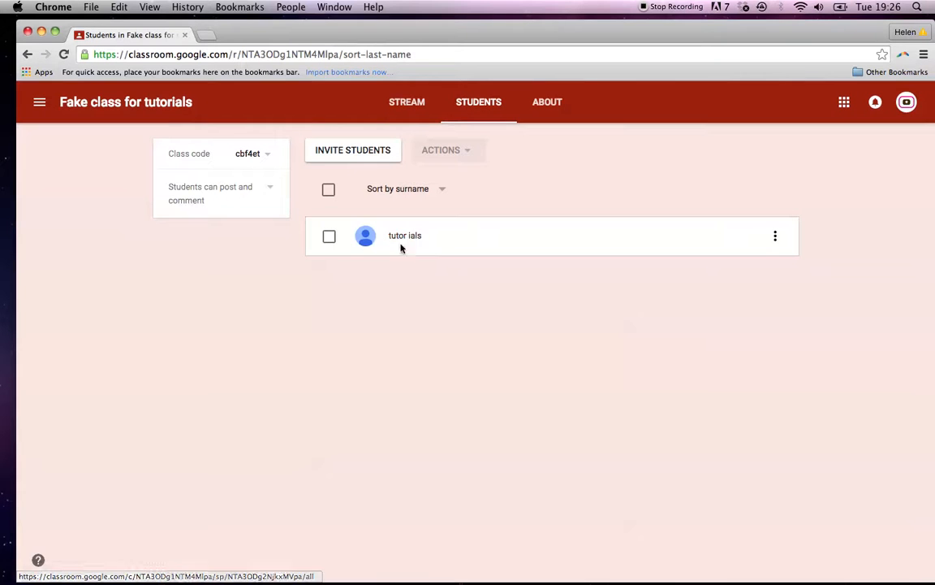
mouse_move(432, 268)
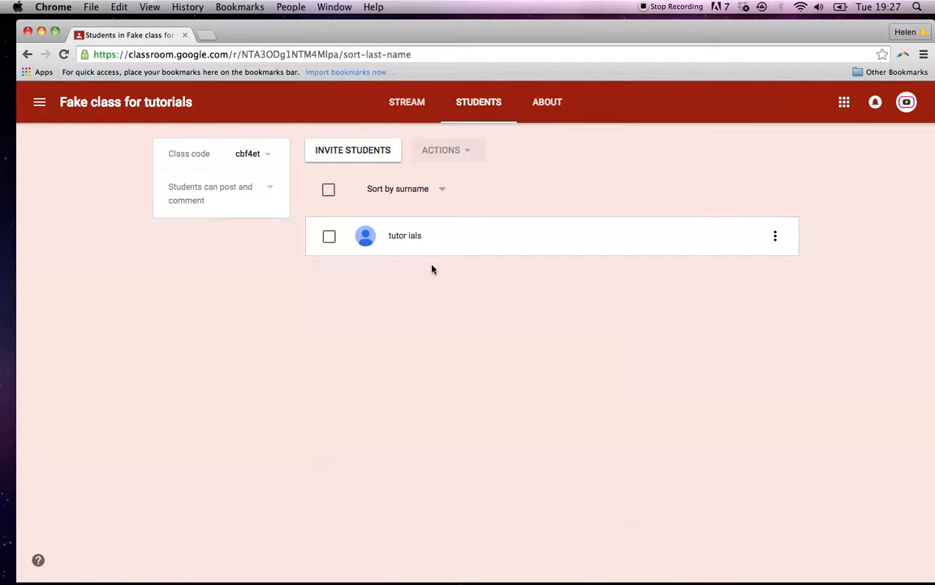
mouse_move(543, 137)
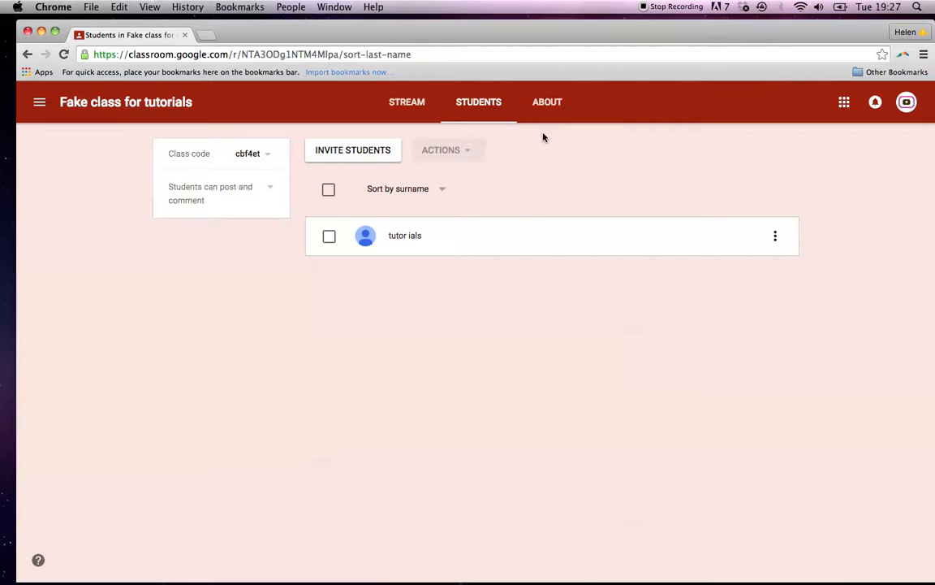
left_click(547, 101)
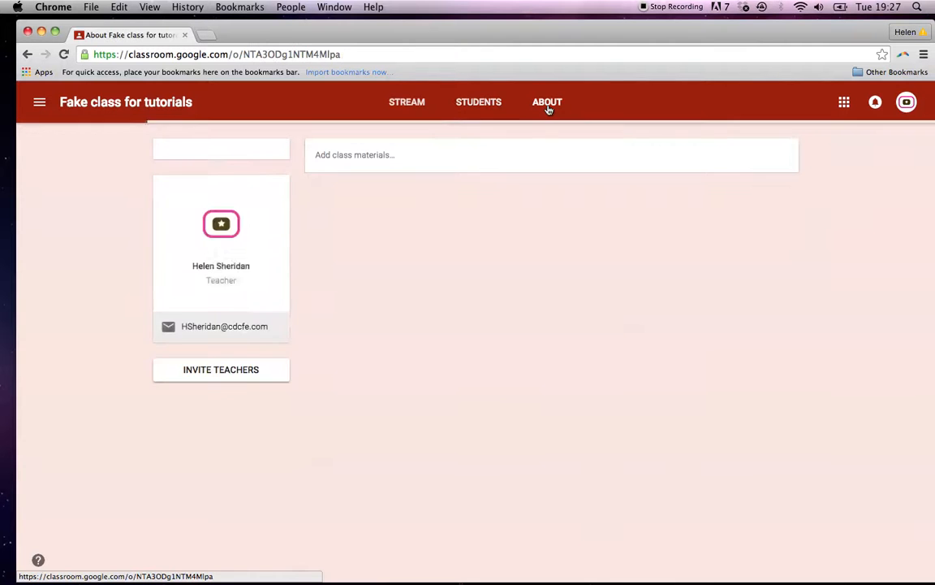
Enter 'This is a great class where you will learn…secrets of the universe.' and Room 111.
left_click(548, 101)
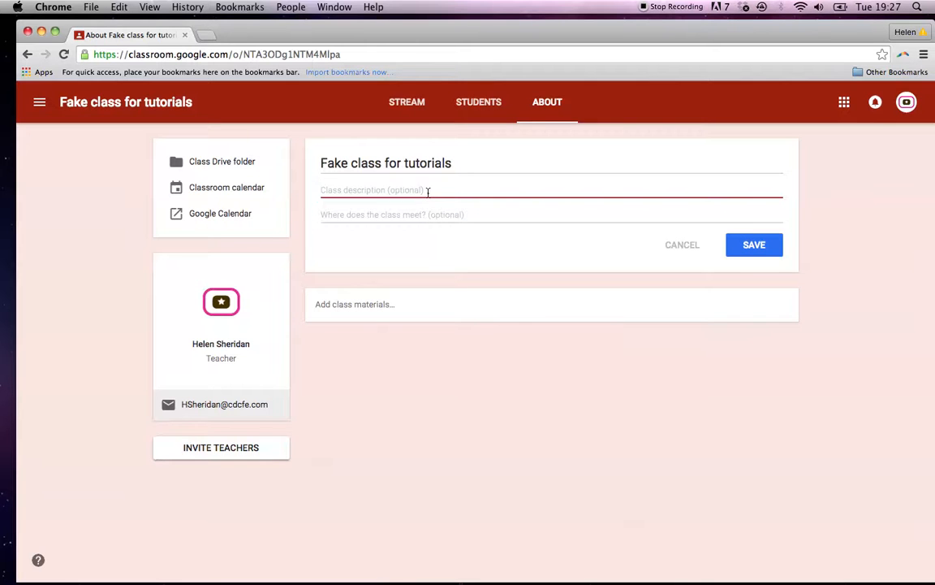
type("This is a g")
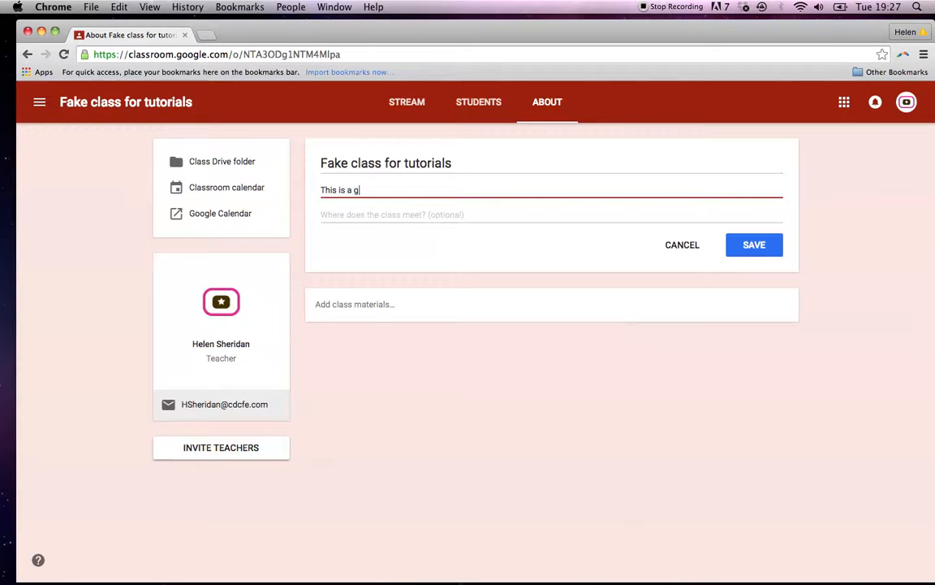
type("reat")
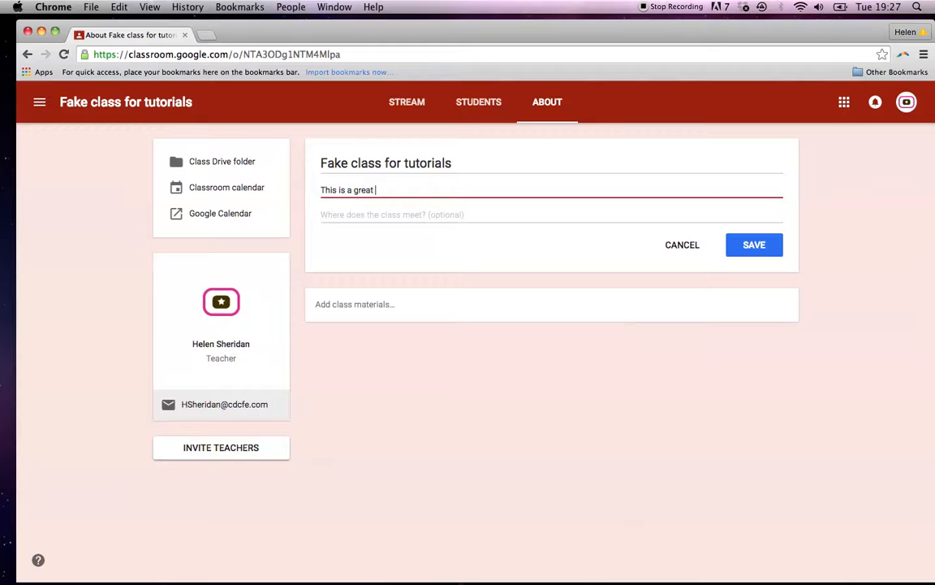
type("class where y")
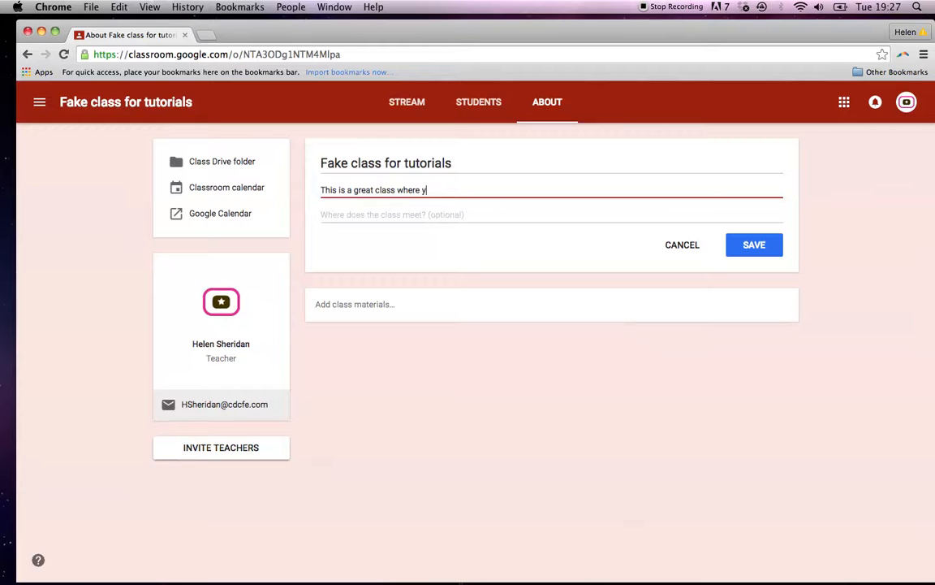
type("ou will learn all of the sec")
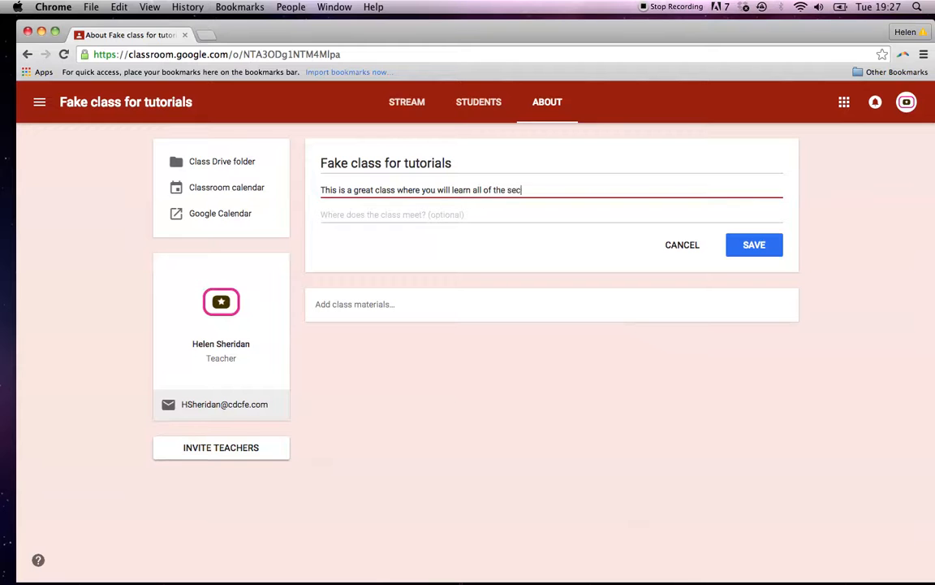
type("rets of the u")
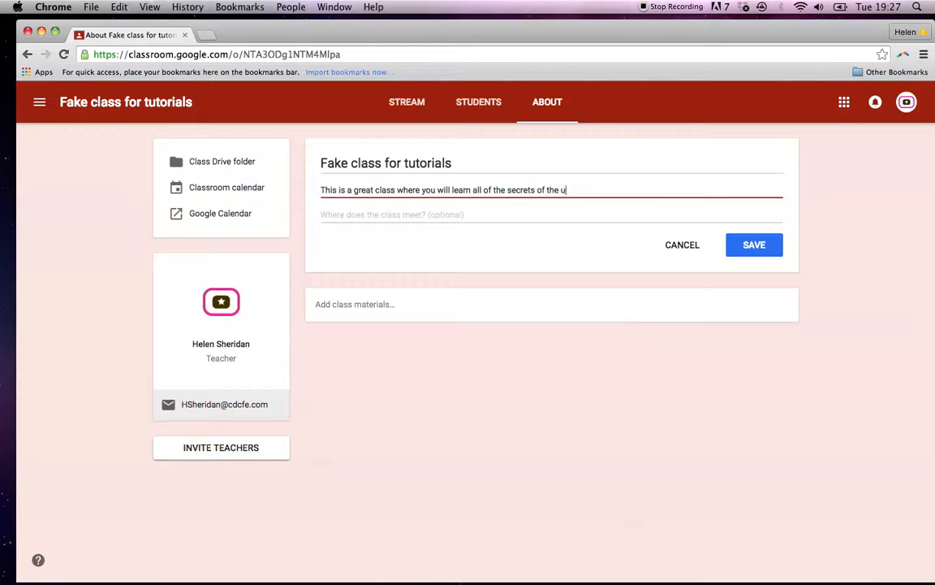
type("niverse.")
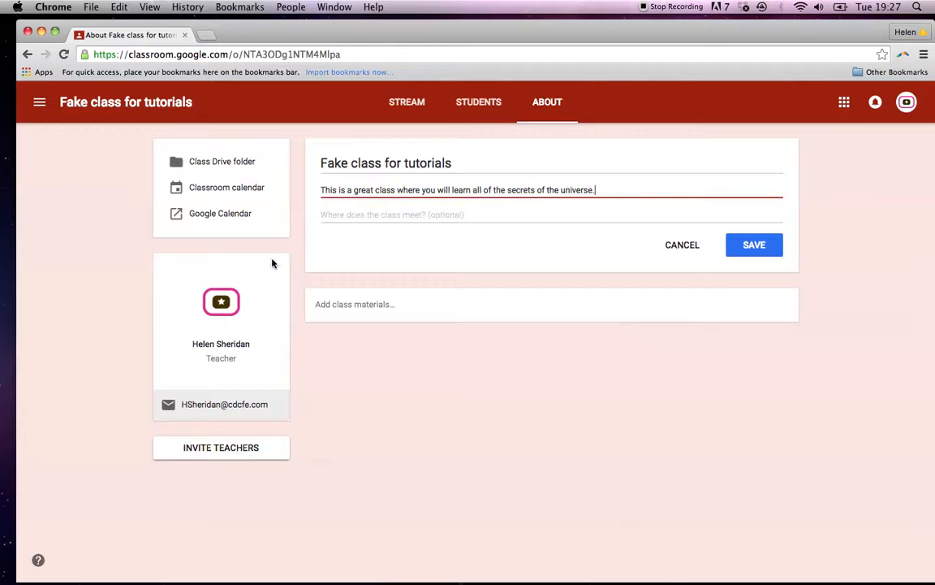
type("Room")
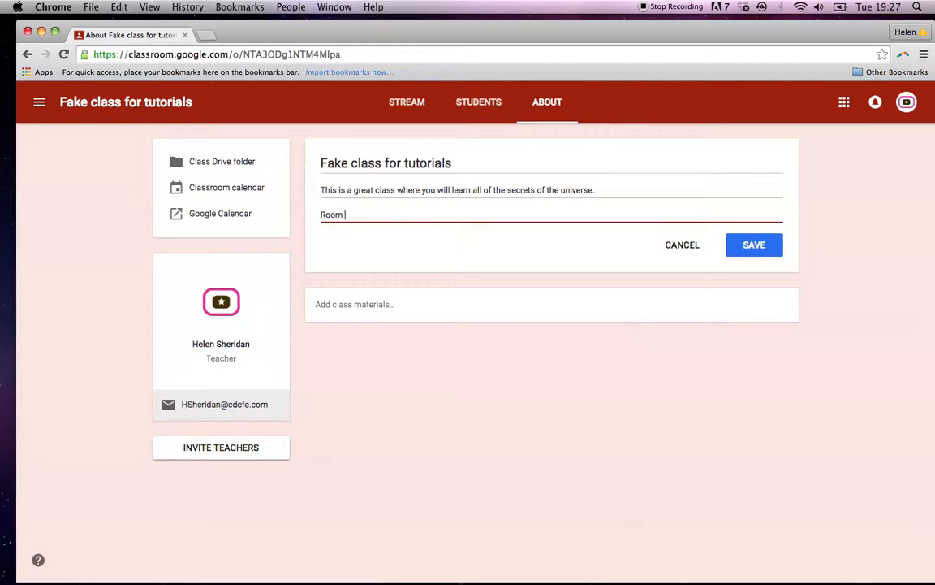
type("111")
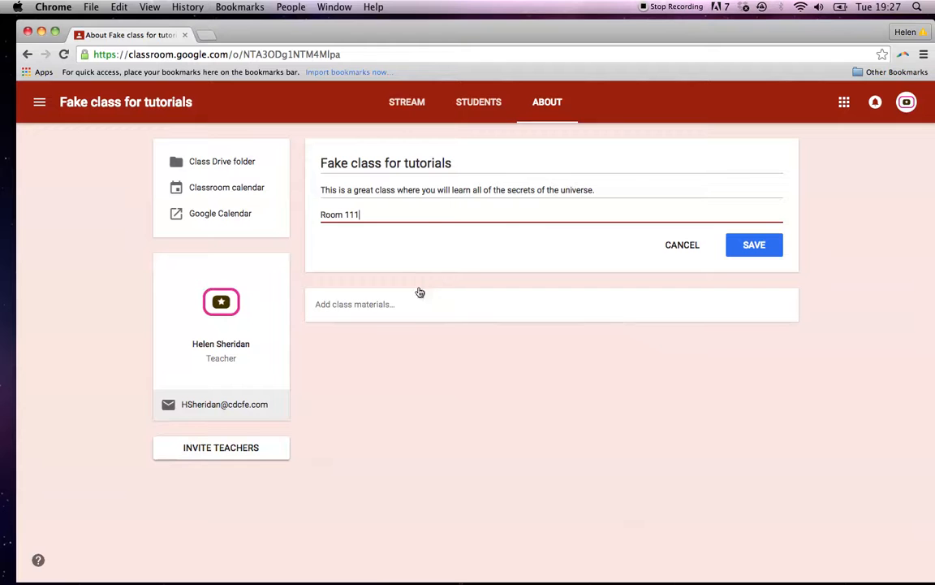
left_click(596, 190)
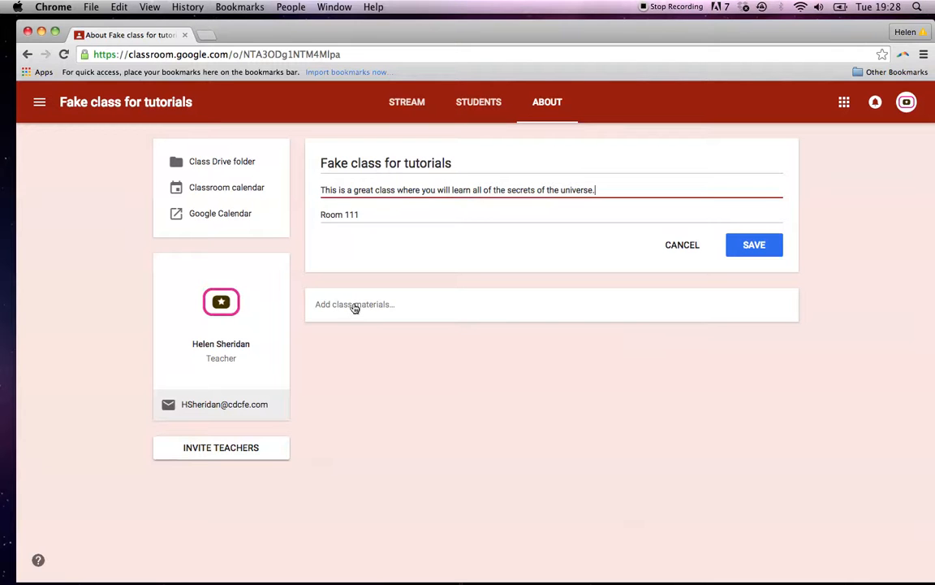
Choose 'Add class materials…' on the About page.
left_click(355, 304)
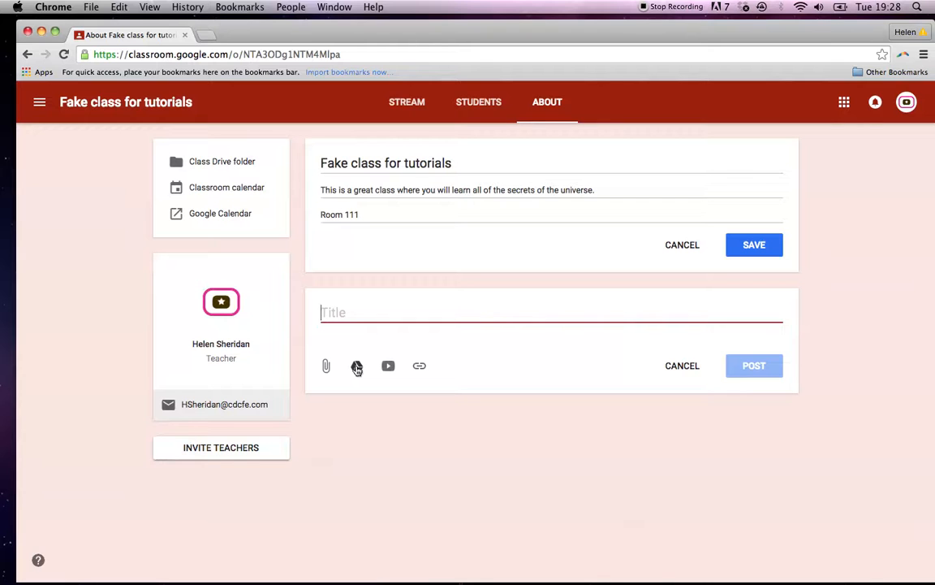
mouse_move(365, 380)
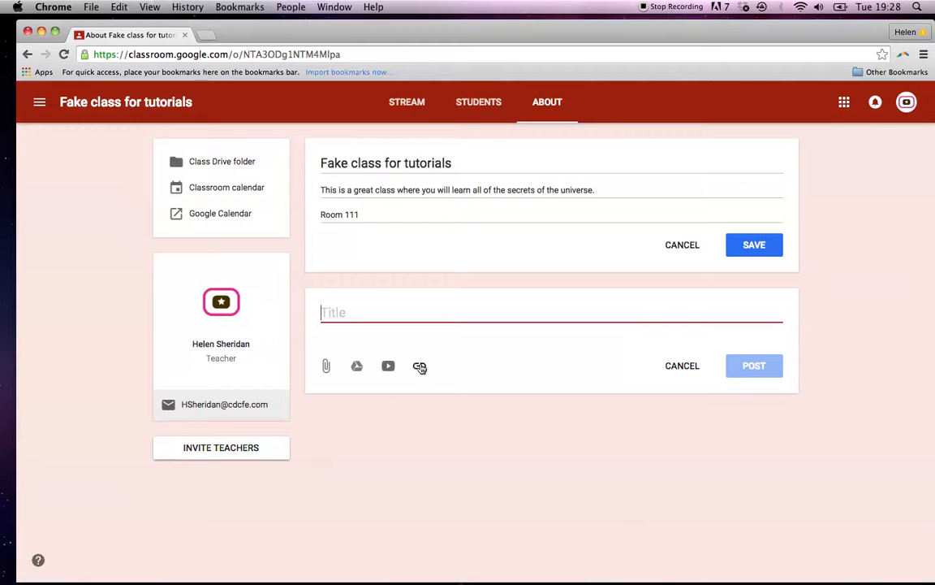
mouse_move(337, 377)
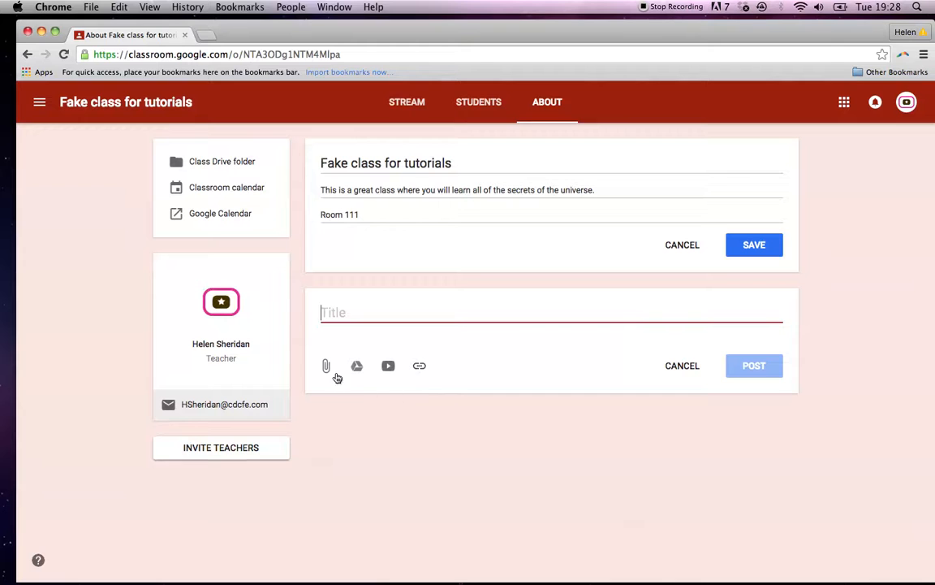
mouse_move(351, 373)
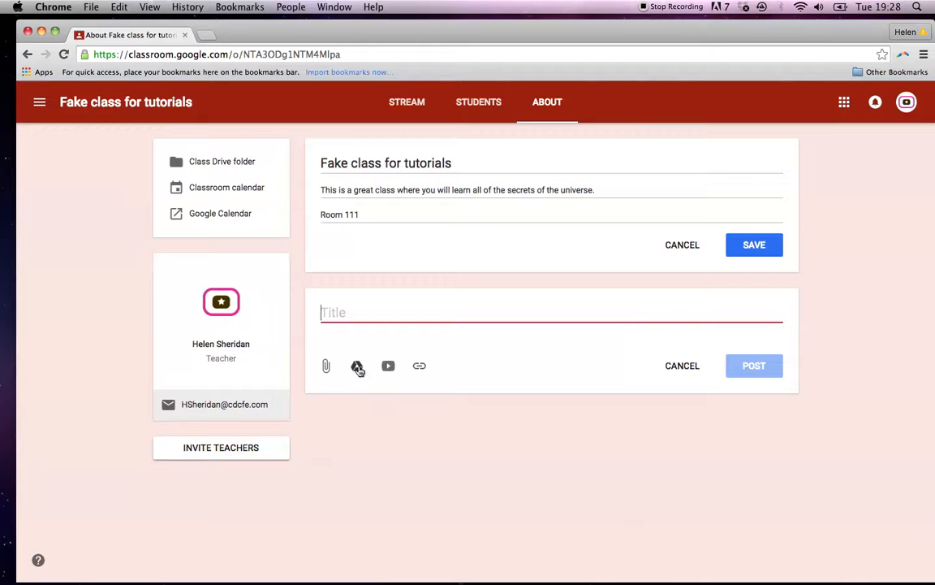
Open the Google Drive picker, browse Recent, then switch to the My Drive folder list.
left_click(357, 365)
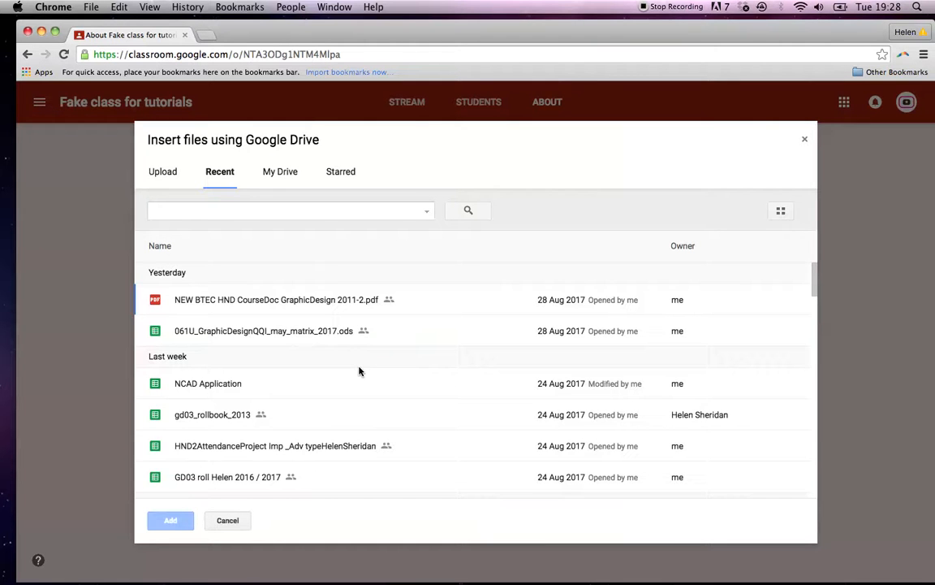
scroll("down", 3)
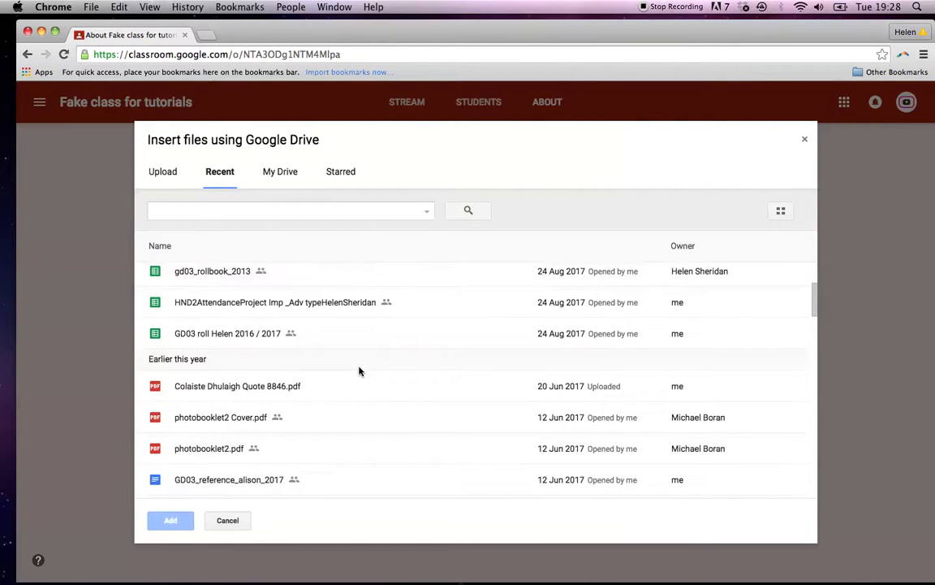
scroll("up", 3)
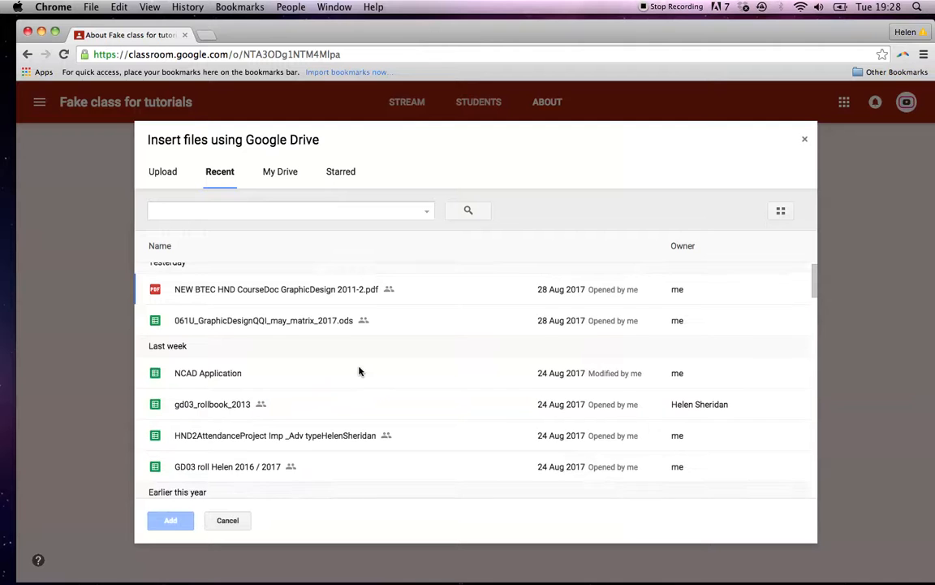
scroll("down", 3)
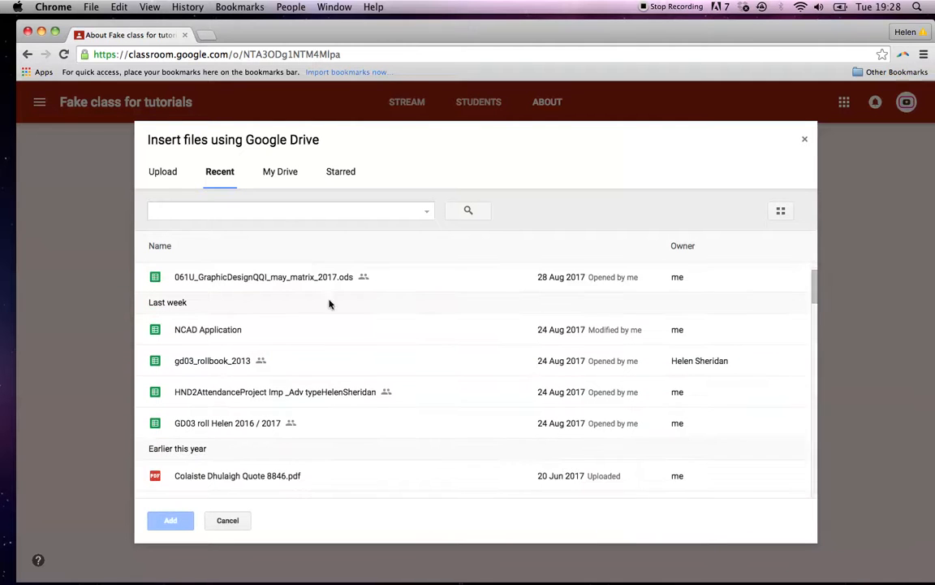
left_click(280, 172)
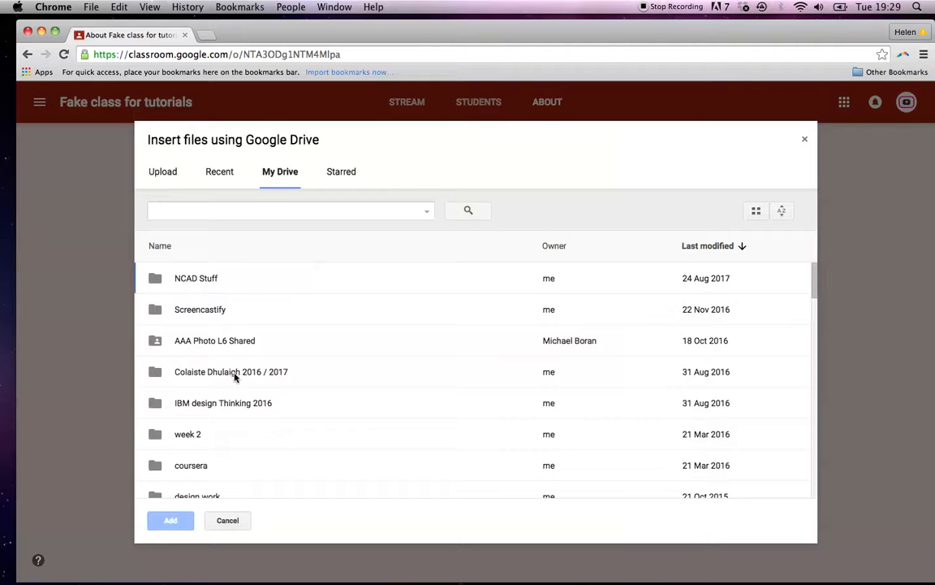
Browse Colaiste Dhulaigh 2016/2017 > Handouts > Gd01 > App of art and add GD01_harvard_referencing_example.
double_click(231, 371)
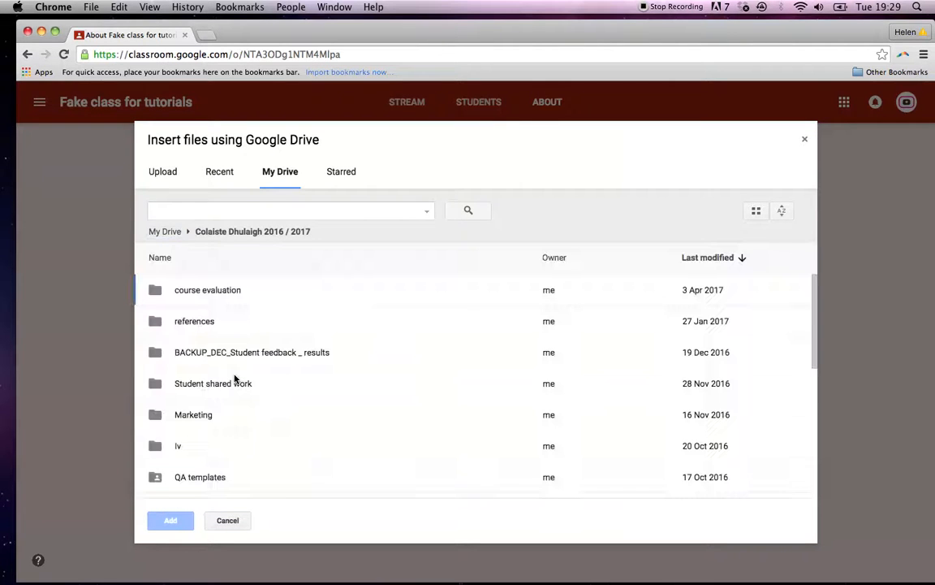
scroll("down", 3)
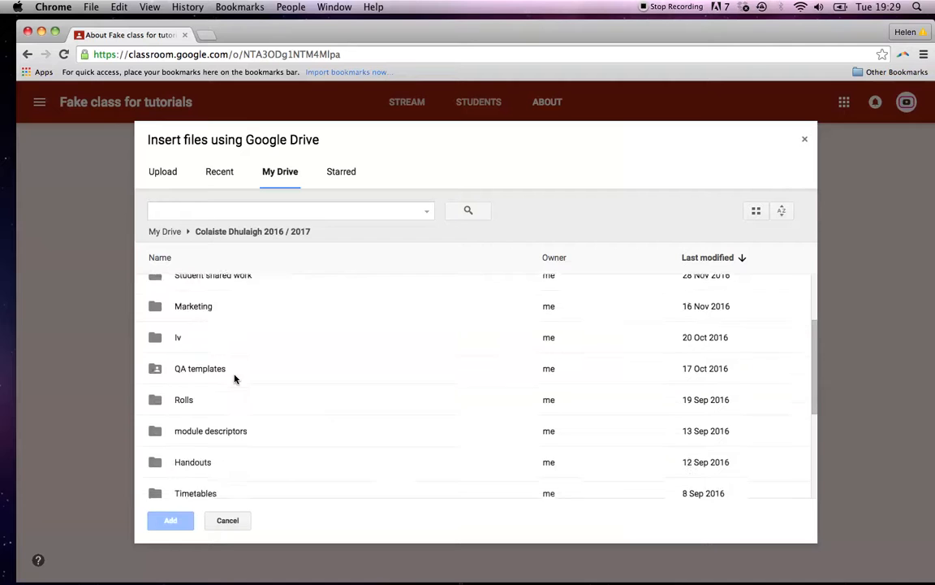
scroll("down", 3)
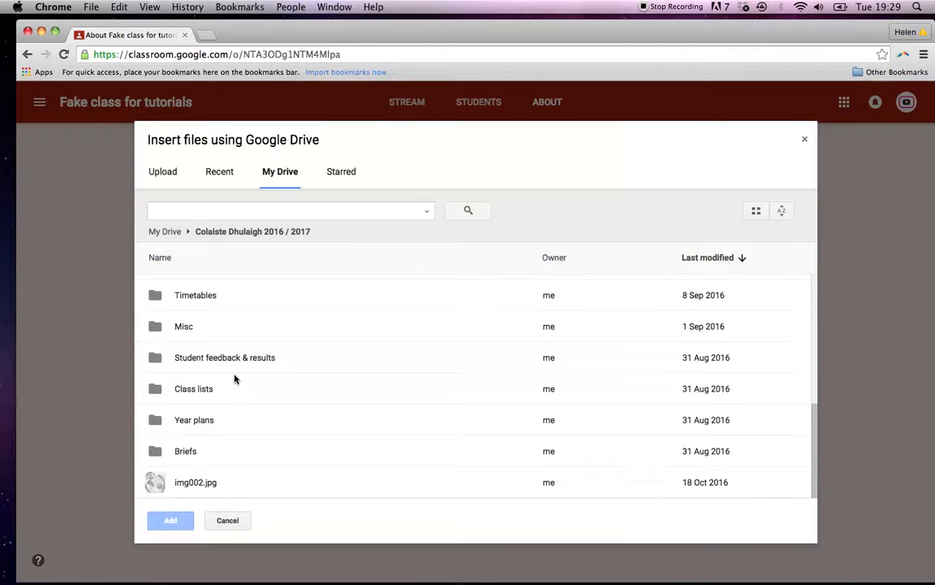
scroll("up", 3)
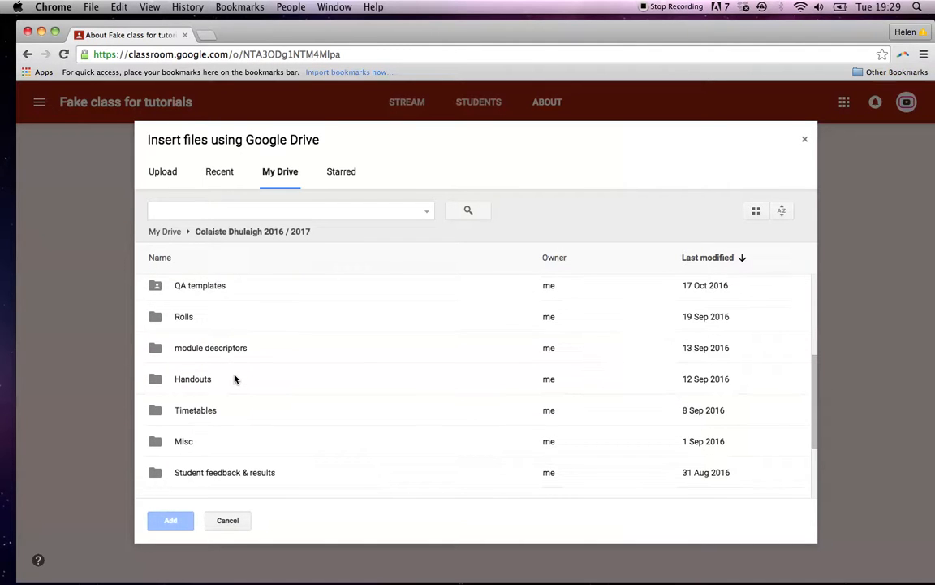
double_click(192, 379)
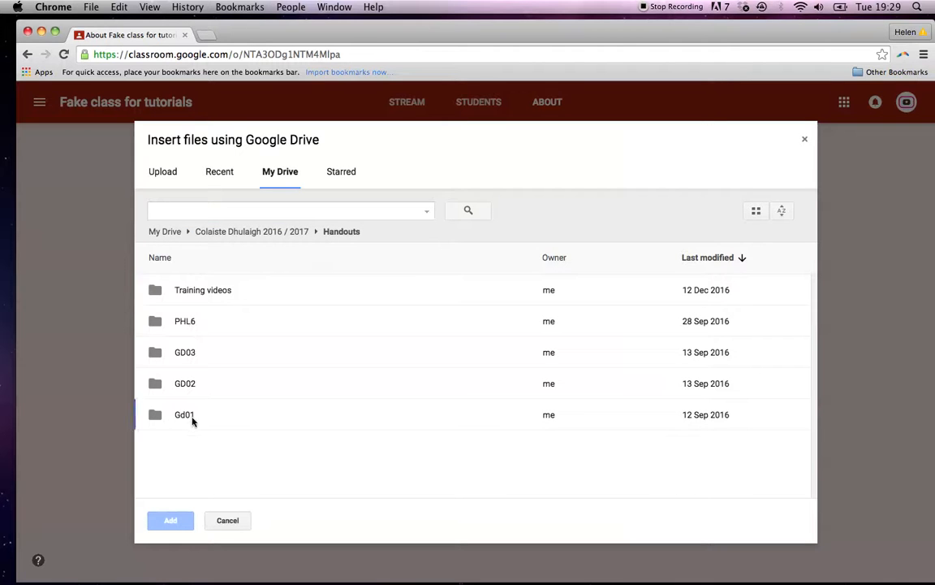
double_click(184, 414)
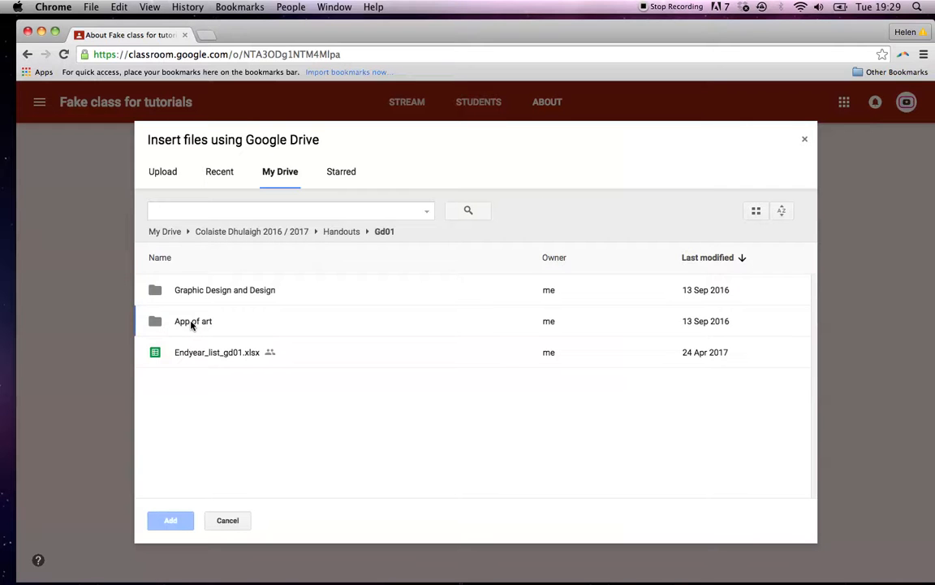
double_click(194, 321)
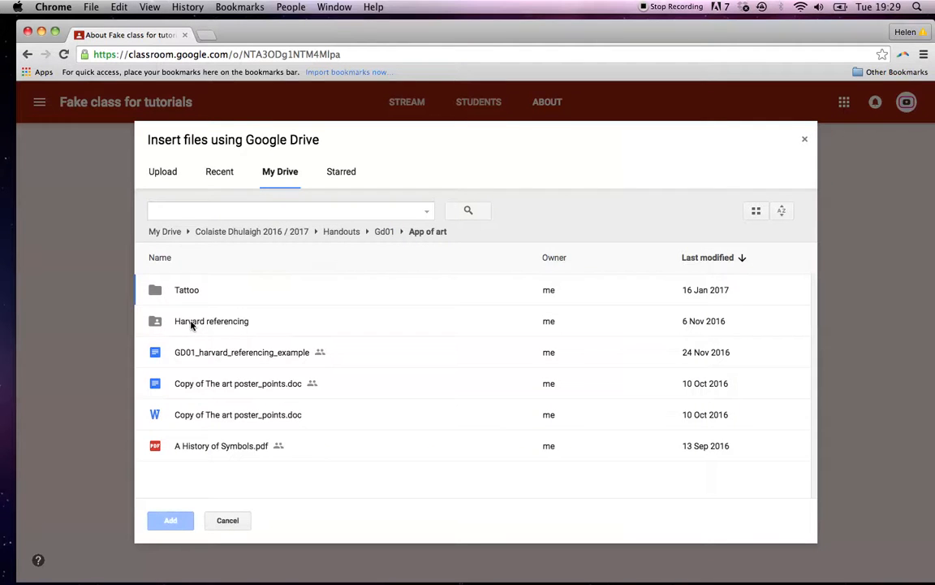
mouse_move(216, 355)
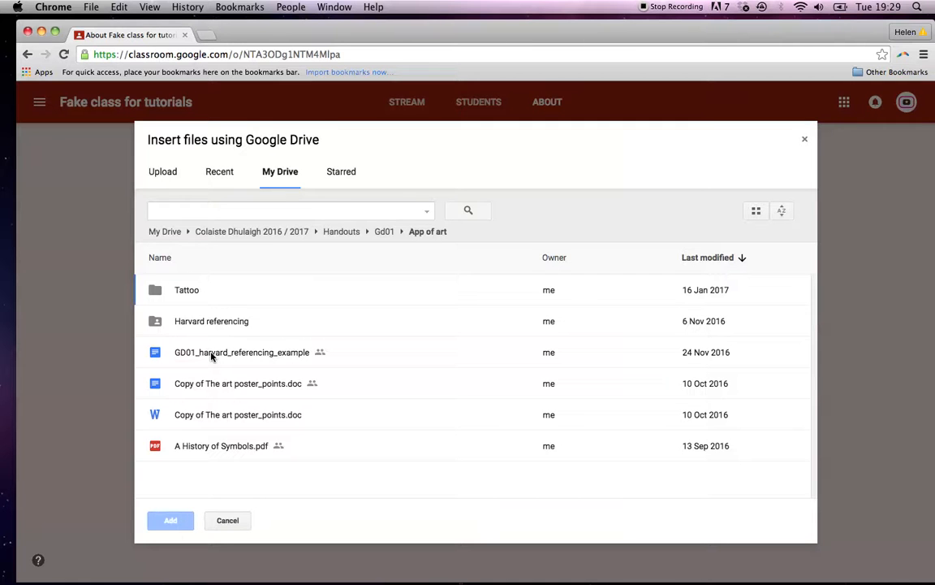
mouse_move(230, 356)
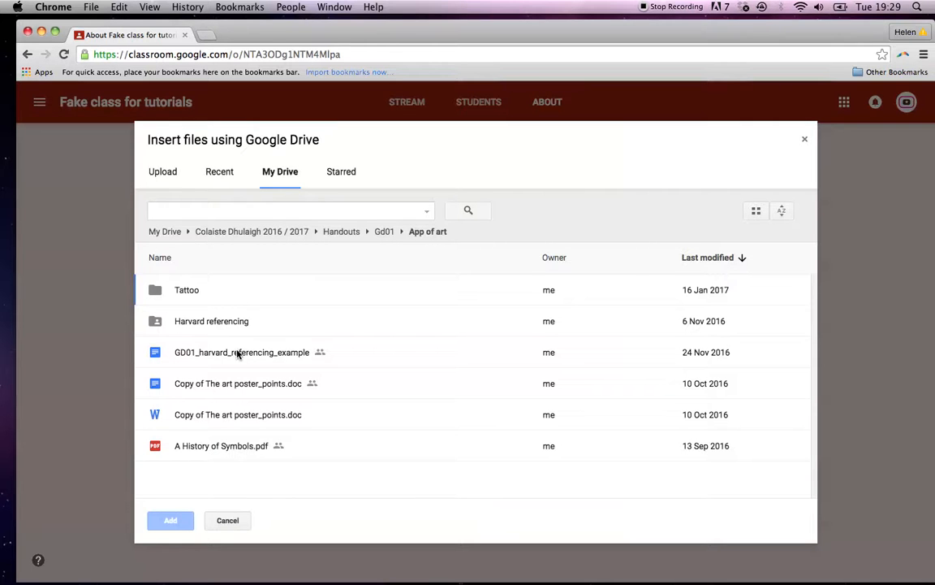
left_click(242, 352)
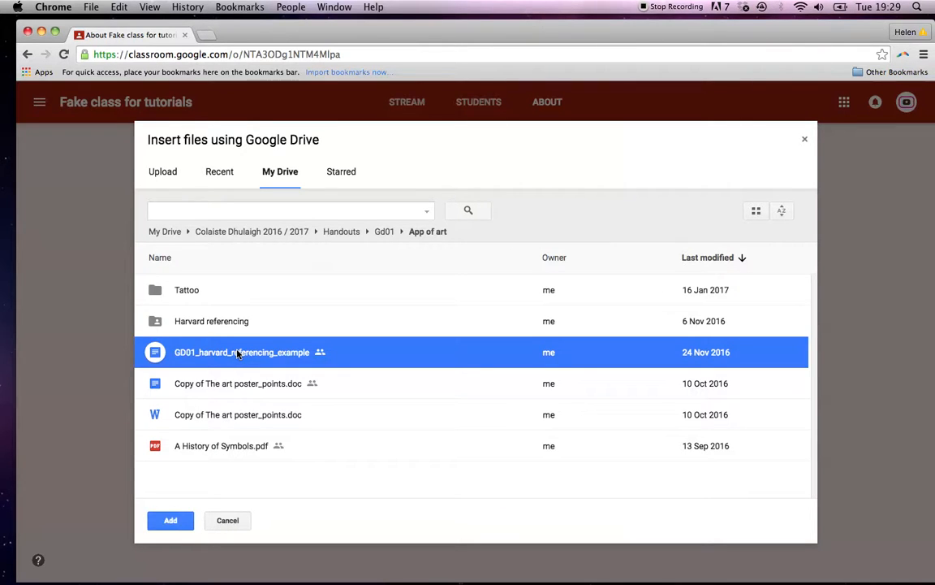
mouse_move(160, 360)
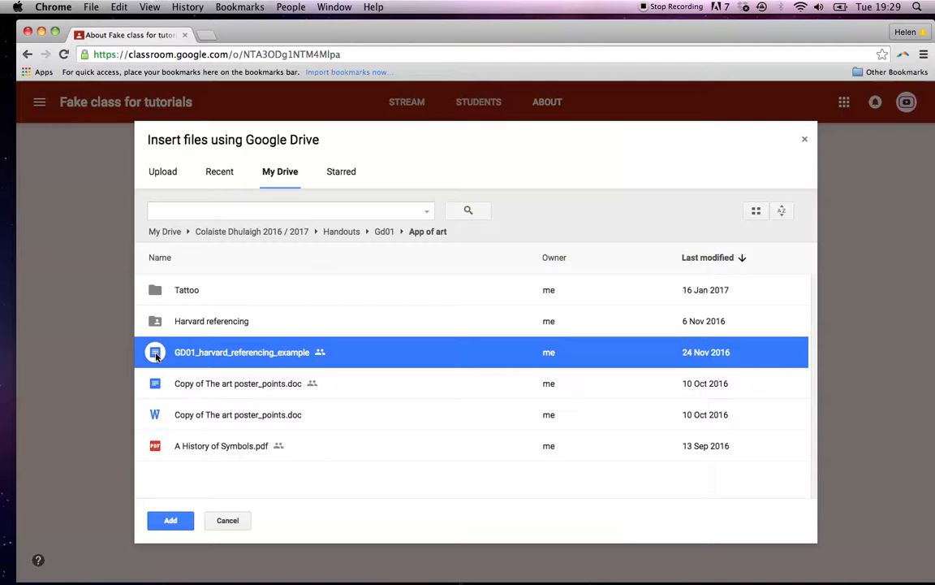
mouse_move(157, 414)
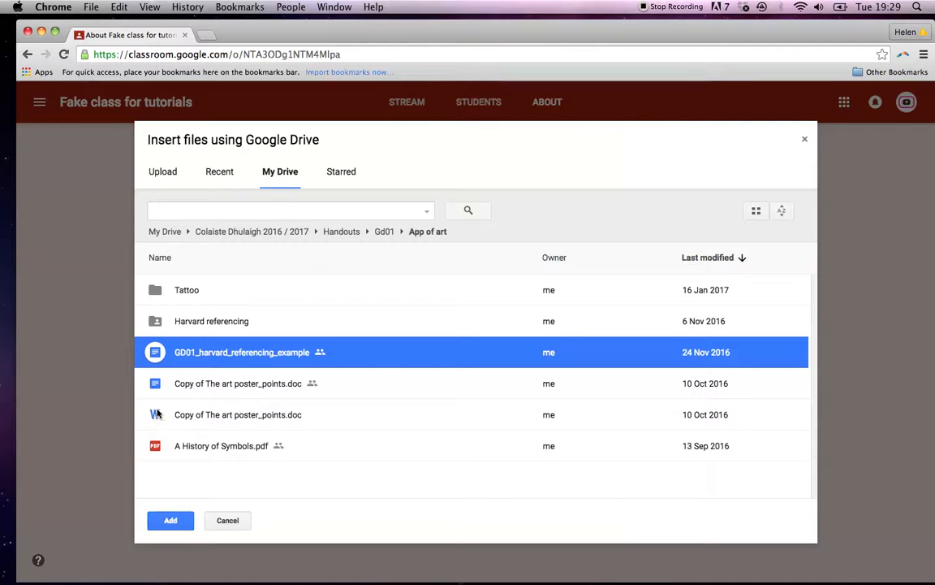
mouse_move(159, 370)
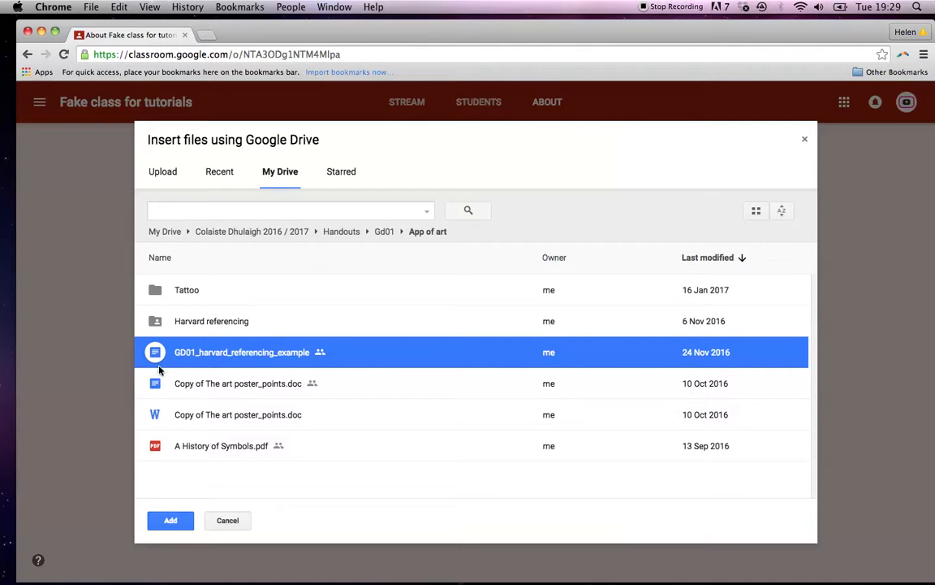
mouse_move(156, 417)
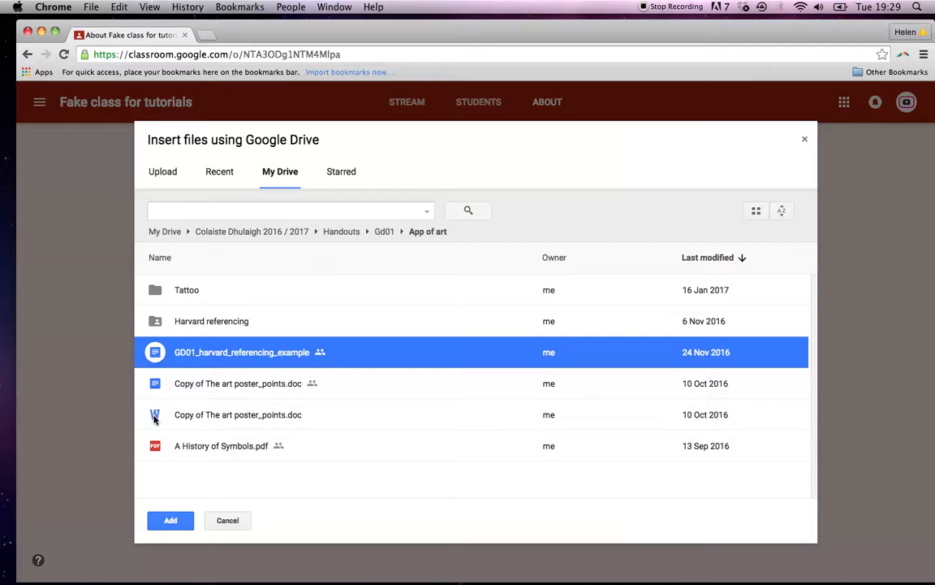
mouse_move(155, 351)
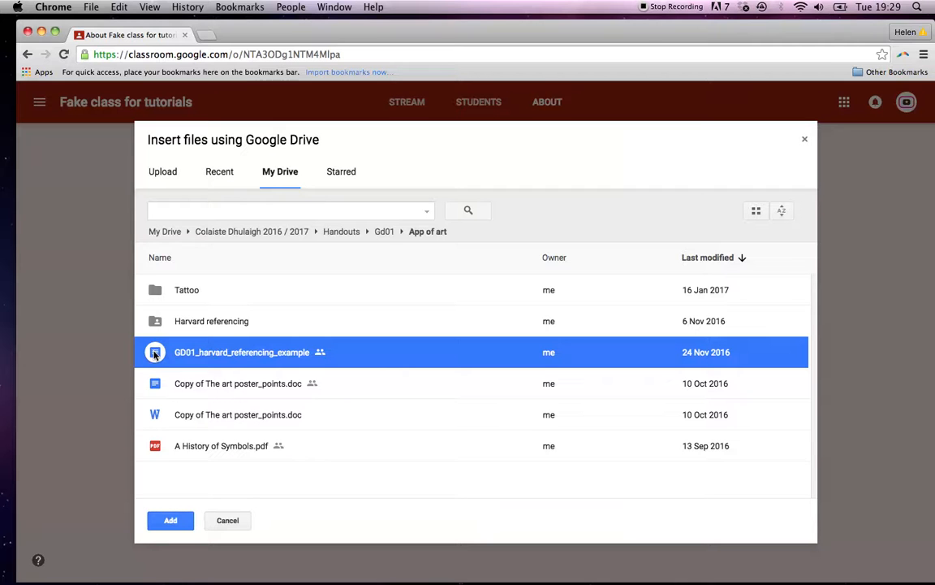
mouse_move(155, 423)
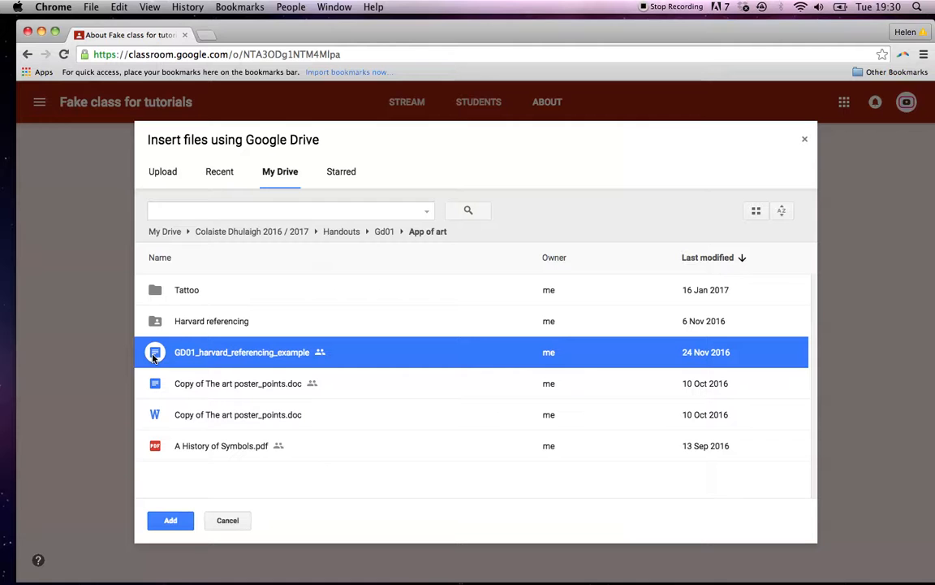
mouse_move(178, 420)
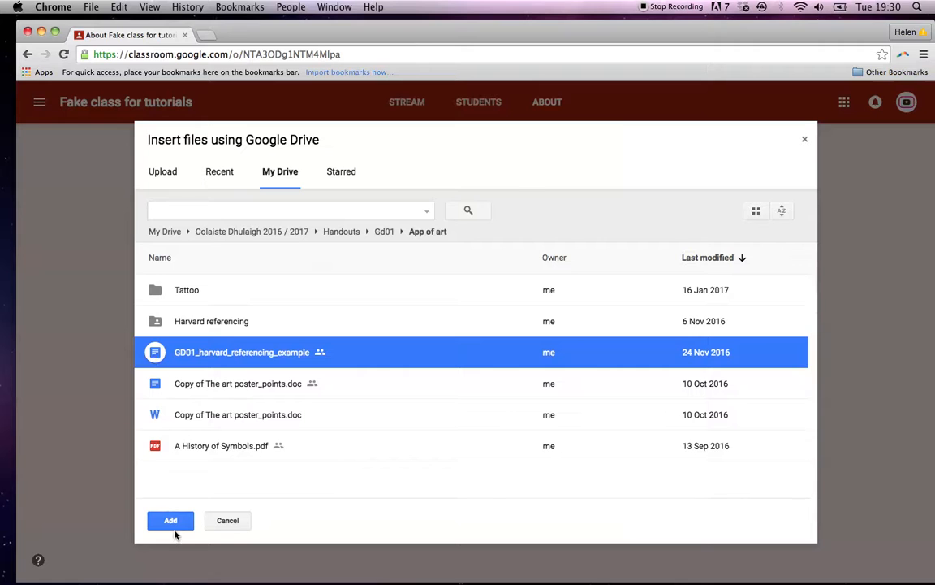
left_click(170, 520)
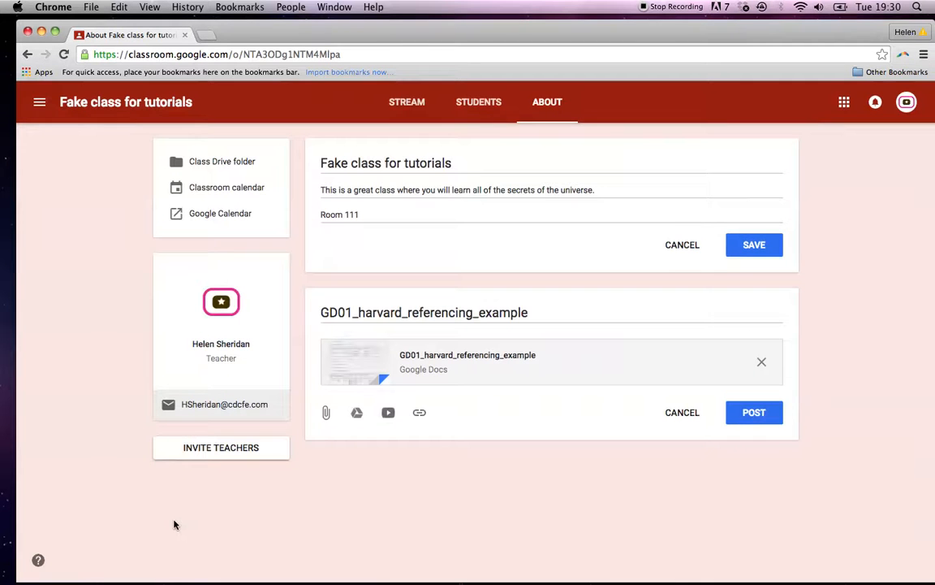
mouse_move(352, 487)
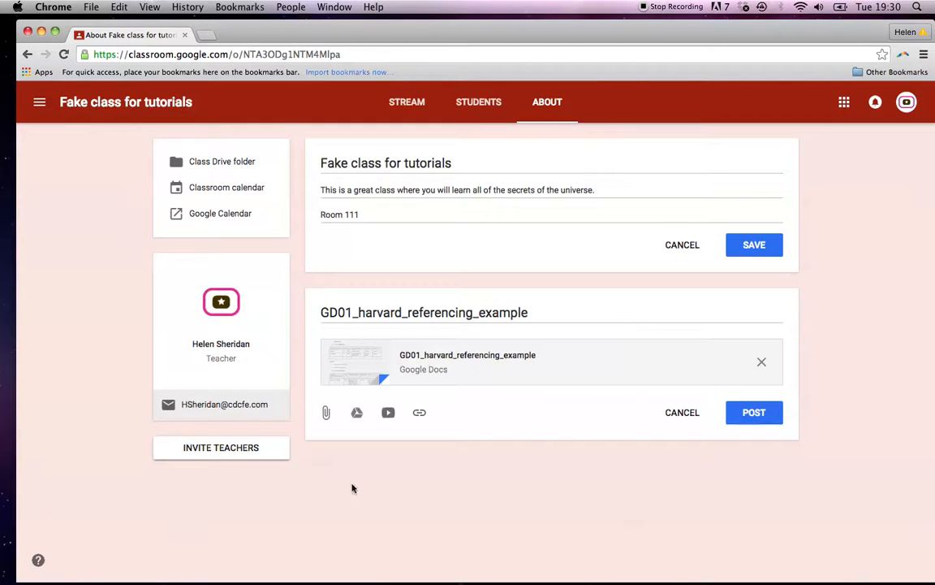
mouse_move(410, 467)
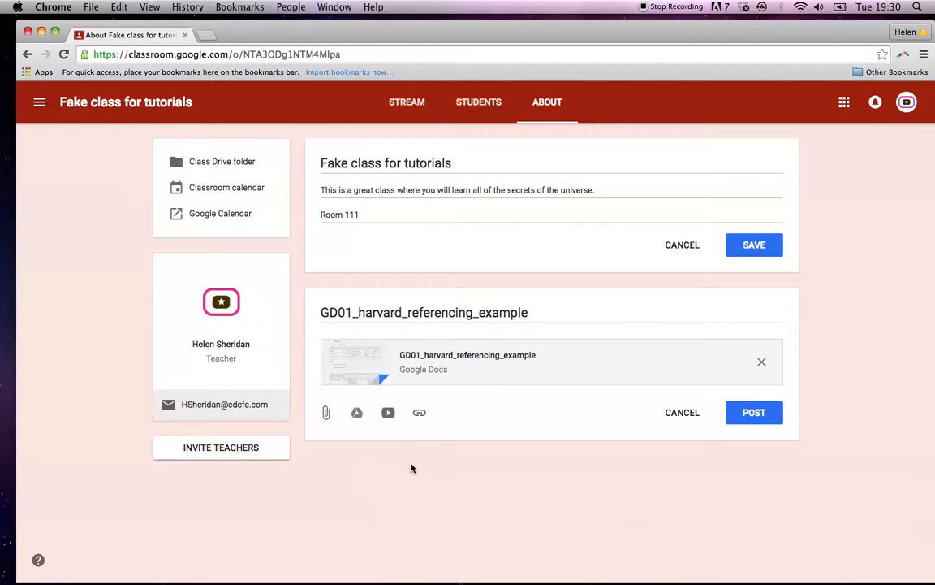
mouse_move(474, 380)
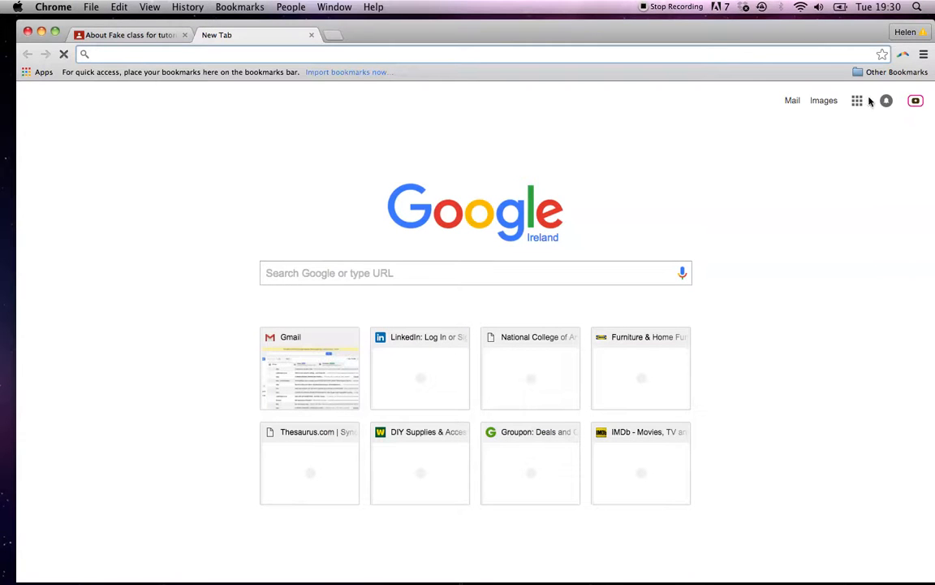
Go to YouTube from the Google apps grid and search 'harvard referencing example'.
left_click(857, 100)
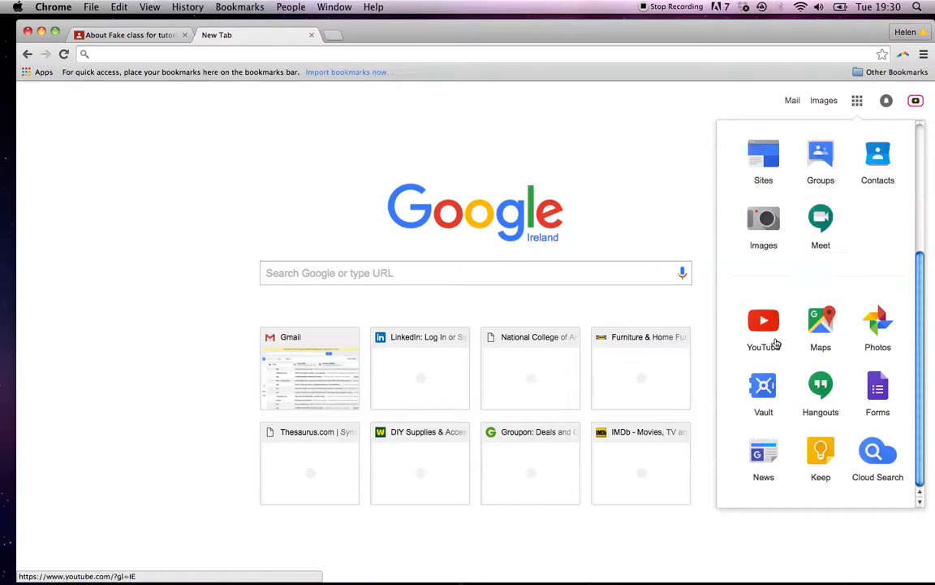
left_click(763, 324)
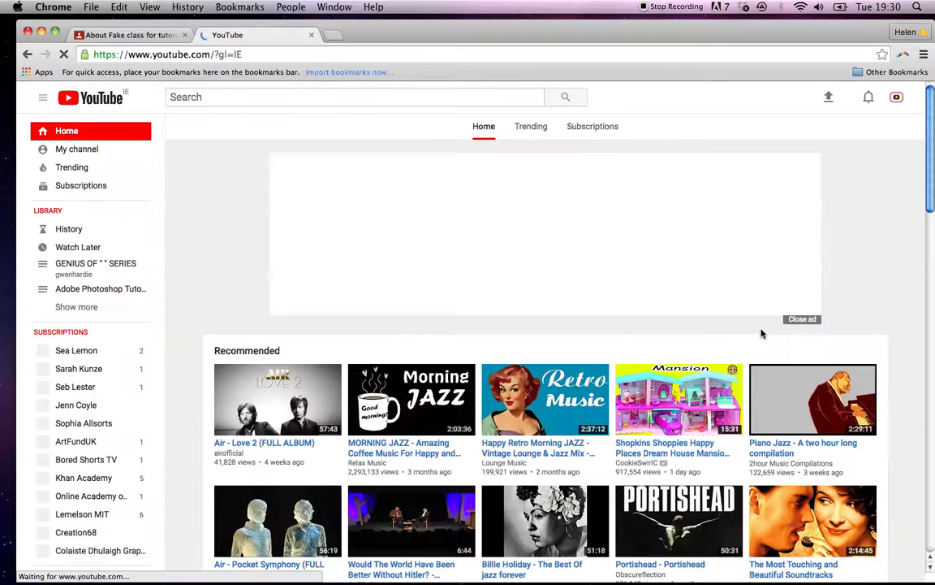
type("harvard refer")
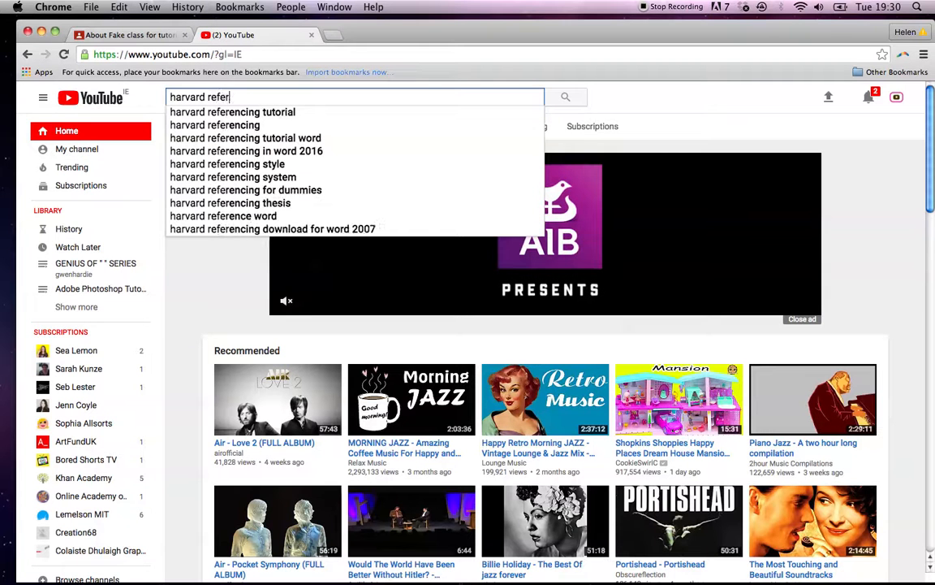
type("encing ex")
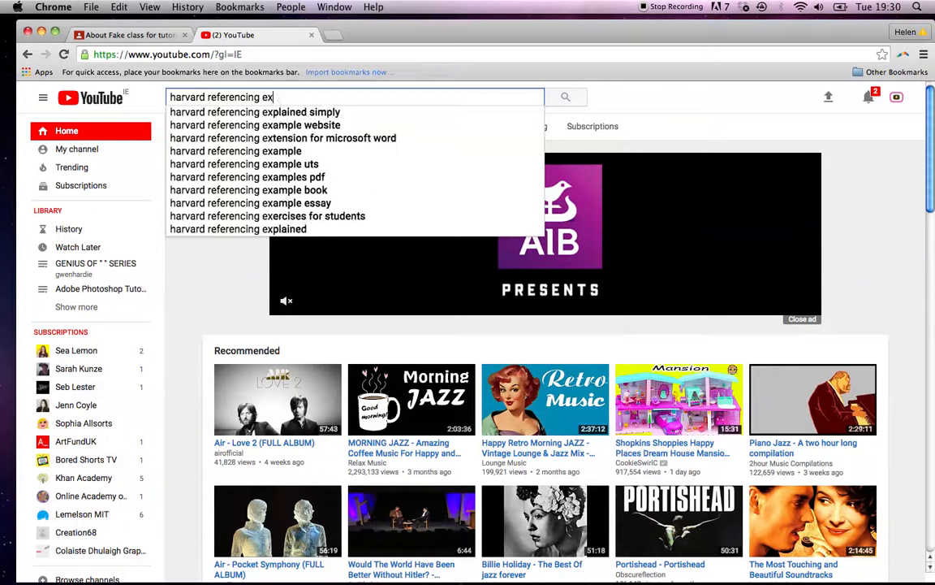
left_click(236, 151)
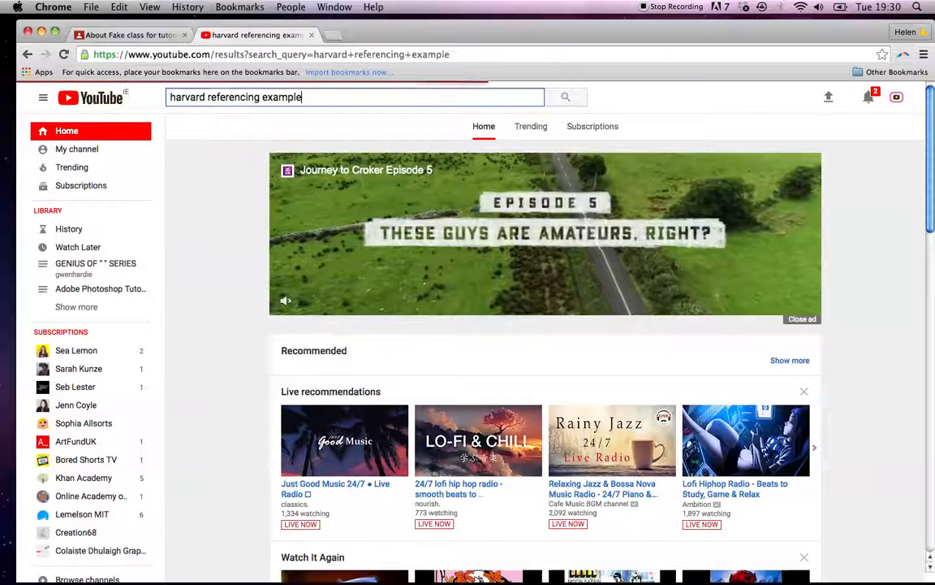
Open London South Bank University's Harvard Referencing Tutorial, pause it, and copy its URL.
left_click(565, 97)
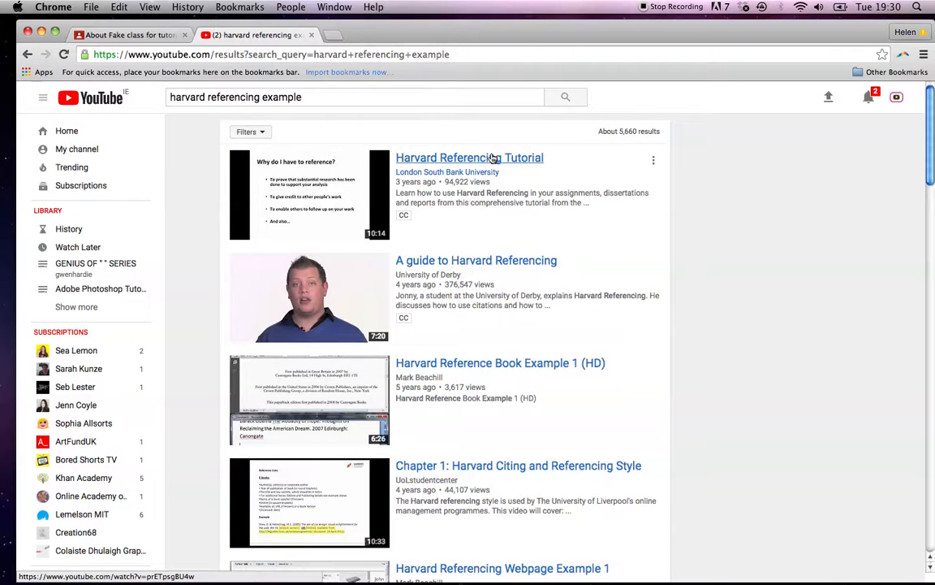
left_click(469, 158)
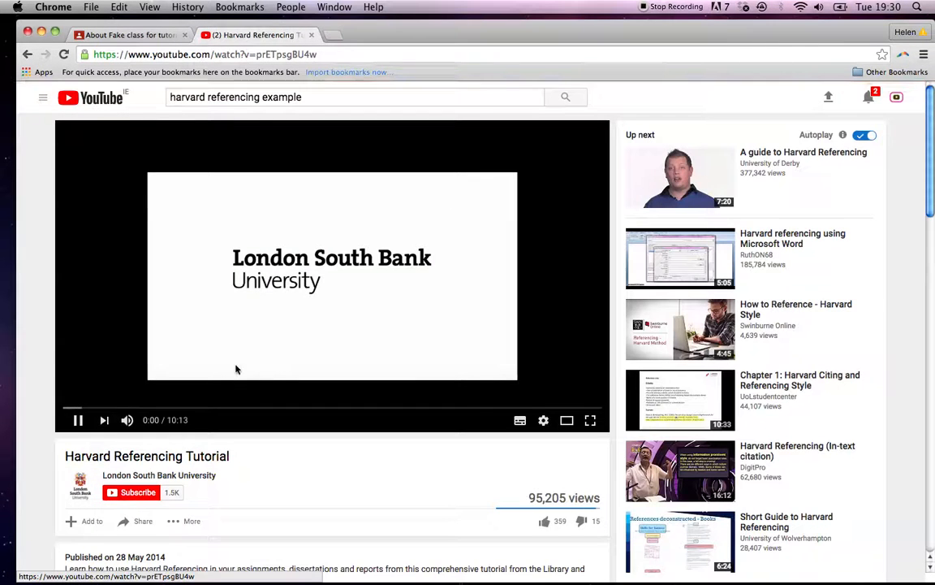
left_click(78, 419)
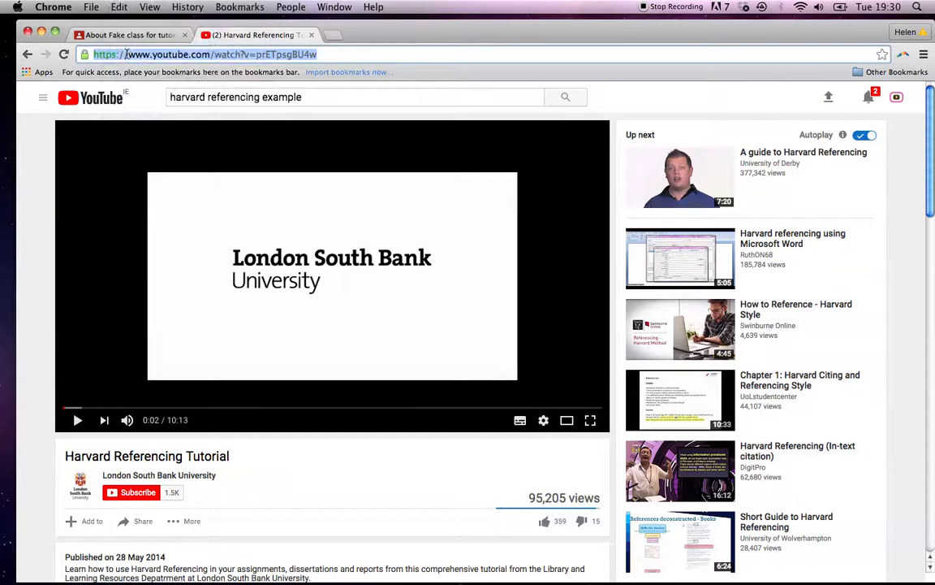
left_click(122, 34)
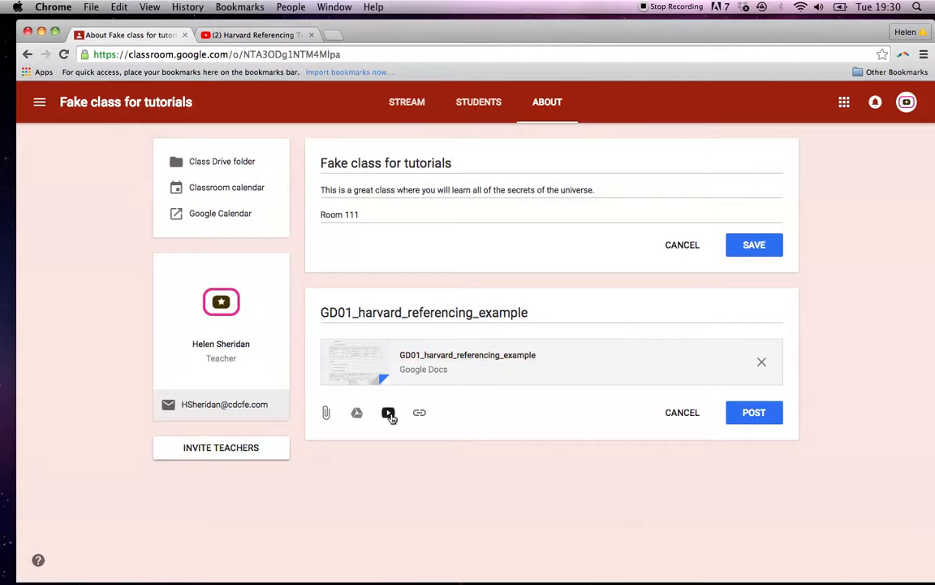
Paste the tutorial's URL into the YouTube attach search and add Harvard Referencing Tutorial.
left_click(388, 413)
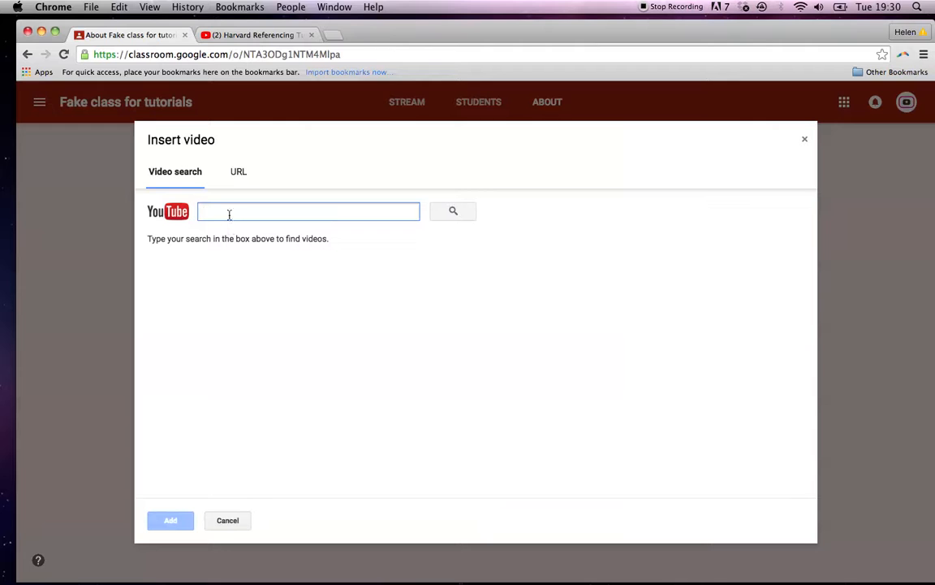
left_click(118, 6)
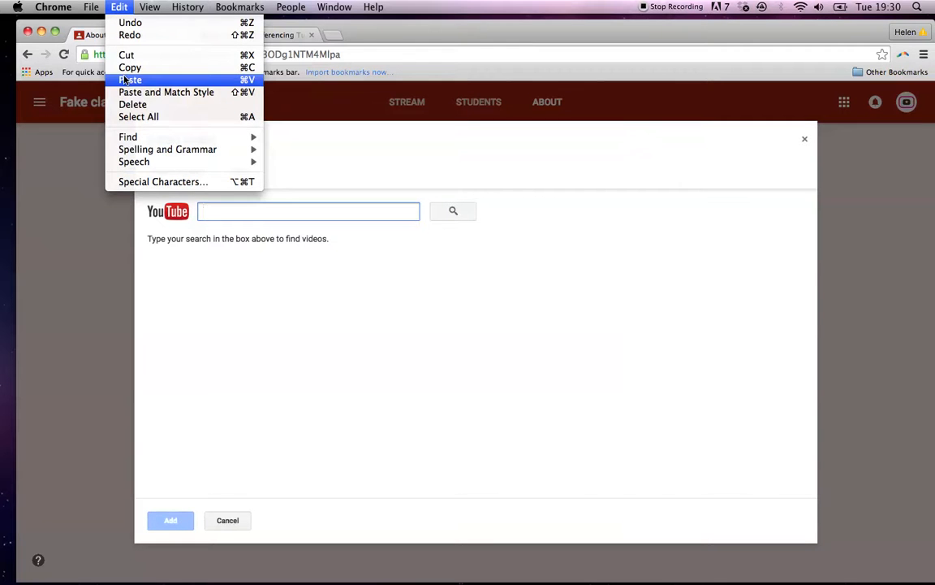
left_click(130, 80)
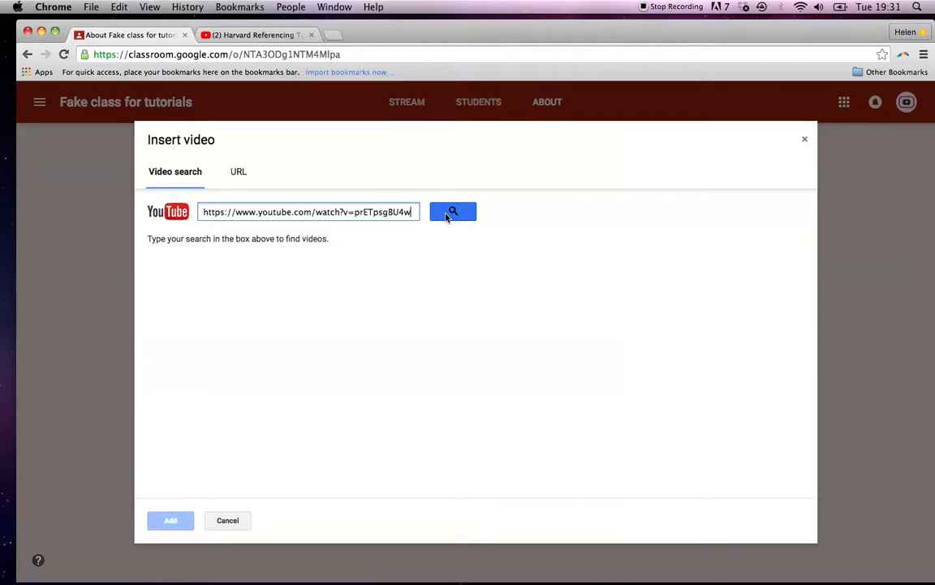
left_click(453, 211)
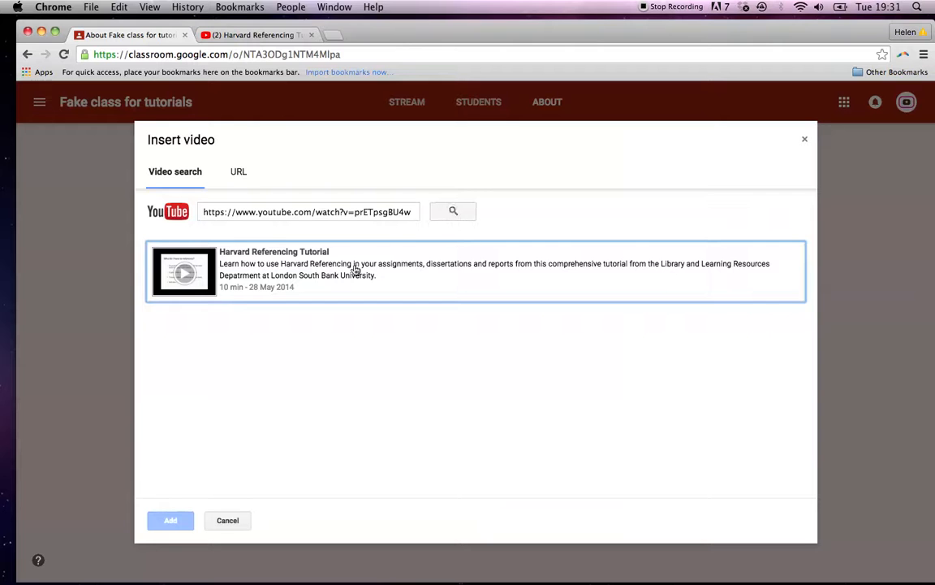
left_click(170, 520)
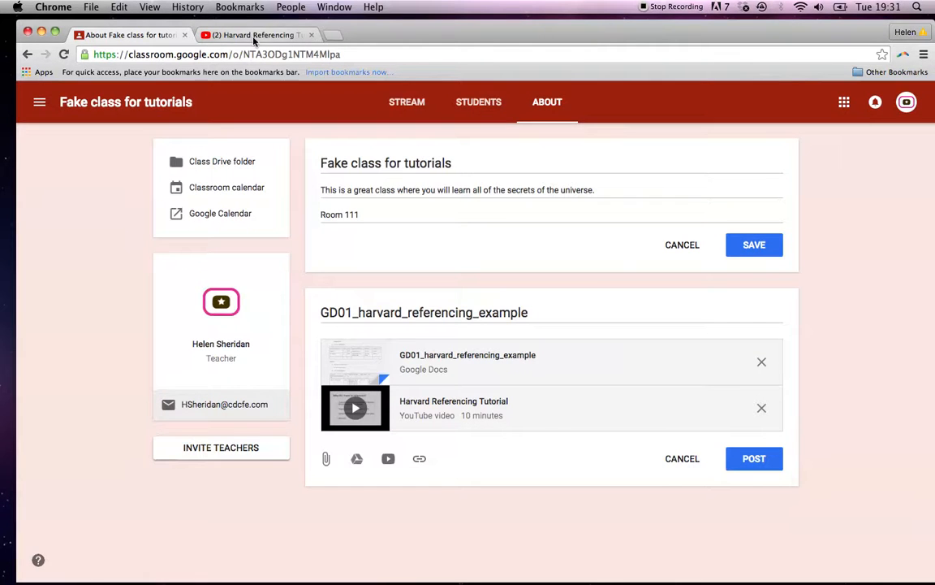
left_click(255, 35)
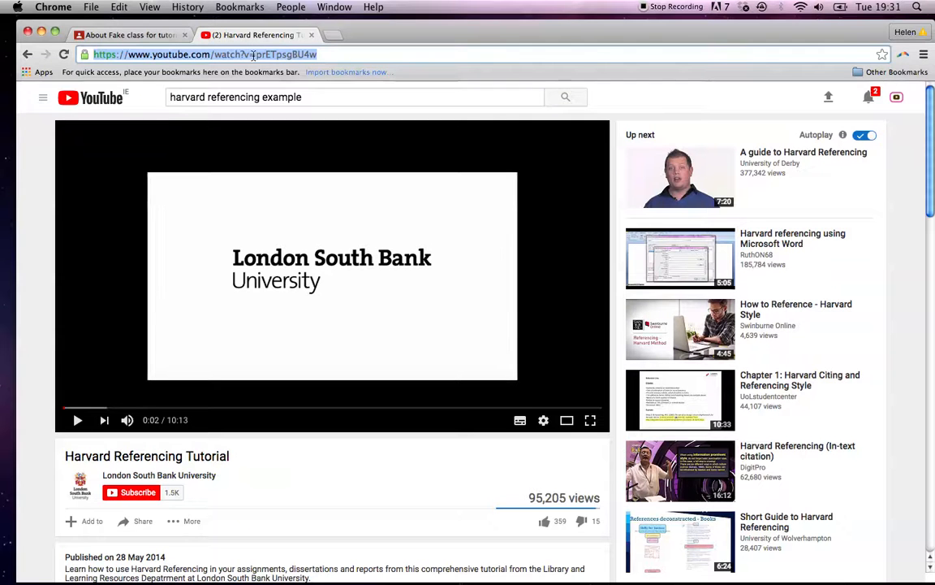
Google 'harvard referencing' and open Cite This For Me's FREE Harvard Referencing Generator.
type("harvard refer")
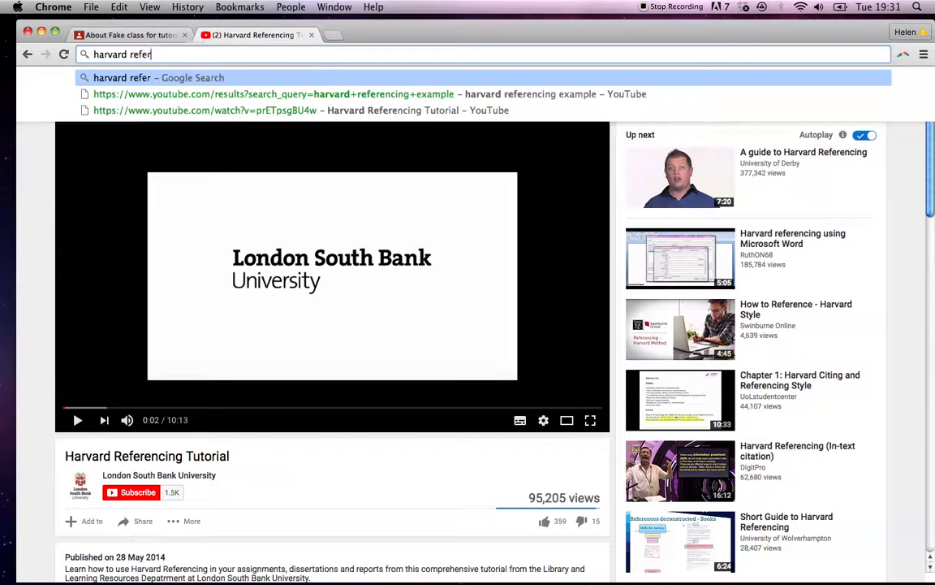
left_click(277, 93)
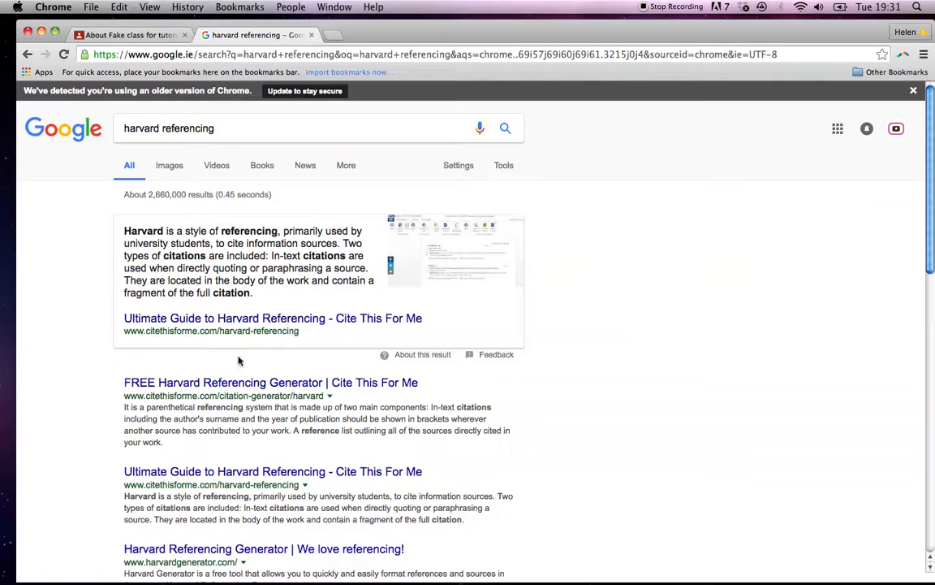
left_click(270, 381)
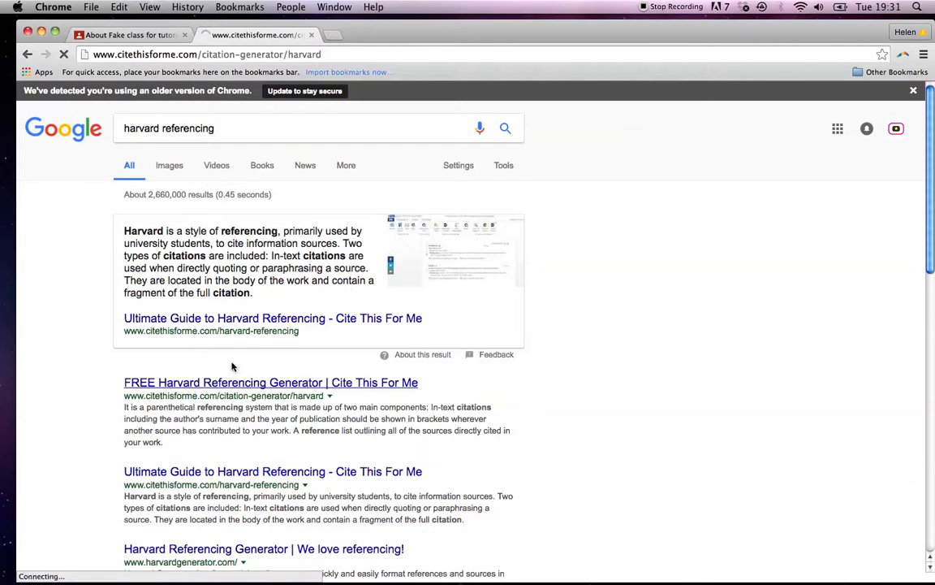
left_click(126, 35)
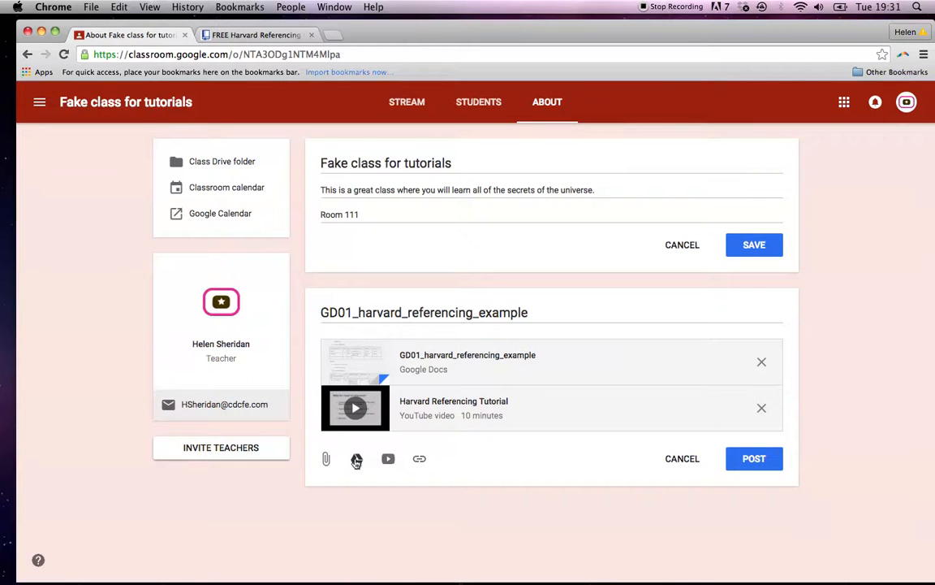
mouse_move(419, 459)
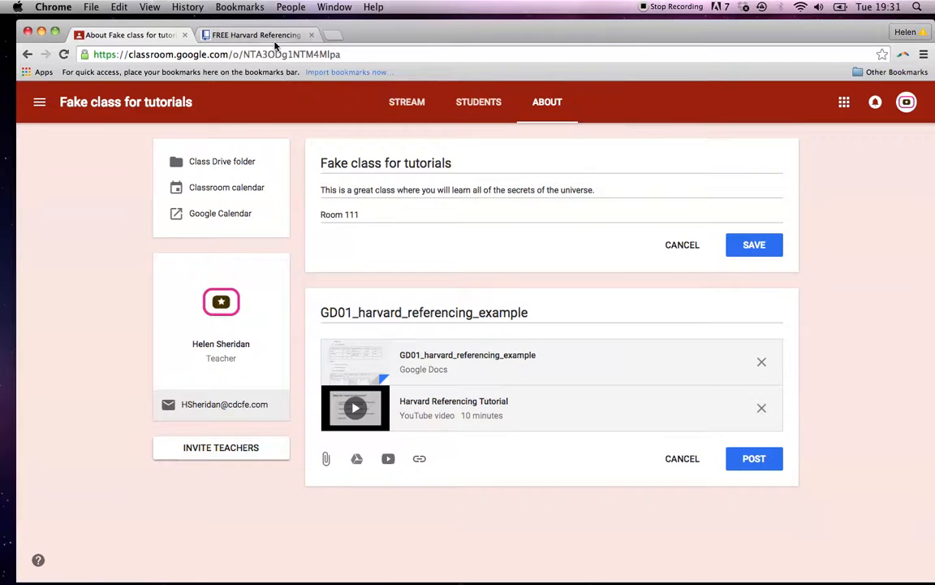
Copy the citethisforme generator URL and paste it into the post's Add link box.
left_click(256, 35)
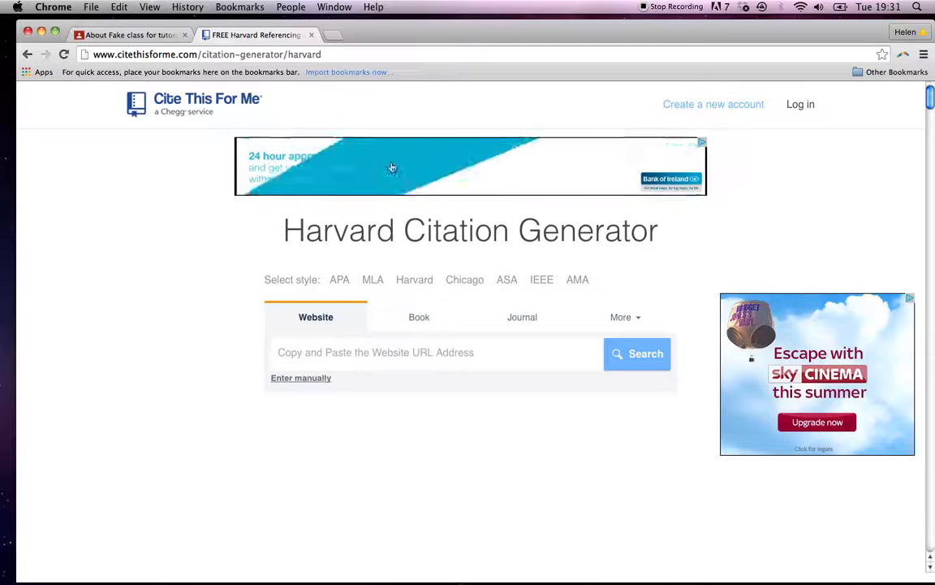
left_click(207, 54)
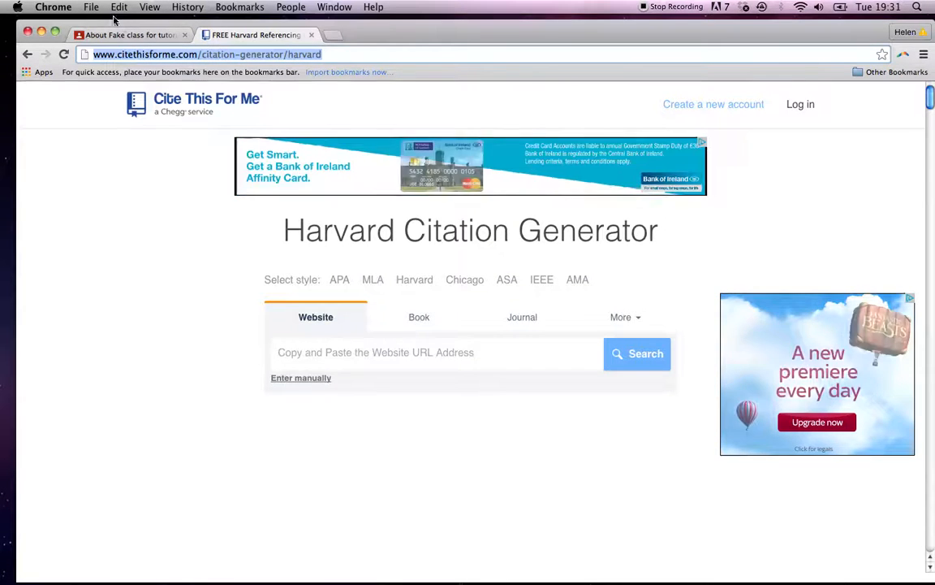
left_click(130, 35)
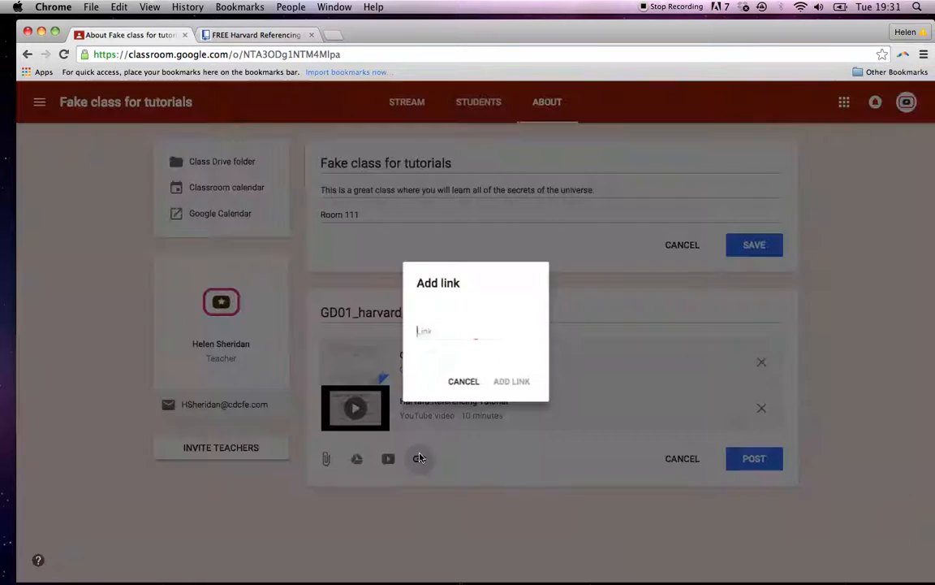
type("http://www.citethisforme.co")
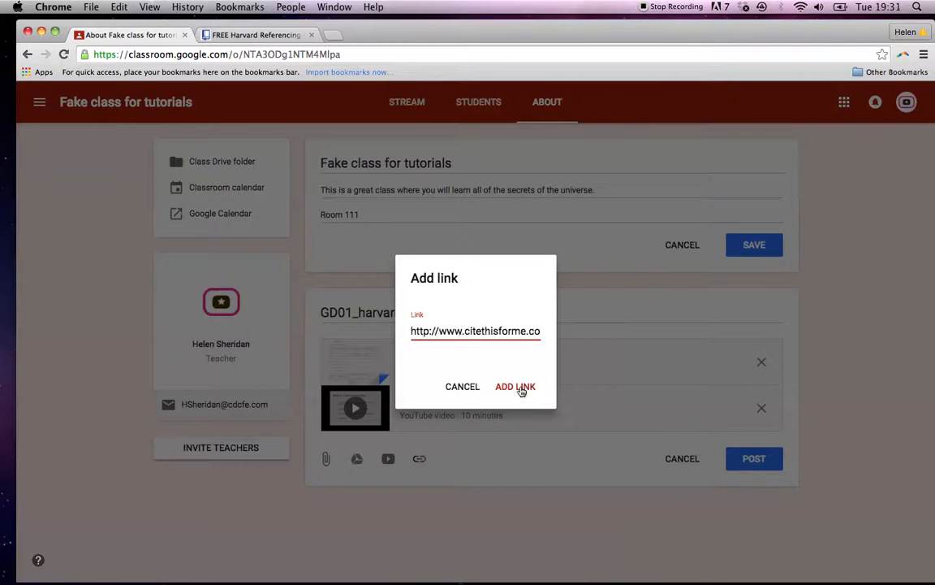